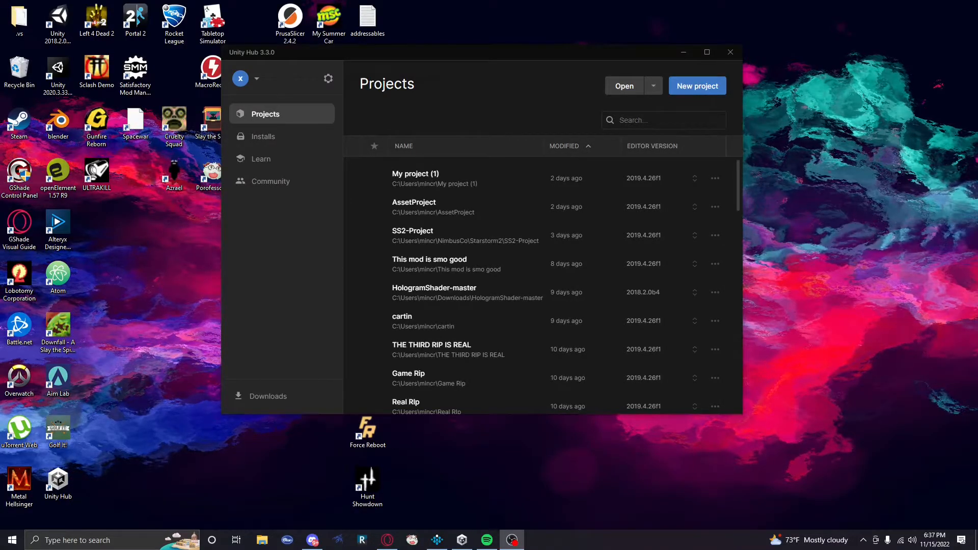
pyautogui.moveTo(317, 295)
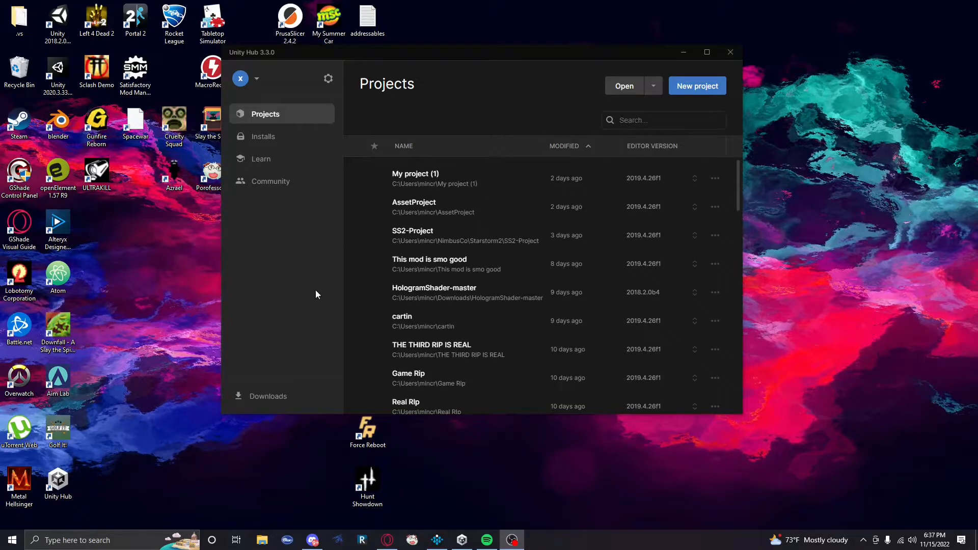
pyautogui.moveTo(346, 295)
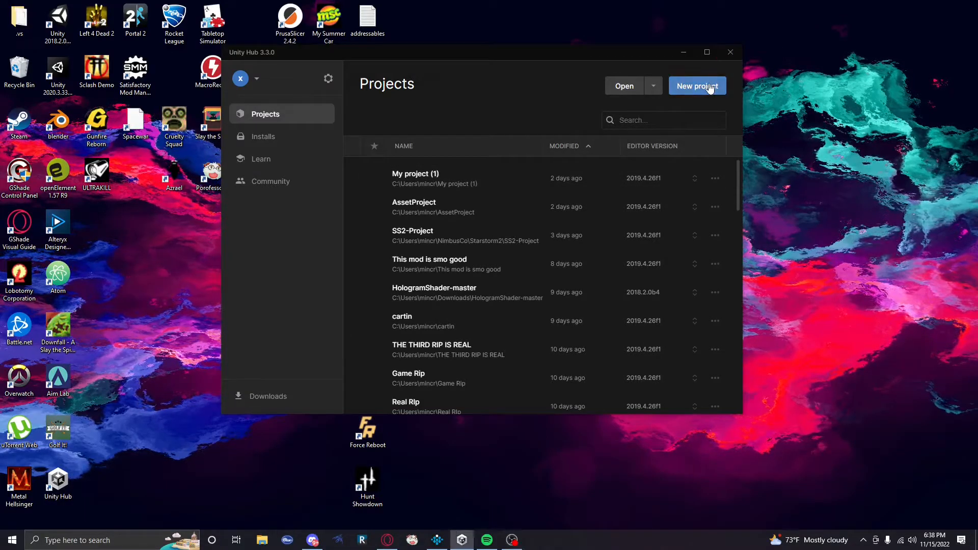
# Start a new Unity Hub project on editor version 2019.4.26f1.
pyautogui.click(697, 85)
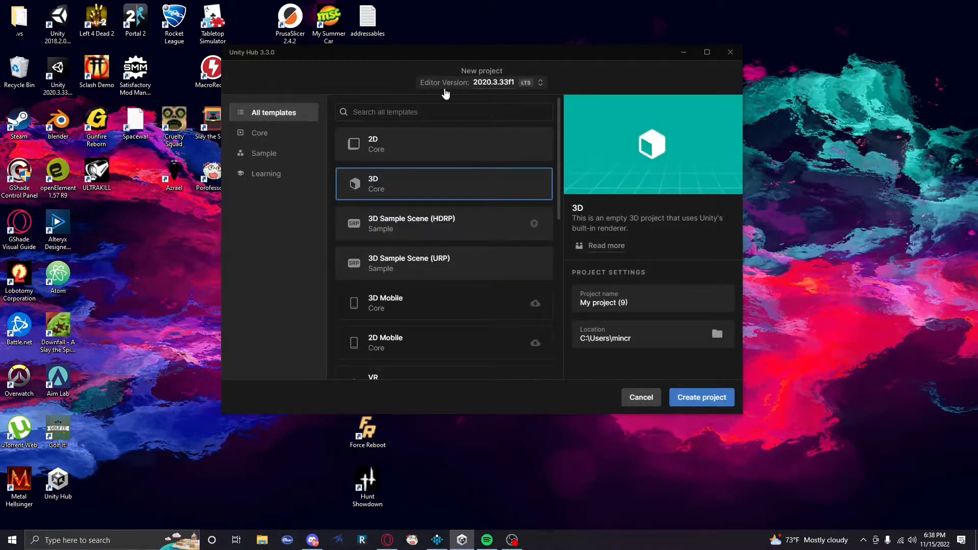
pyautogui.click(540, 83)
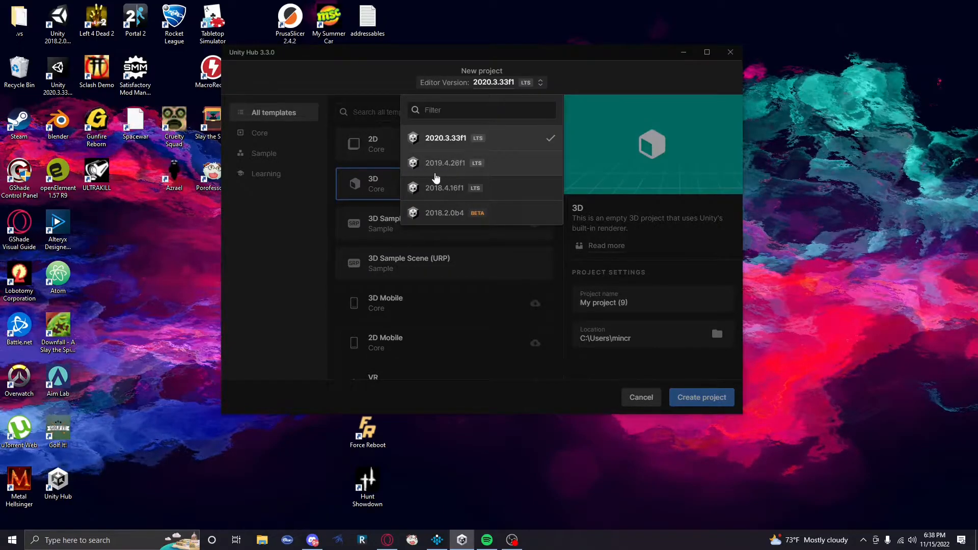
pyautogui.click(445, 162)
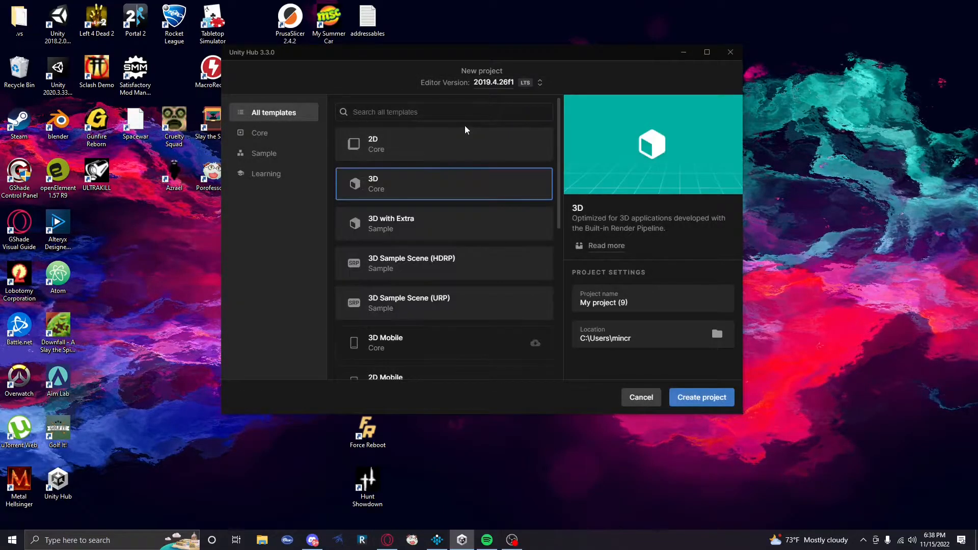
# Name the 3D project 'Example Plugin!' and create it.
pyautogui.tripleClick(653, 303)
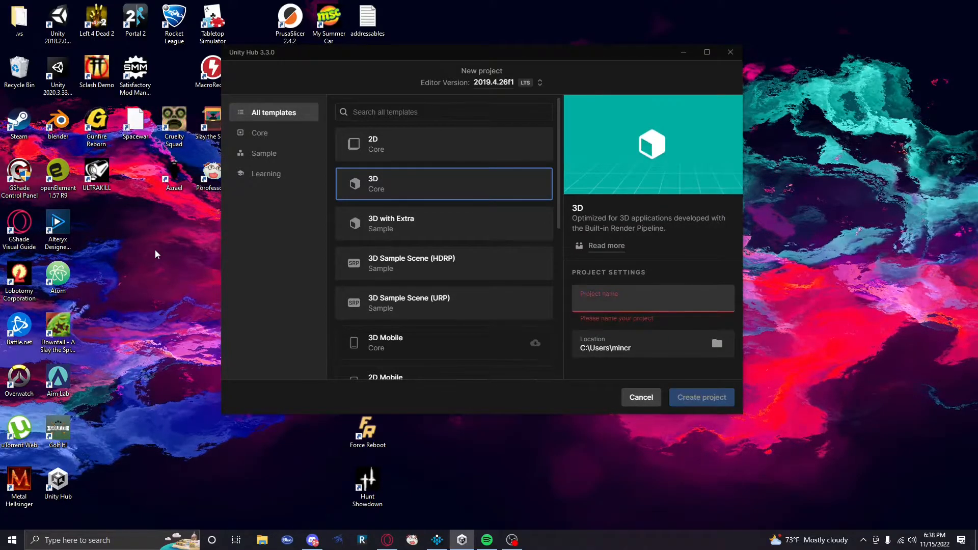
pyautogui.write('Exam')
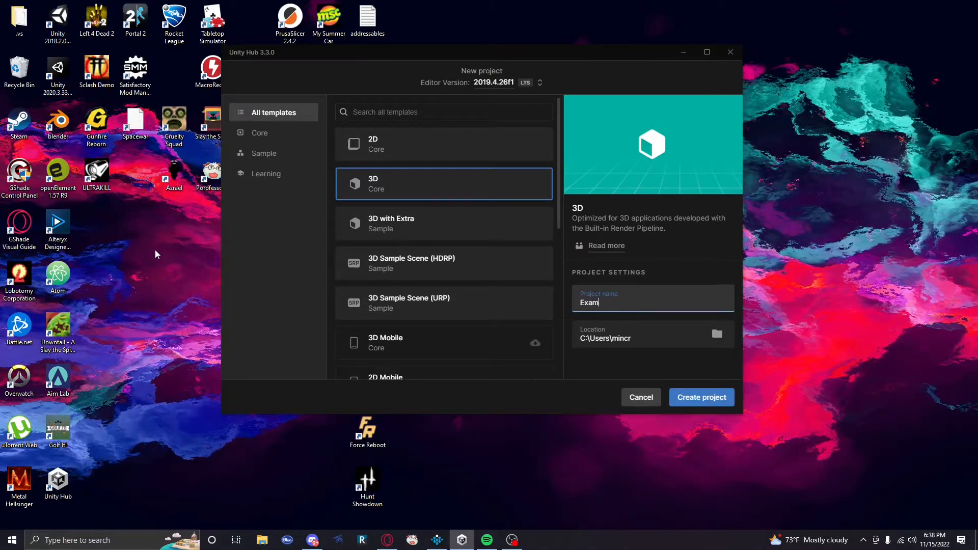
pyautogui.write('ple Plg')
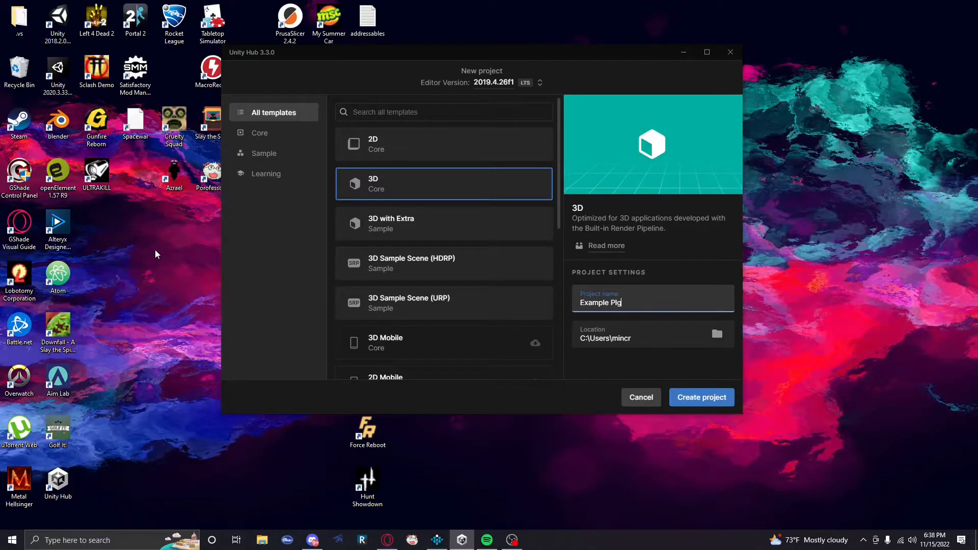
pyautogui.write('gin')
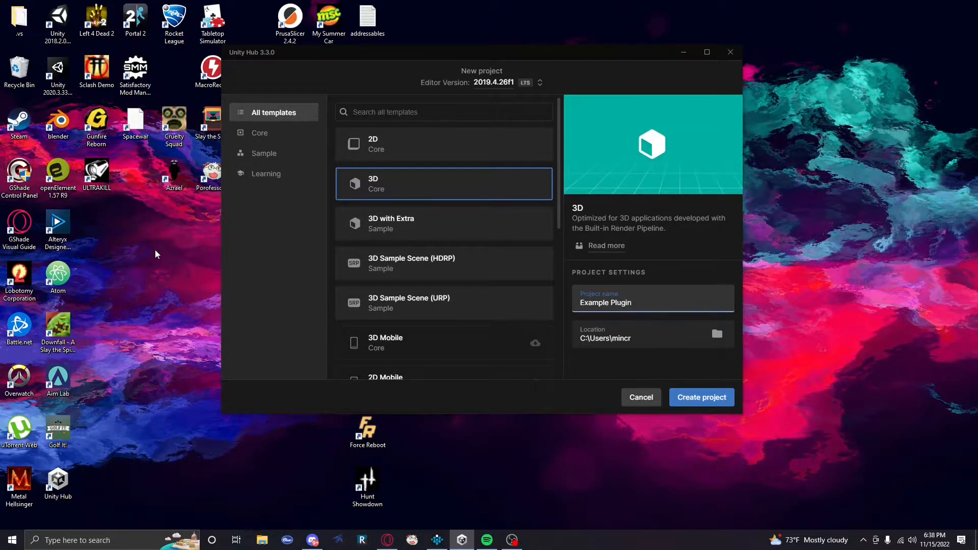
pyautogui.write('!!!')
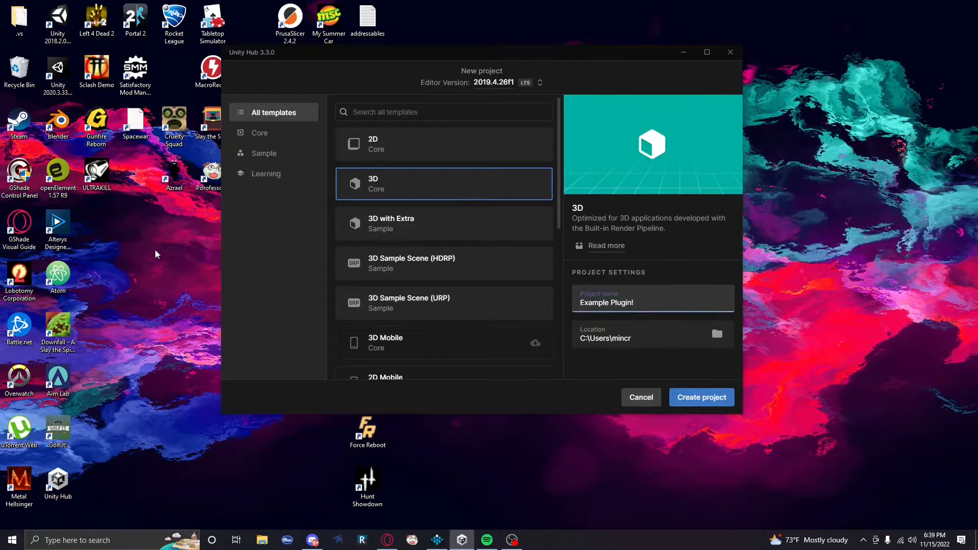
pyautogui.click(702, 398)
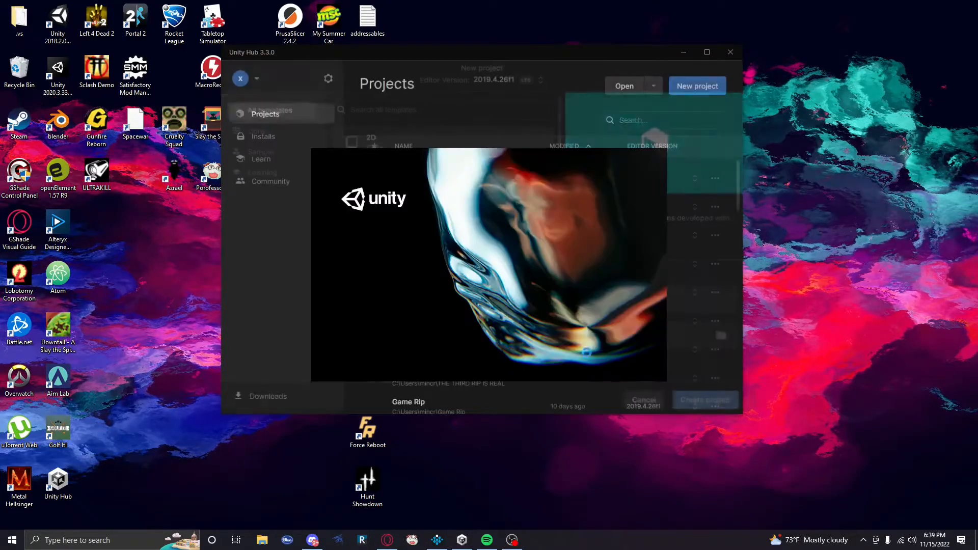
pyautogui.click(704, 400)
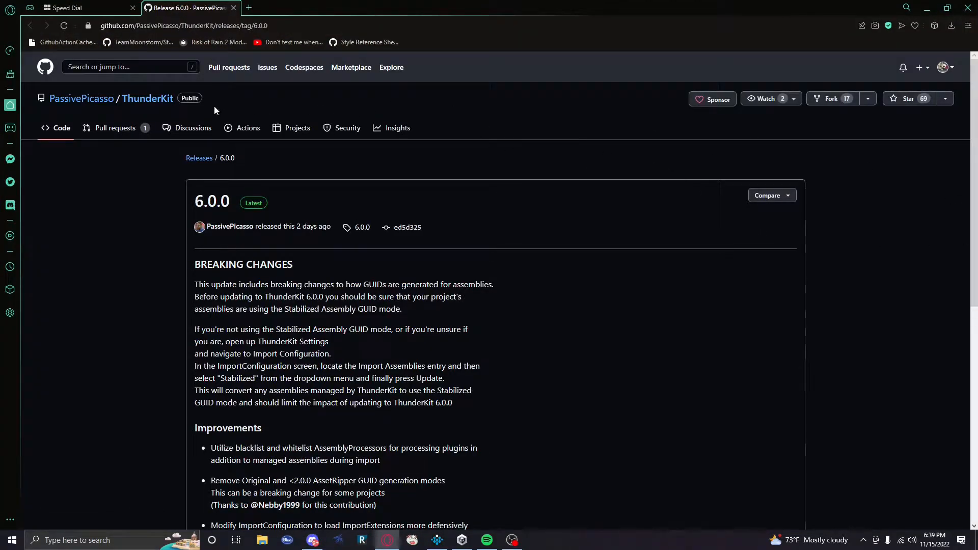
# Open the ThunderKit repository page and copy its HTTPS clone URL.
pyautogui.click(147, 98)
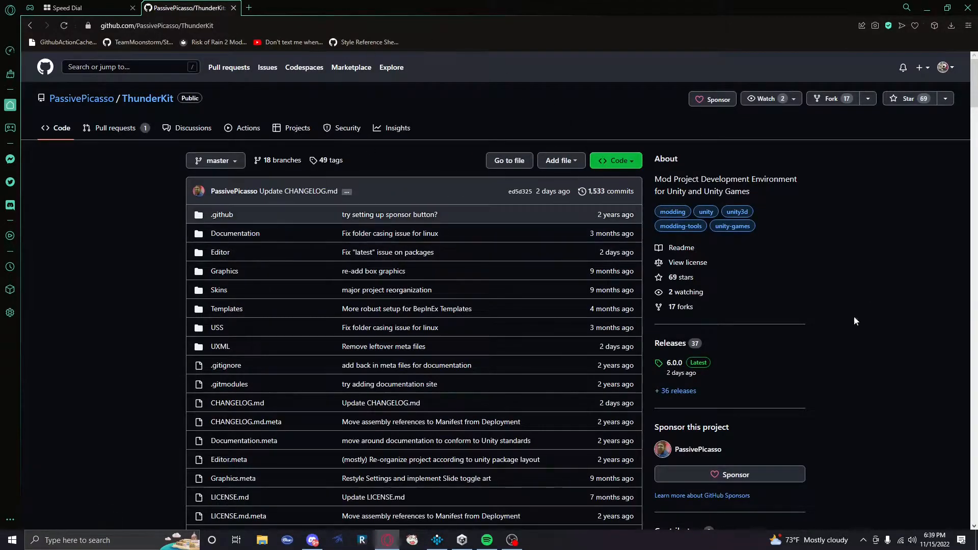
pyautogui.moveTo(521, 154)
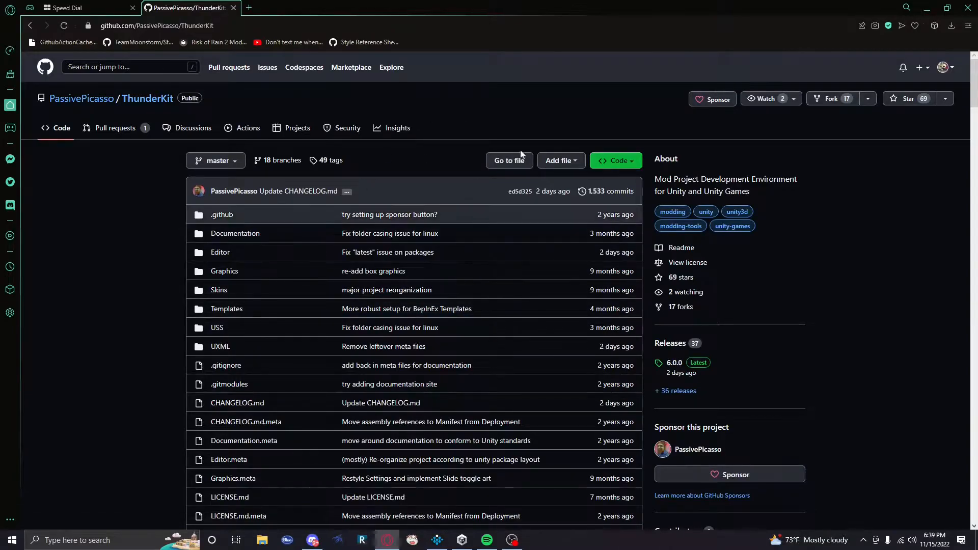
pyautogui.click(615, 160)
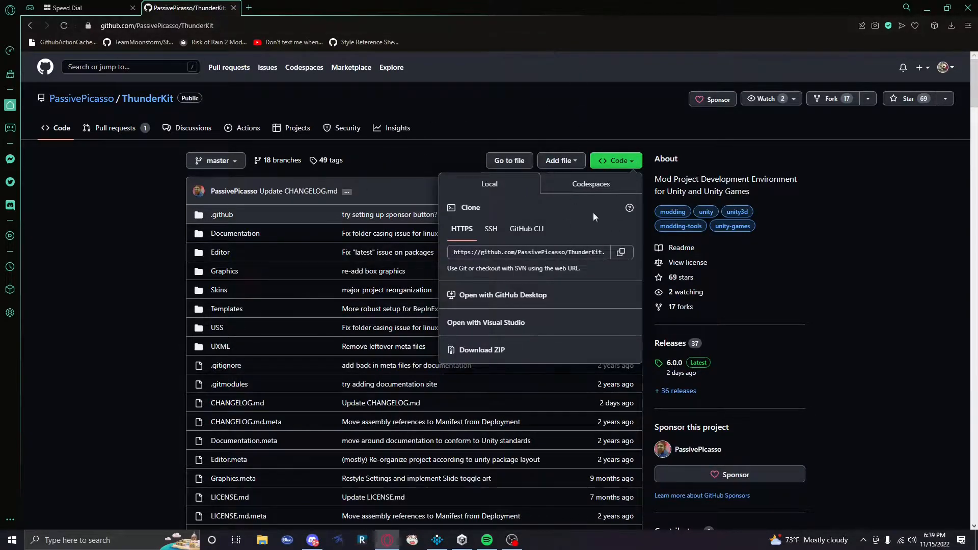
pyautogui.moveTo(456, 212)
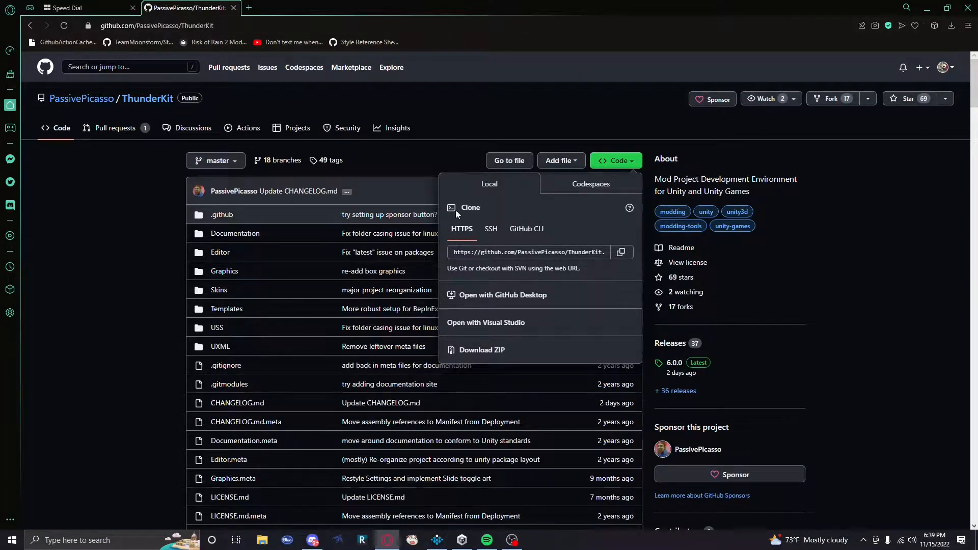
pyautogui.moveTo(564, 240)
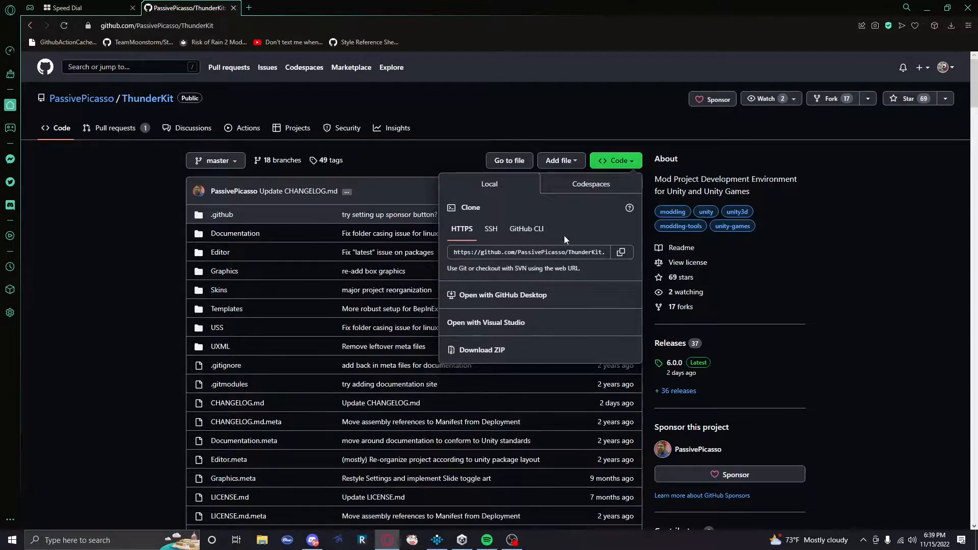
pyautogui.click(620, 252)
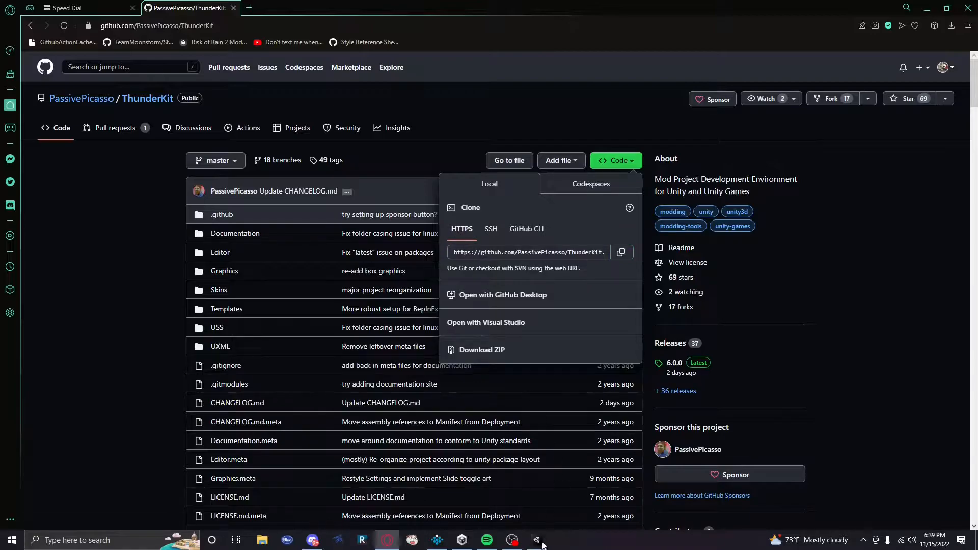
# Open Package Manager in the Example Plugin! project and show the add-package options.
pyautogui.click(536, 541)
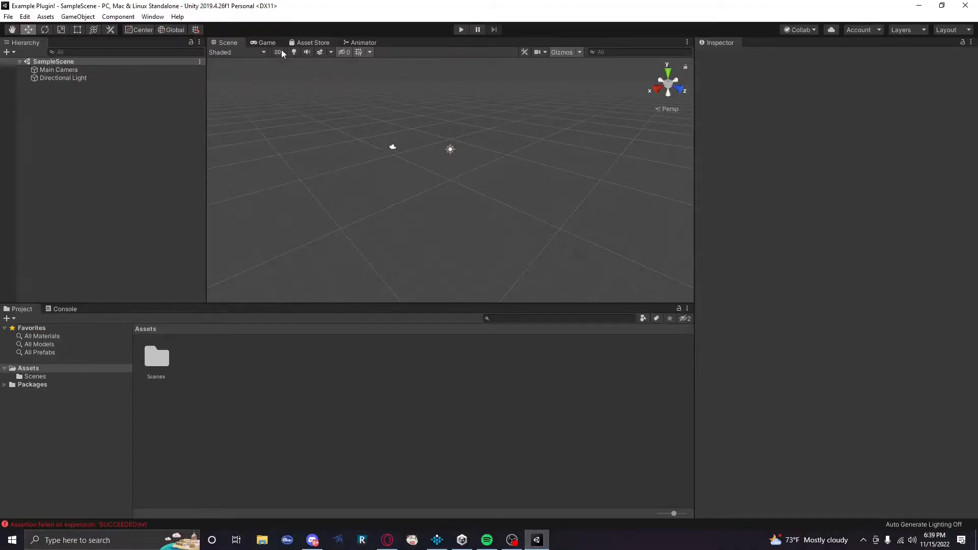
pyautogui.click(153, 16)
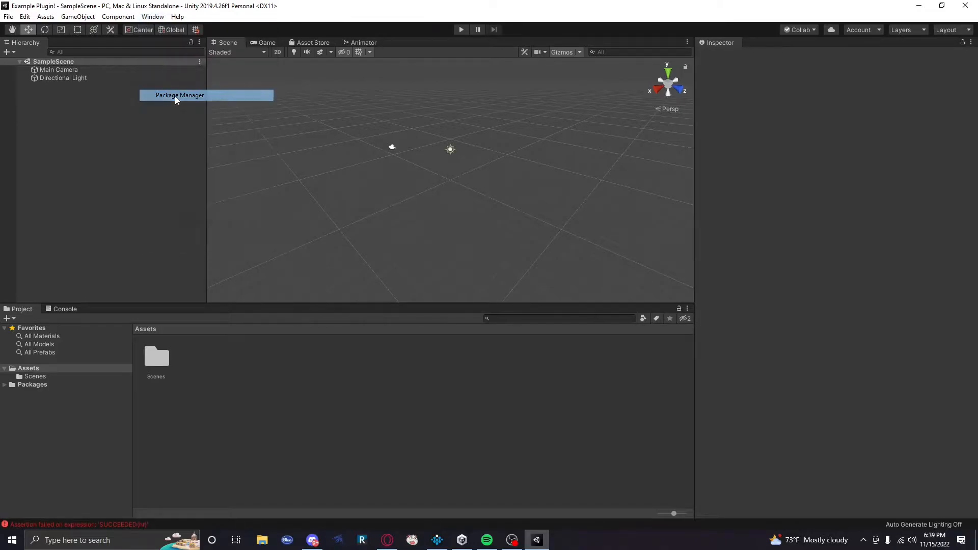
pyautogui.click(180, 95)
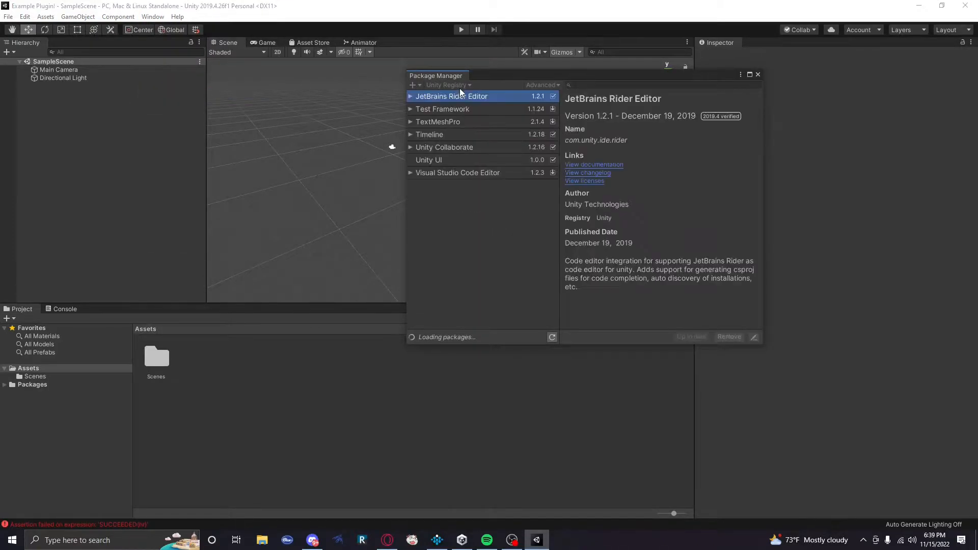
pyautogui.moveTo(431, 114)
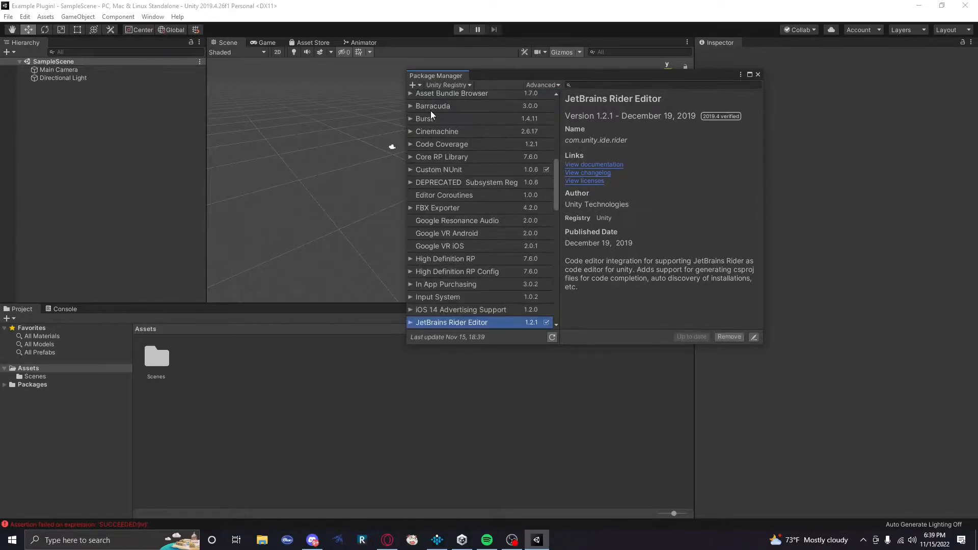
pyautogui.moveTo(393, 55)
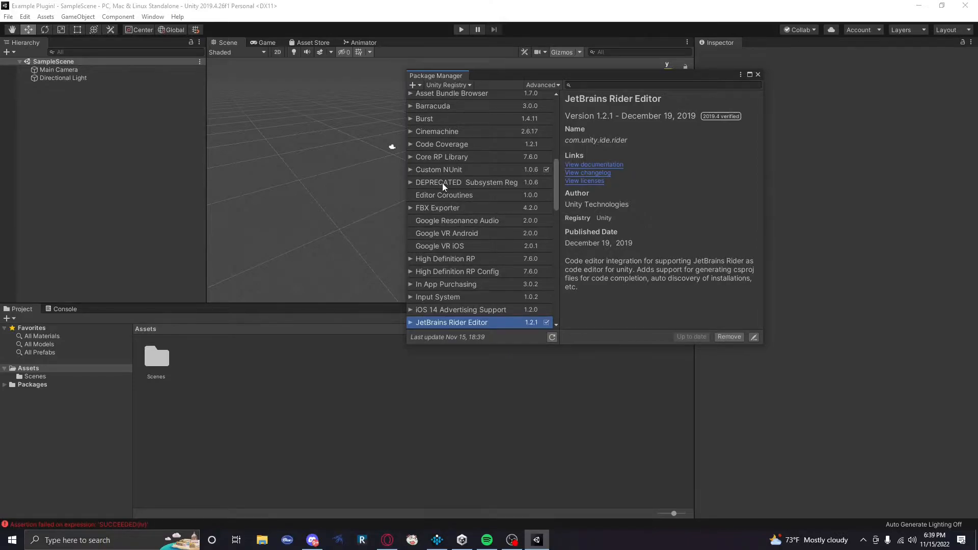
pyautogui.moveTo(459, 81)
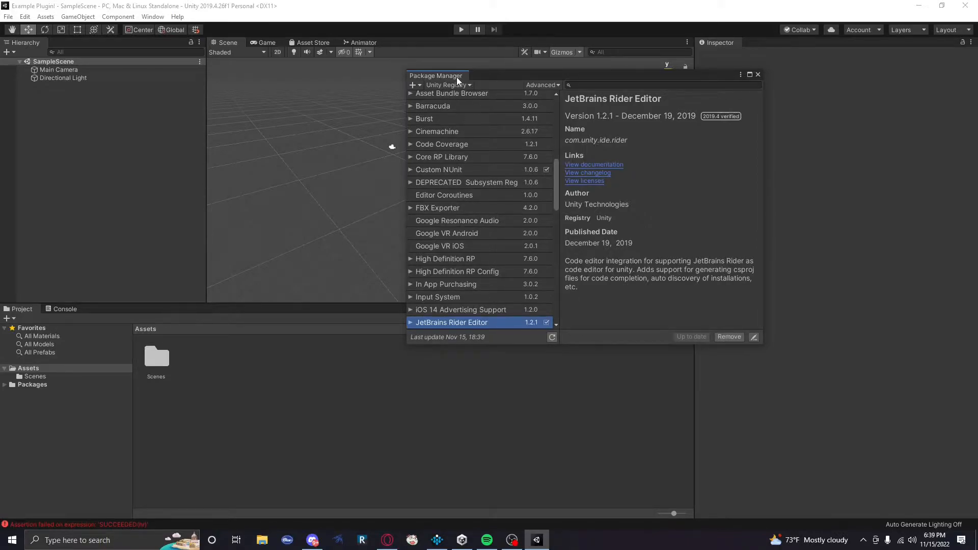
pyautogui.scroll(-3)
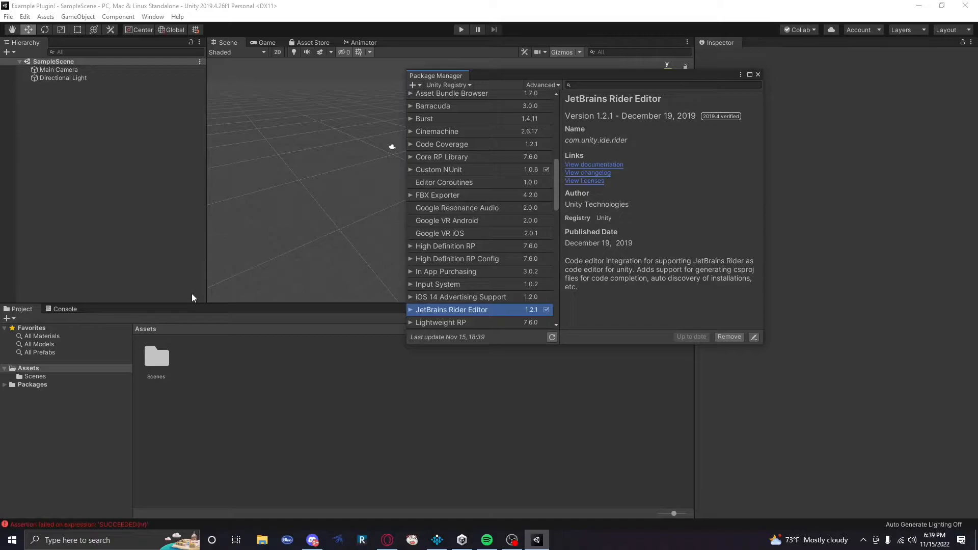
pyautogui.click(448, 85)
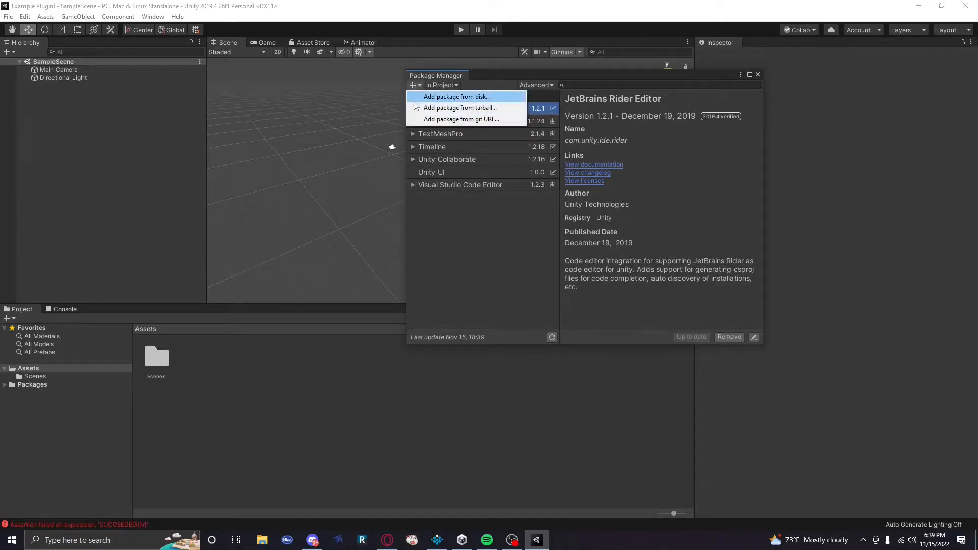
pyautogui.moveTo(451, 75)
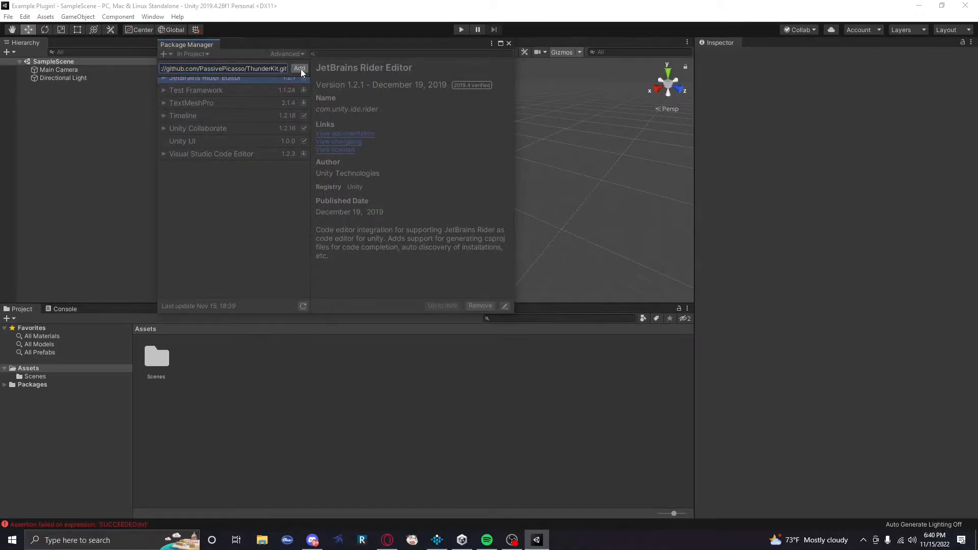
# Add ThunderKit to the project from its git URL.
pyautogui.click(300, 68)
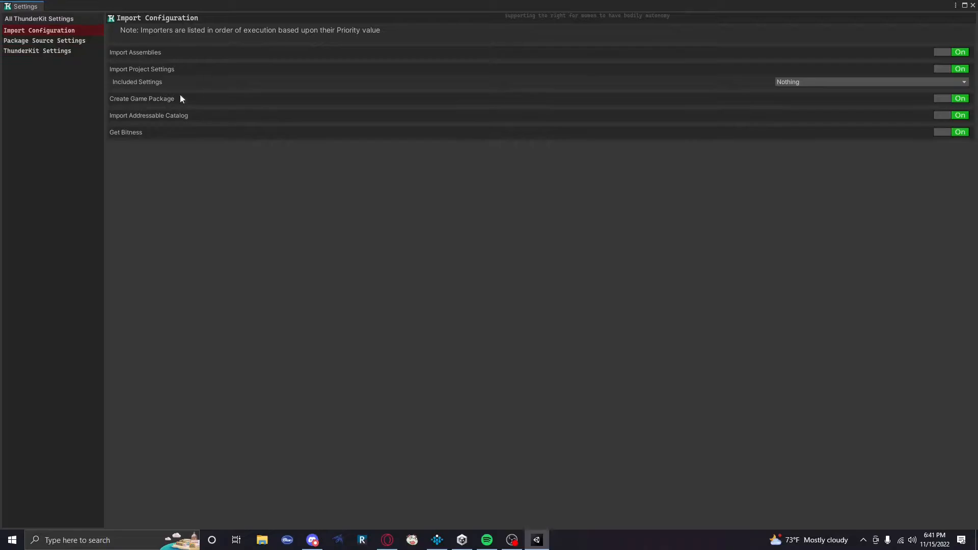
pyautogui.moveTo(142, 68)
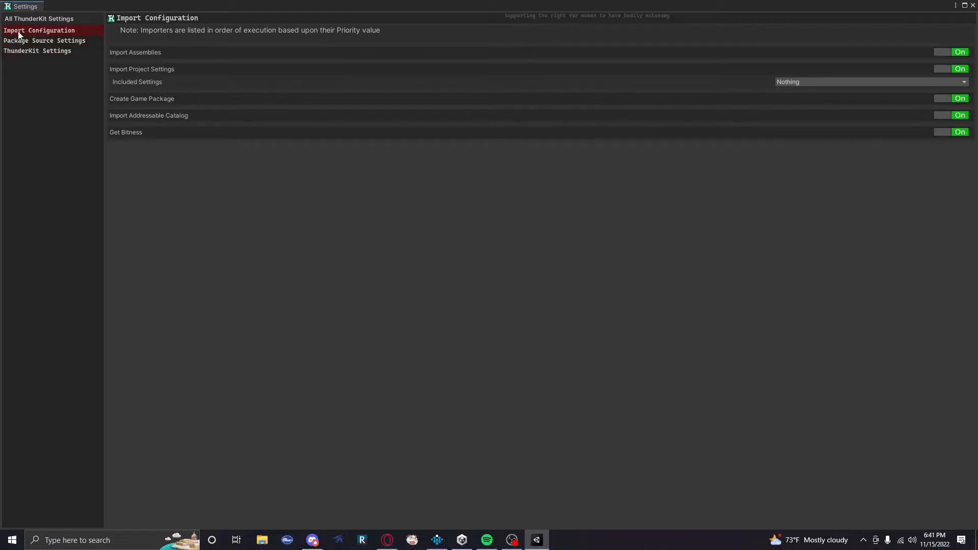
pyautogui.moveTo(161, 97)
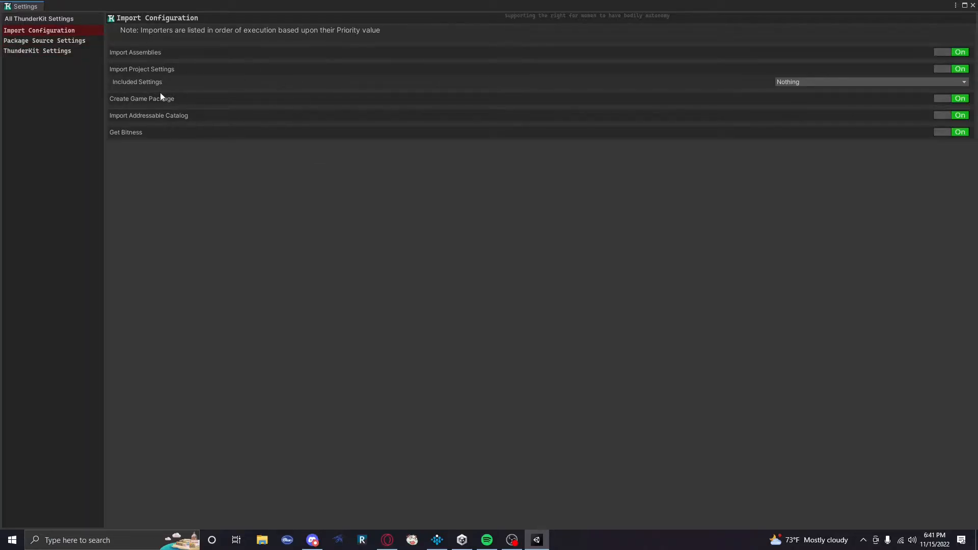
pyautogui.moveTo(714, 54)
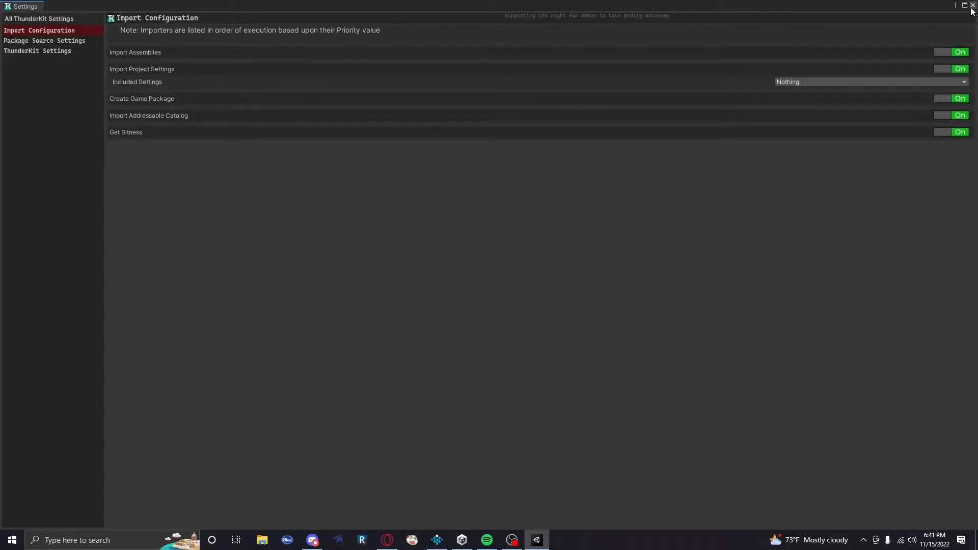
# Close ThunderKit Settings and Package Manager, then show ThunderKit's Packages catalogue.
pyautogui.click(970, 6)
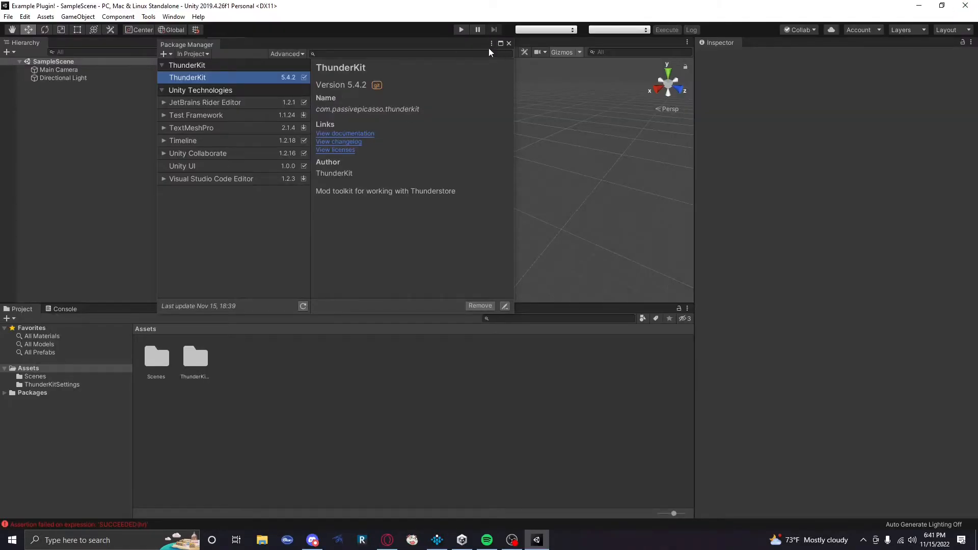
pyautogui.click(148, 16)
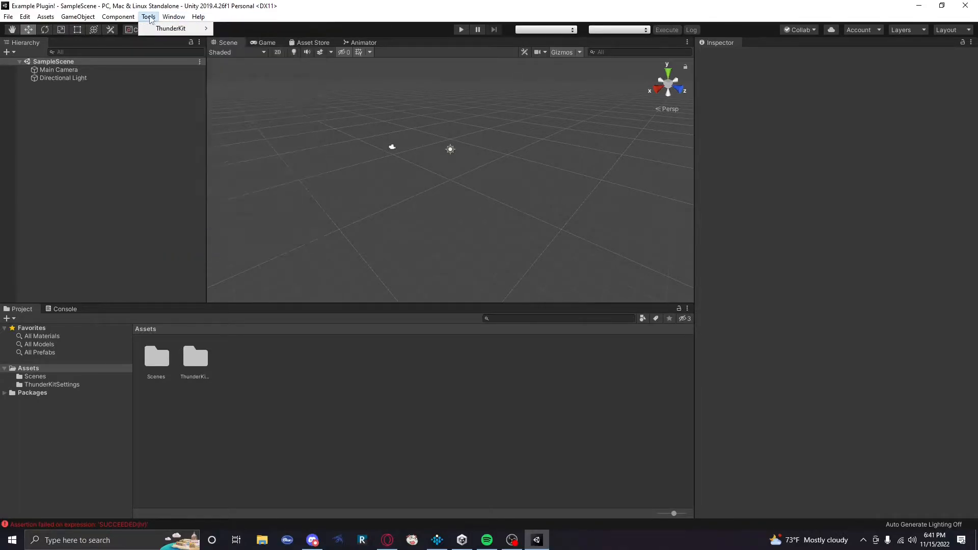
pyautogui.click(171, 28)
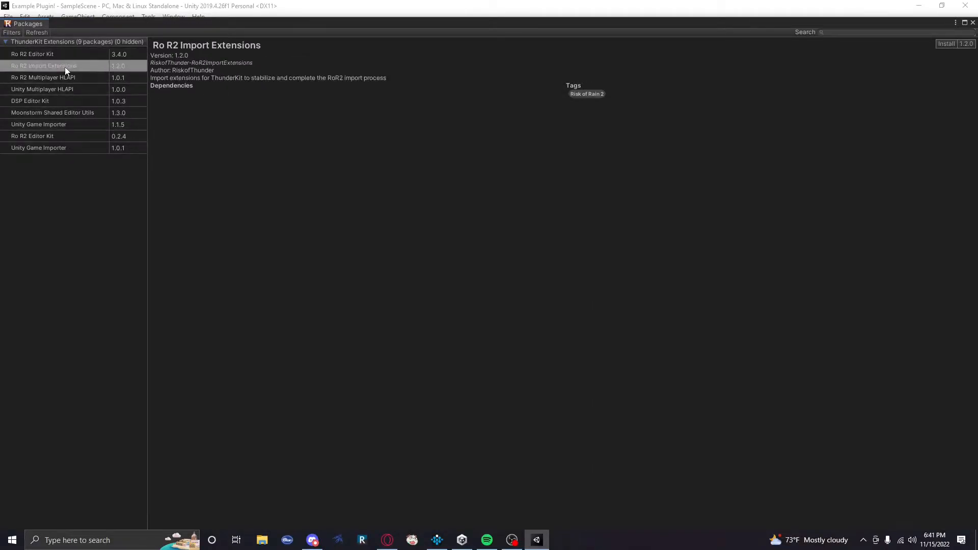
pyautogui.moveTo(259, 167)
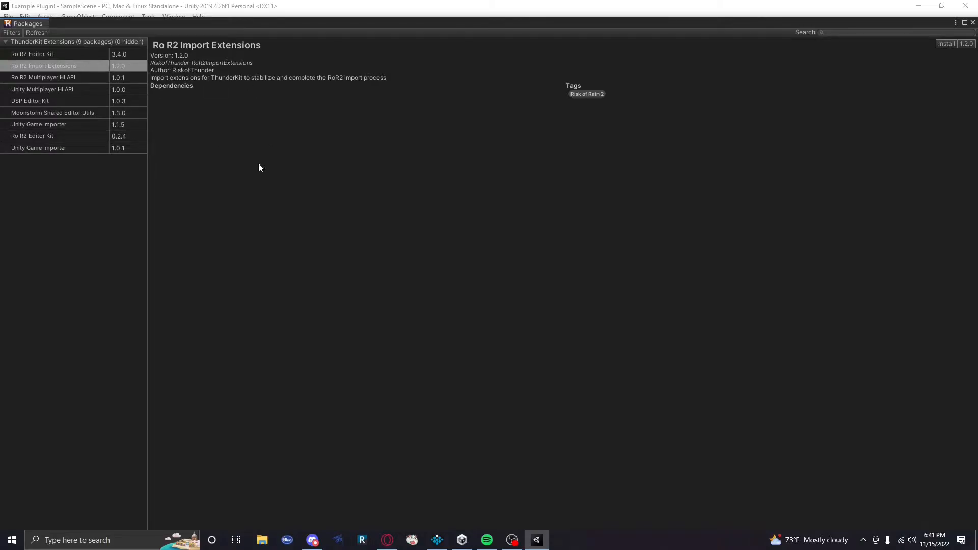
pyautogui.moveTo(267, 70)
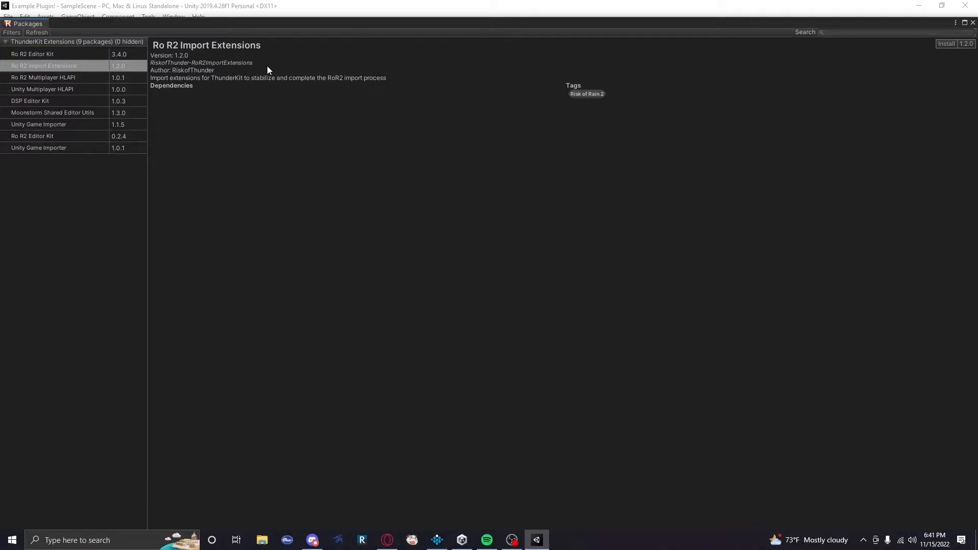
# Install RoR2 Import Extensions and bring up ThunderKit's commands under Tools.
pyautogui.click(946, 44)
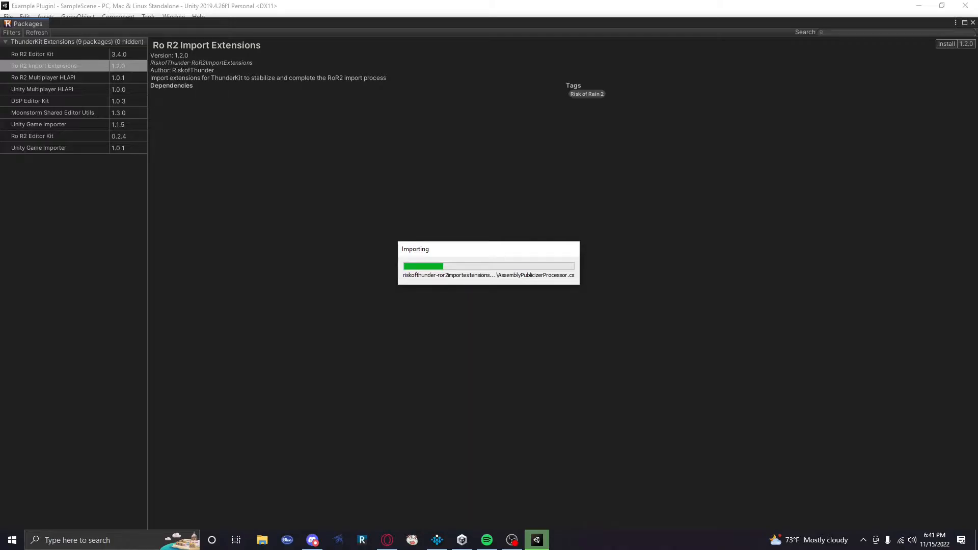
pyautogui.moveTo(106, 277)
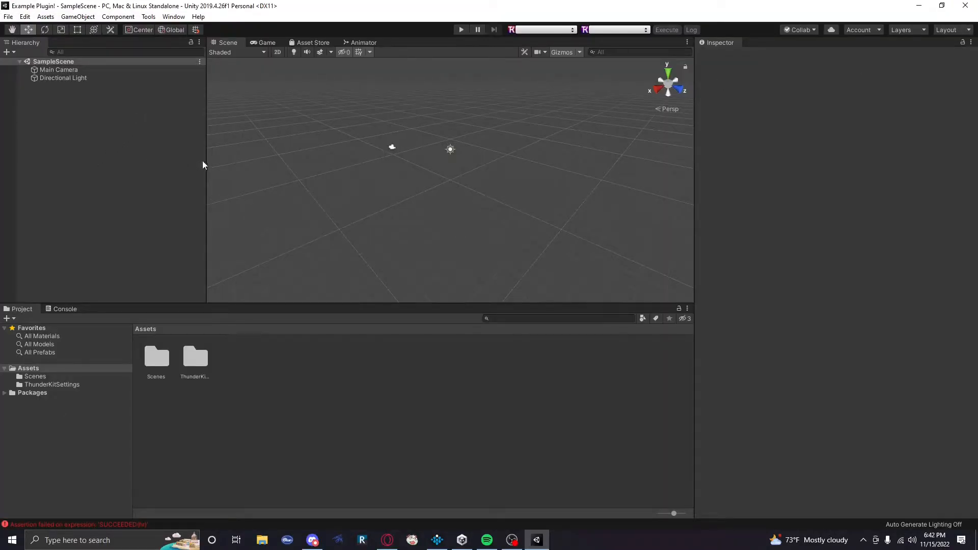
pyautogui.click(148, 16)
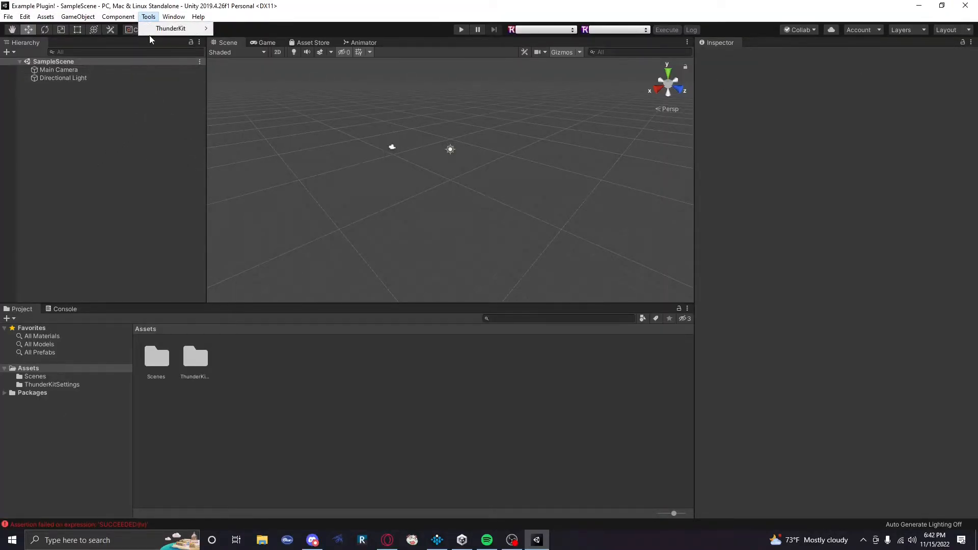
pyautogui.click(170, 29)
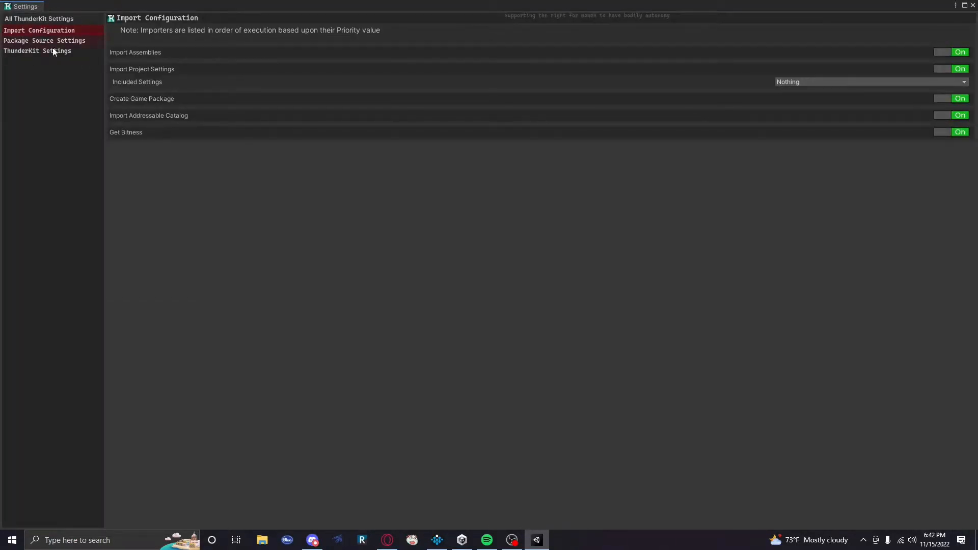
pyautogui.moveTo(147, 128)
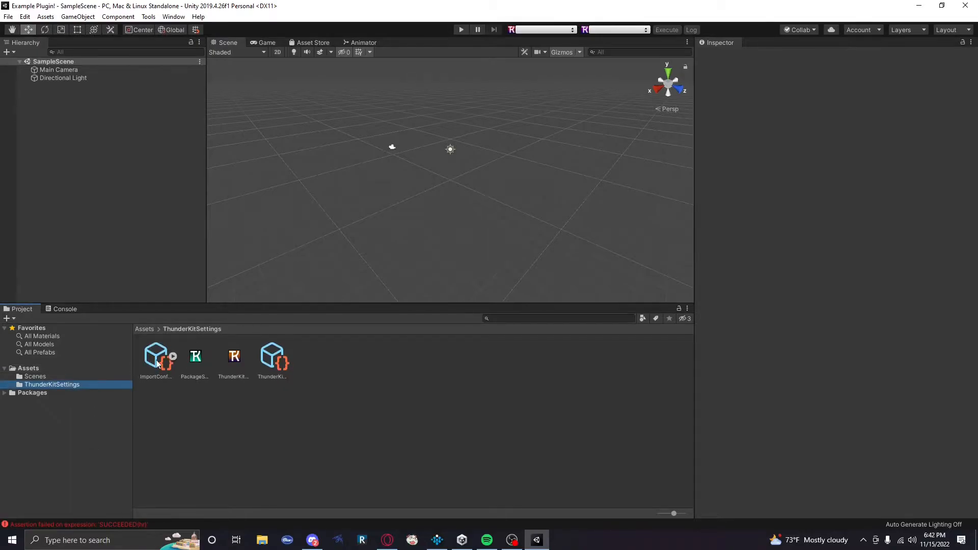
# Select the ImportConfiguration asset in Assets/ThunderKitSettings, then reopen ThunderKit Settings.
pyautogui.click(155, 356)
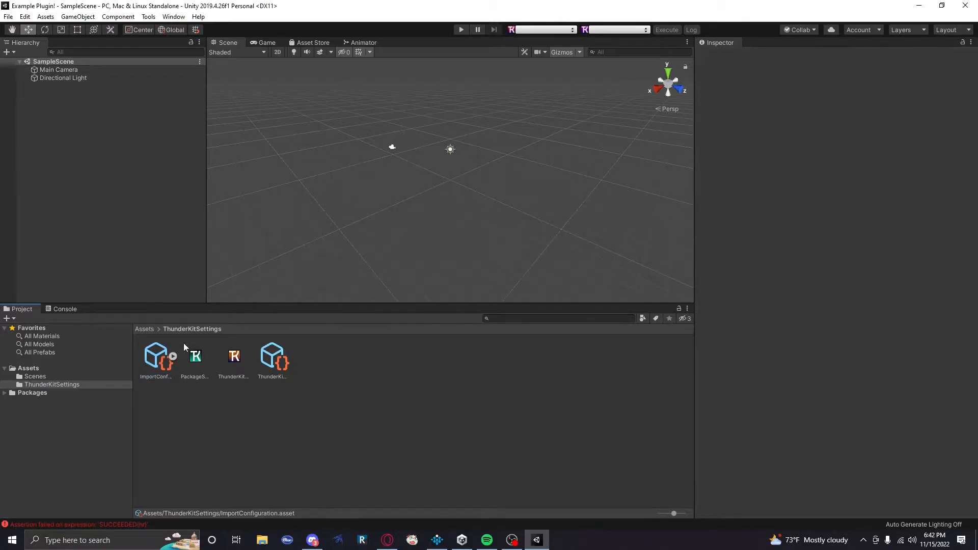
pyautogui.click(148, 17)
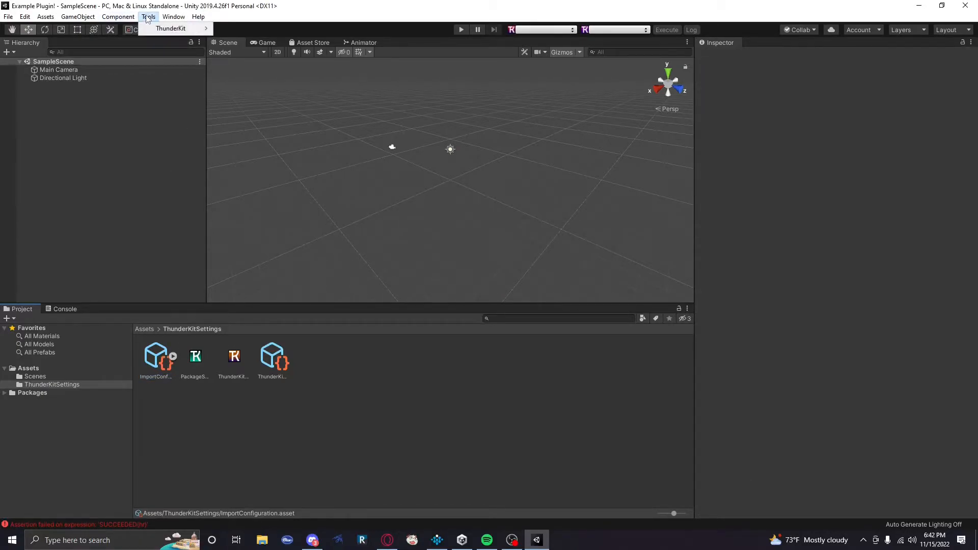
pyautogui.moveTo(171, 28)
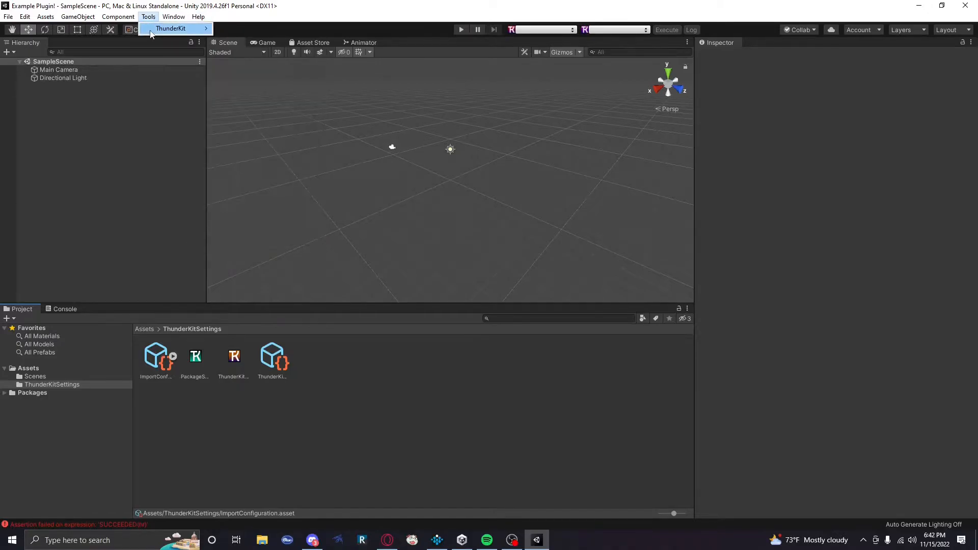
pyautogui.click(172, 28)
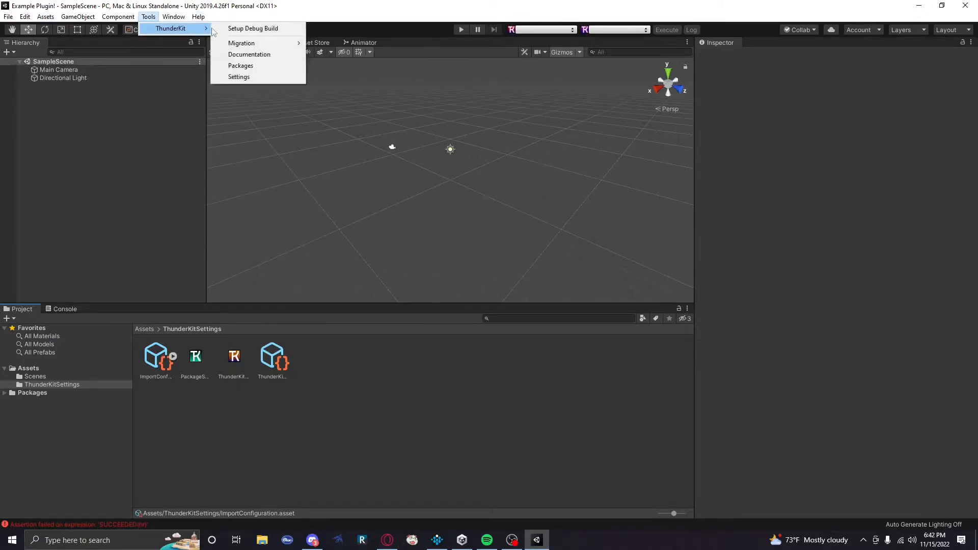
pyautogui.click(240, 65)
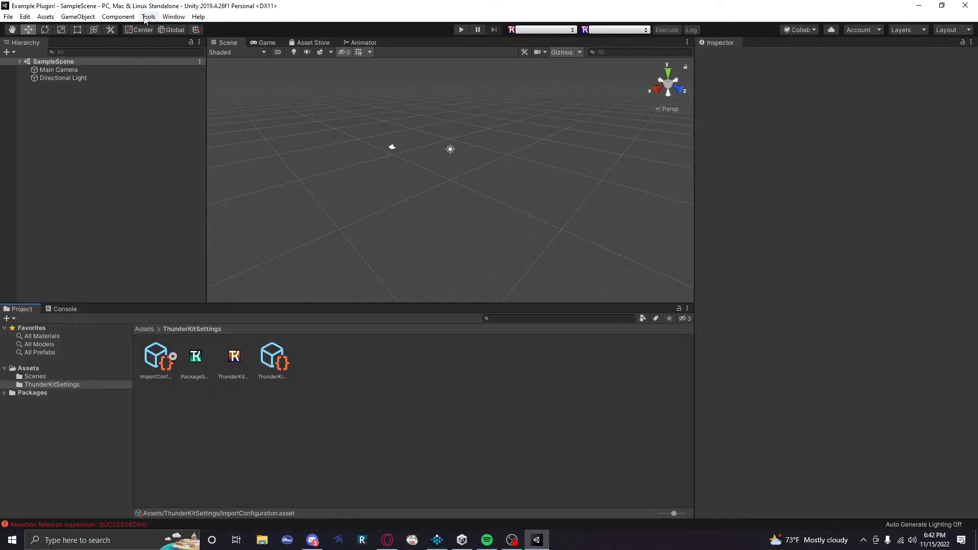
pyautogui.click(148, 16)
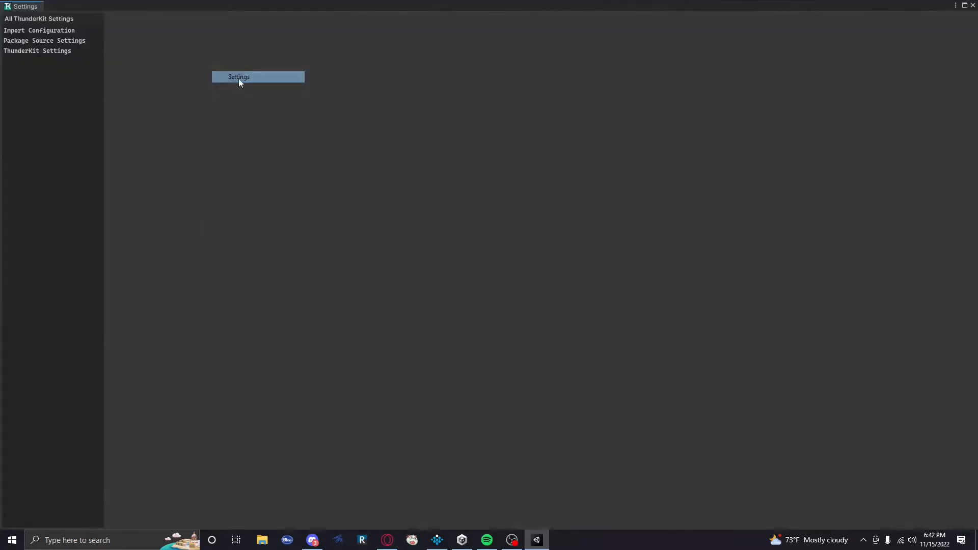
pyautogui.click(38, 30)
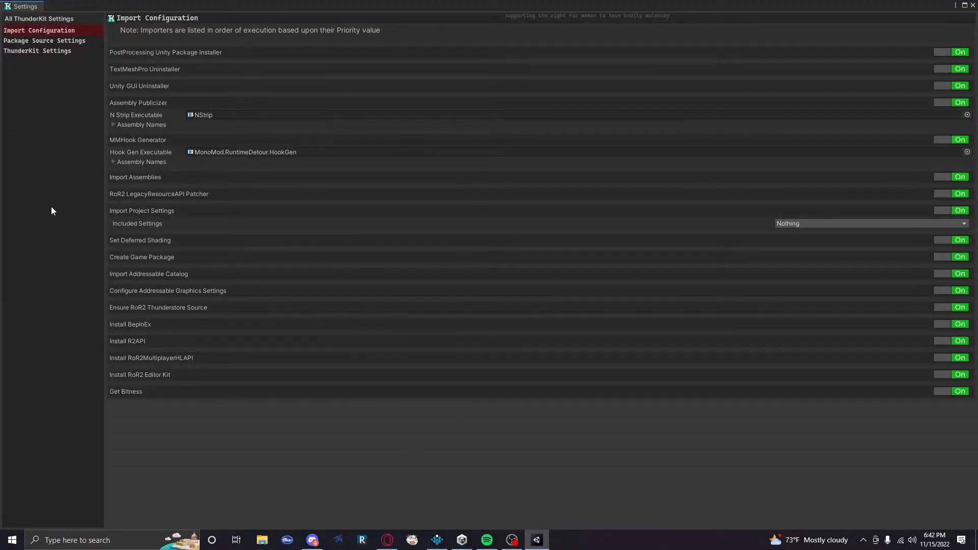
pyautogui.moveTo(232, 209)
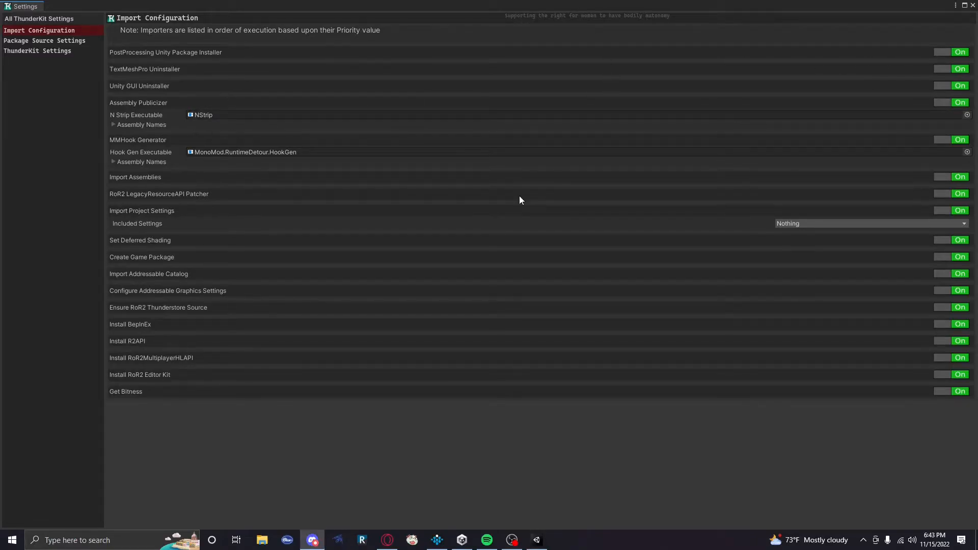
pyautogui.moveTo(718, 123)
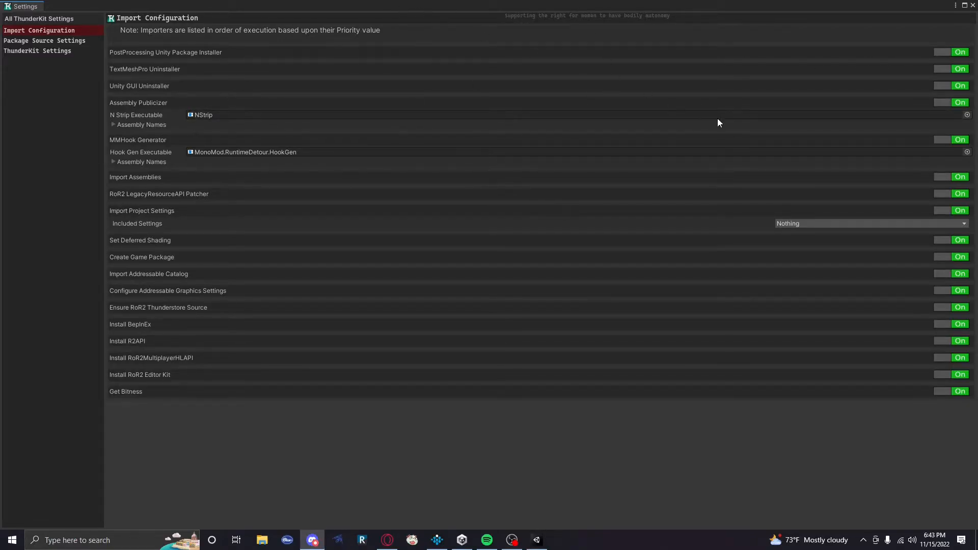
pyautogui.click(964, 223)
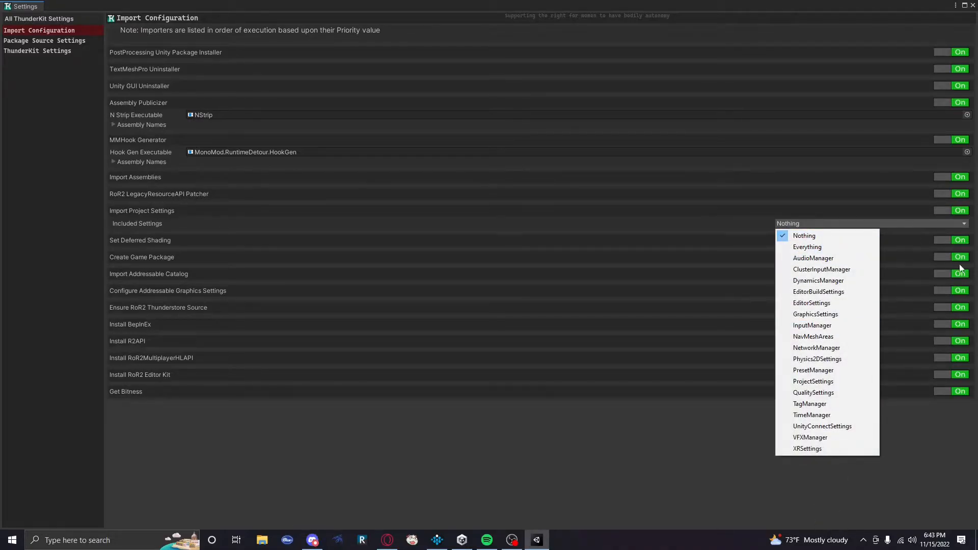
pyautogui.moveTo(795, 272)
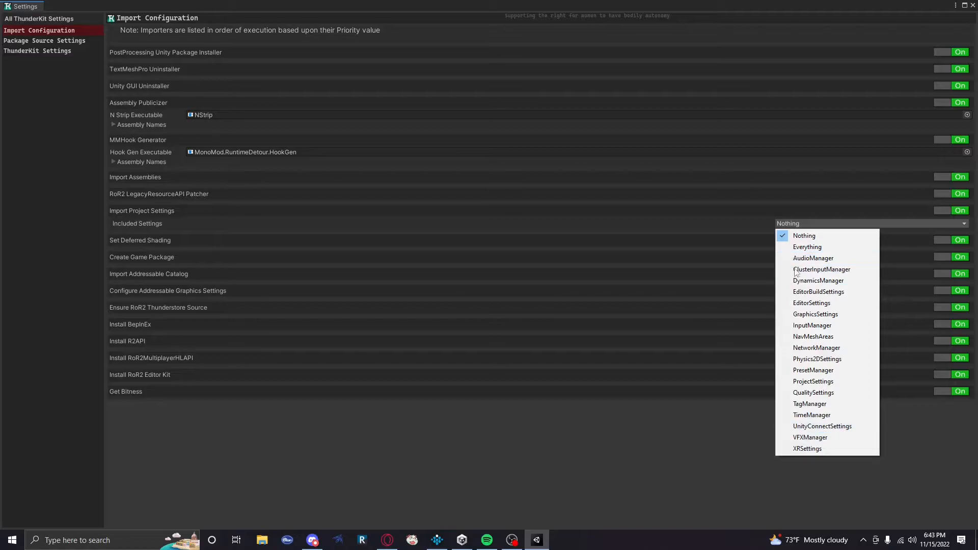
pyautogui.moveTo(830, 220)
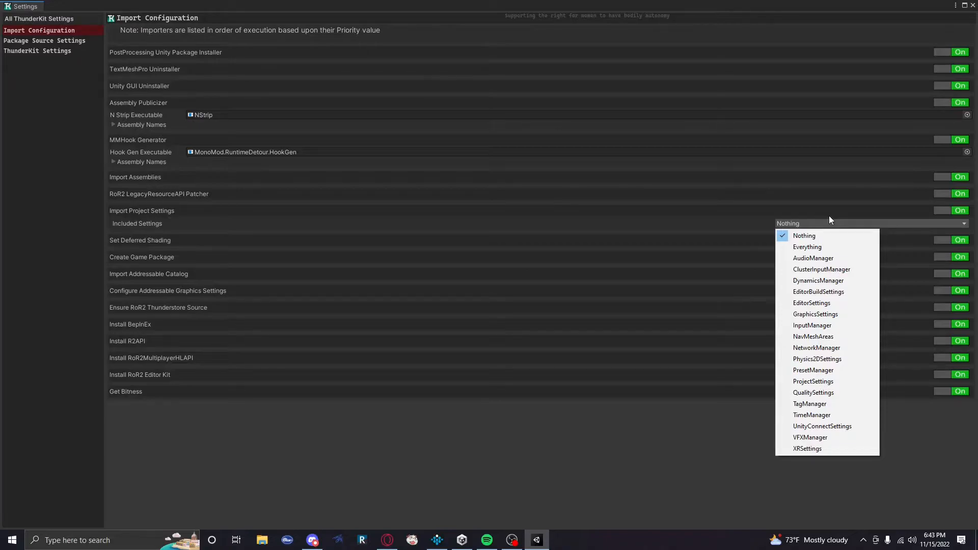
pyautogui.moveTo(814, 258)
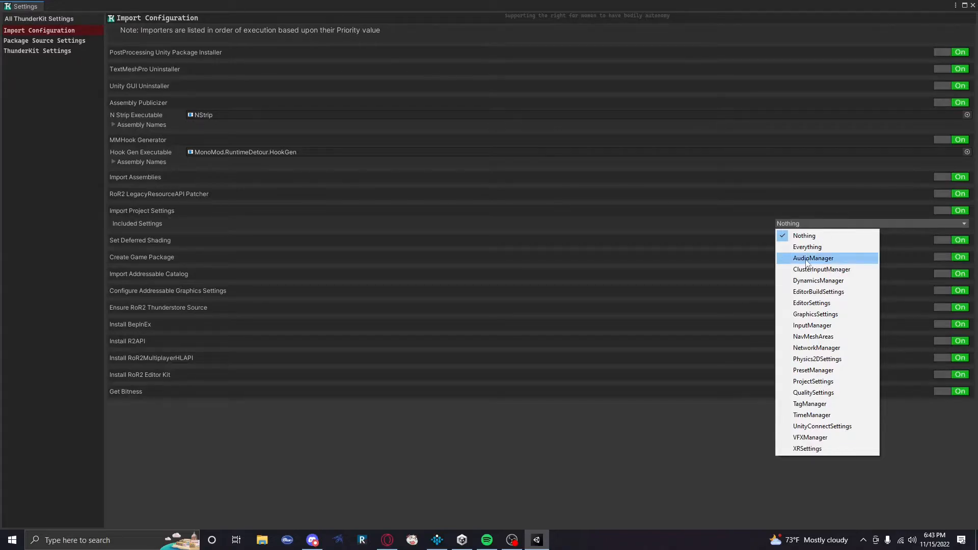
pyautogui.moveTo(839, 247)
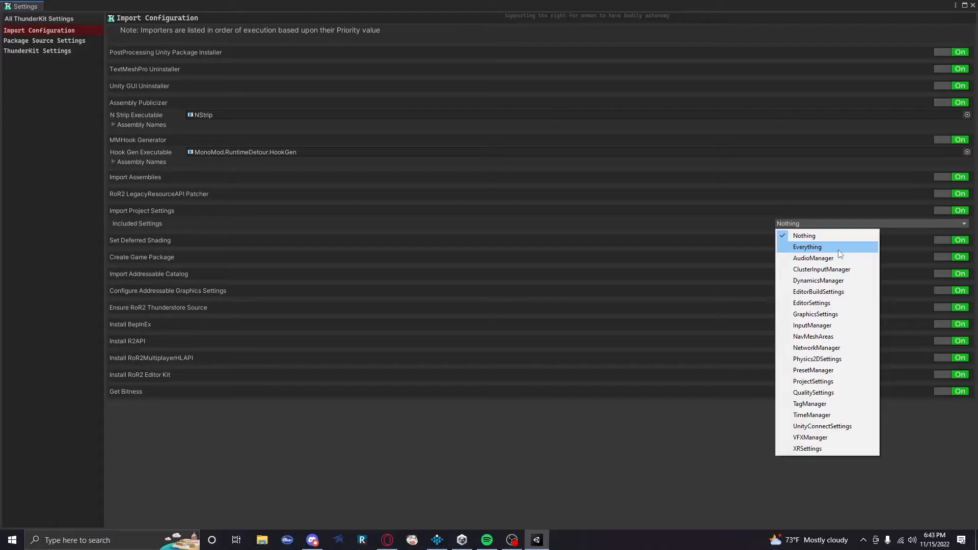
pyautogui.moveTo(838, 248)
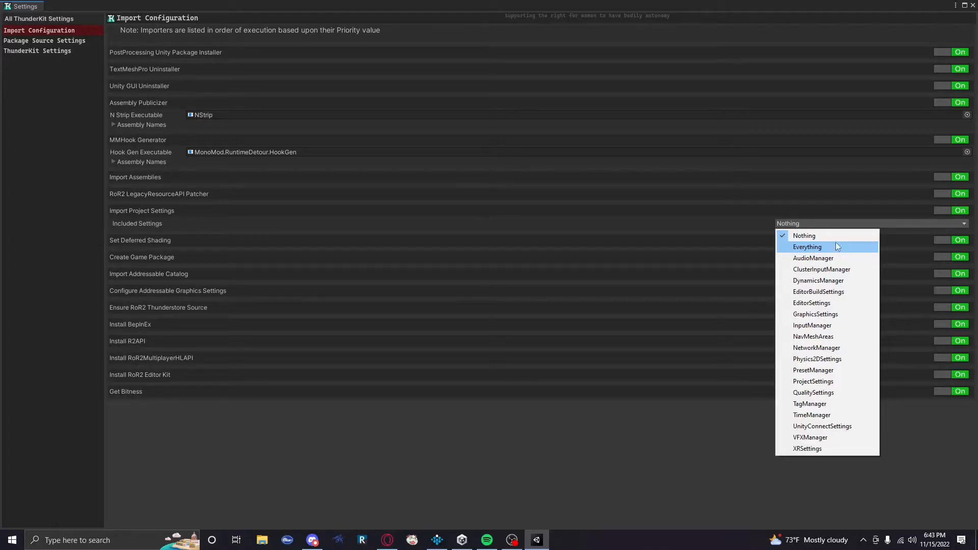
pyautogui.click(804, 235)
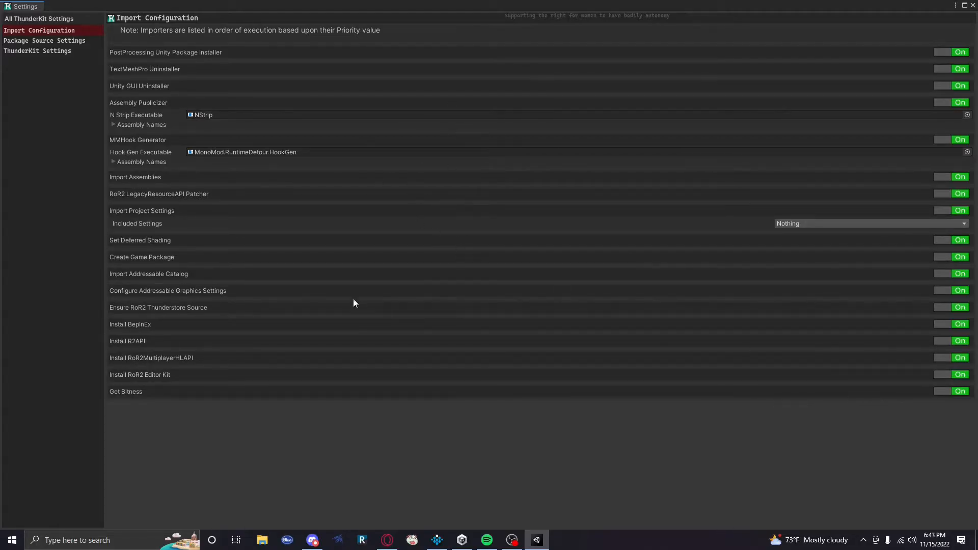
pyautogui.moveTo(116, 328)
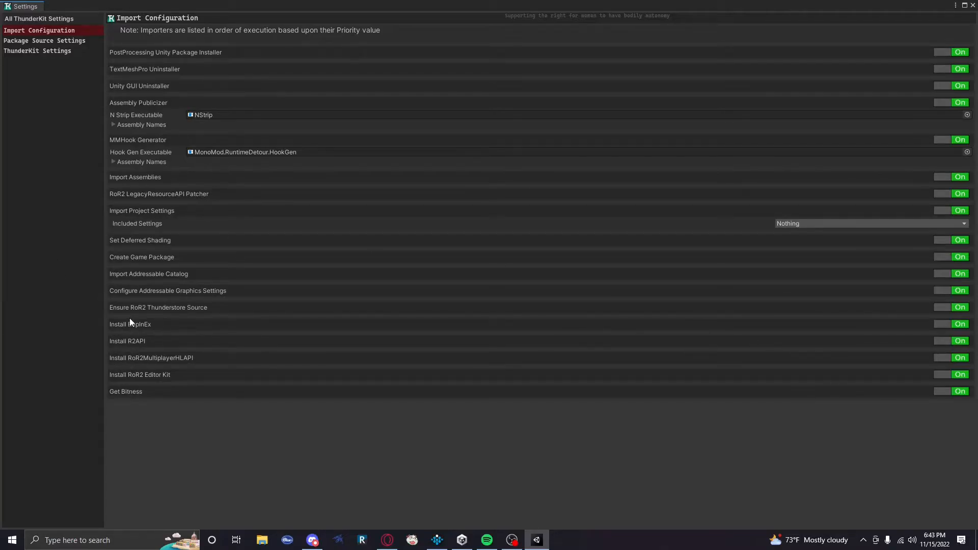
pyautogui.moveTo(151, 358)
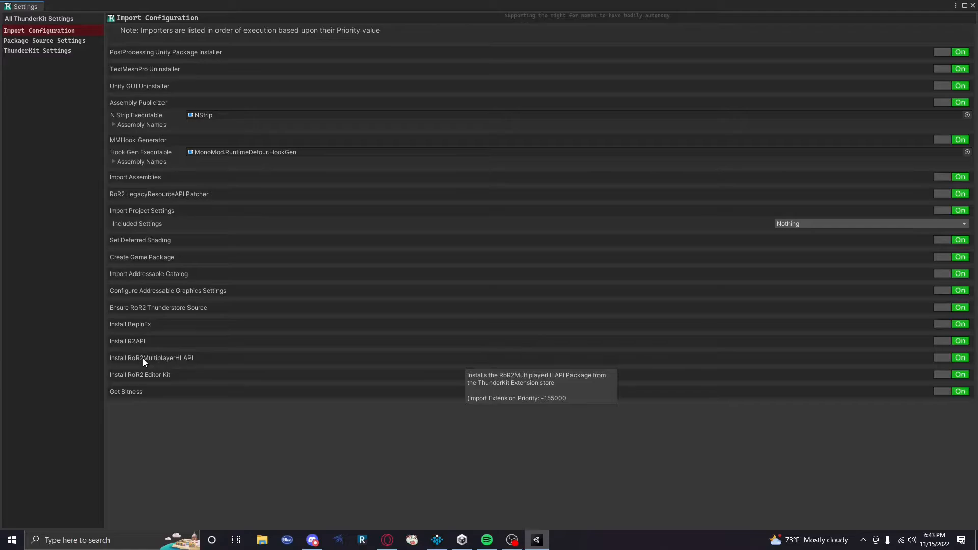
pyautogui.moveTo(147, 374)
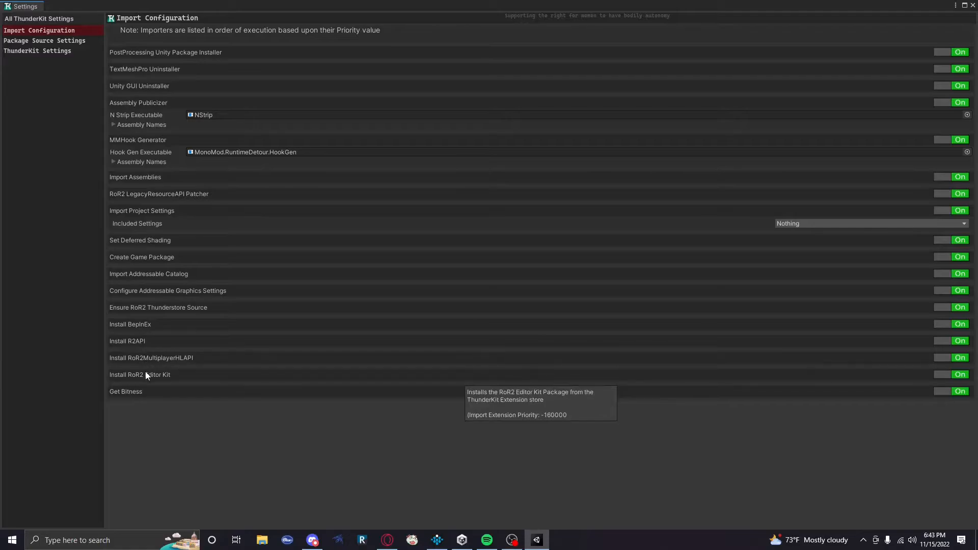
pyautogui.moveTo(161, 364)
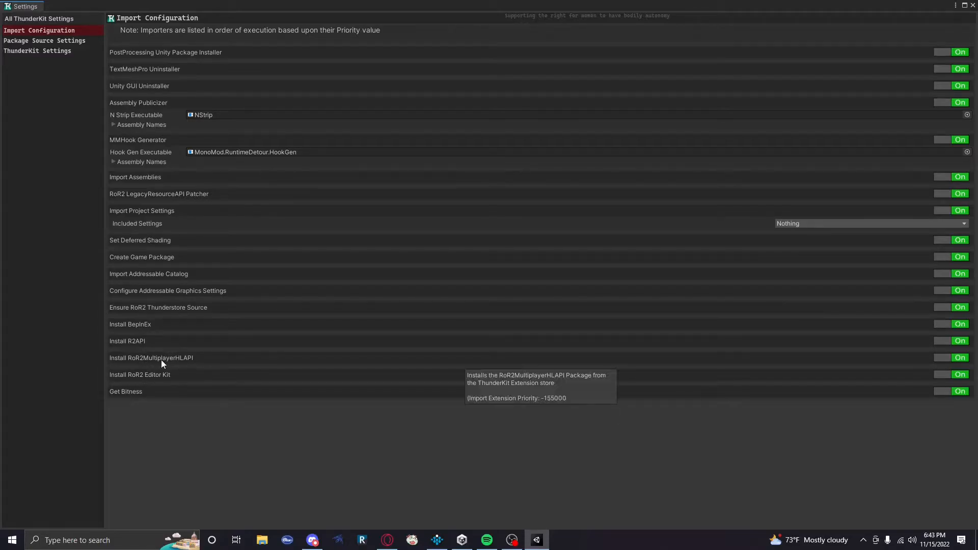
pyautogui.moveTo(136, 367)
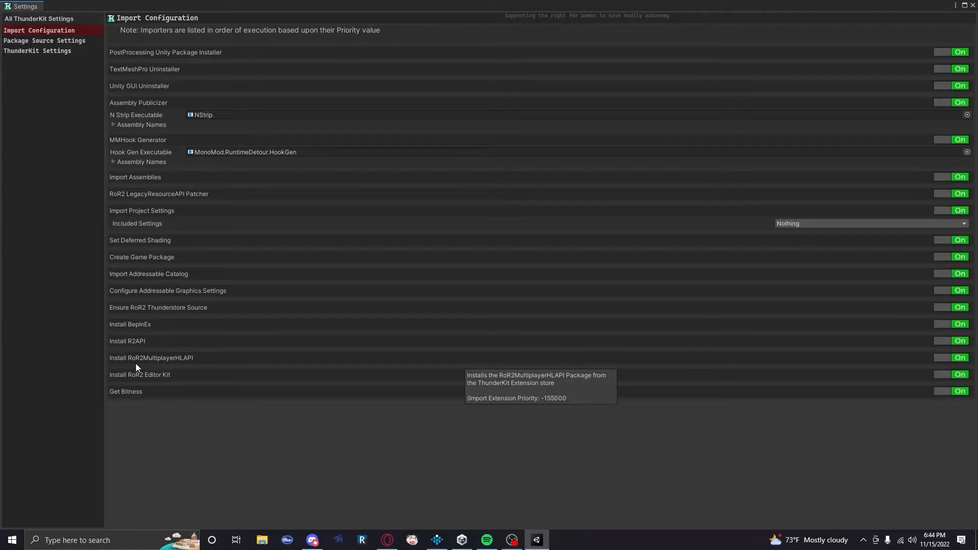
pyautogui.moveTo(137, 327)
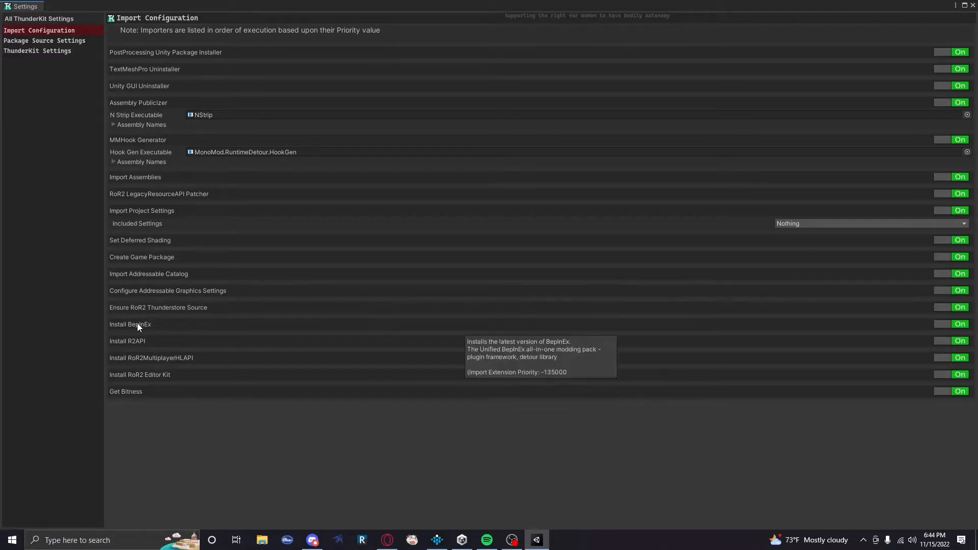
pyautogui.moveTo(151, 341)
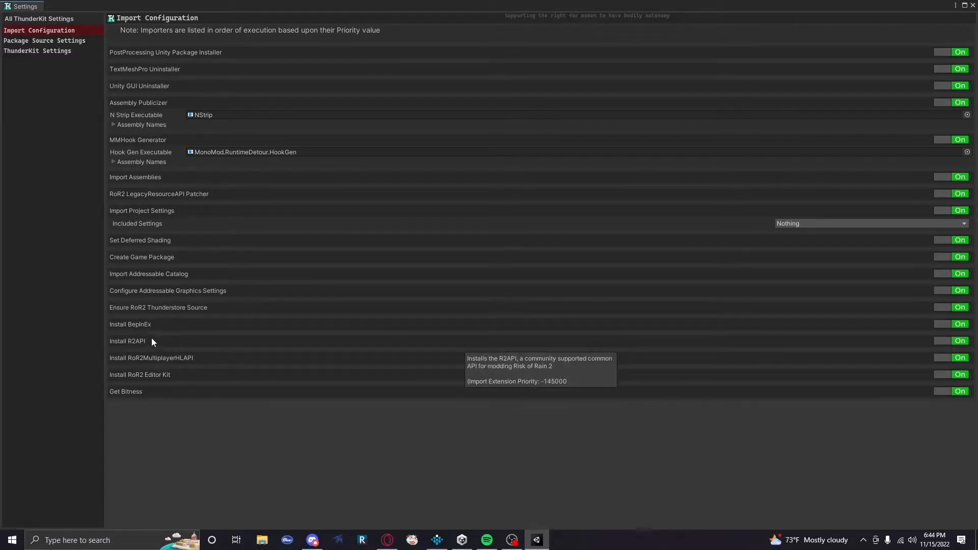
pyautogui.moveTo(189, 323)
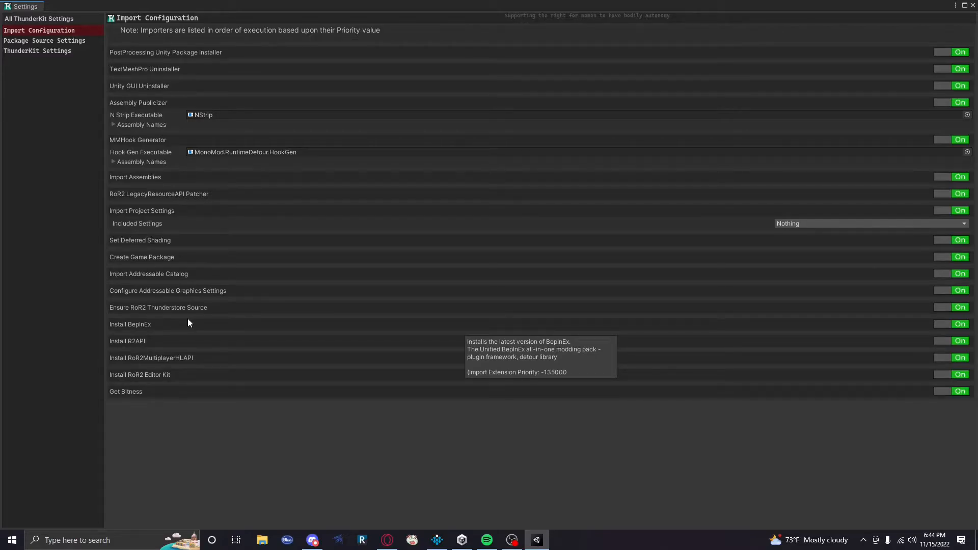
# On the ThunderKit Settings page, browse to the Risk of Rain 2 folder and select its executable.
pyautogui.click(37, 50)
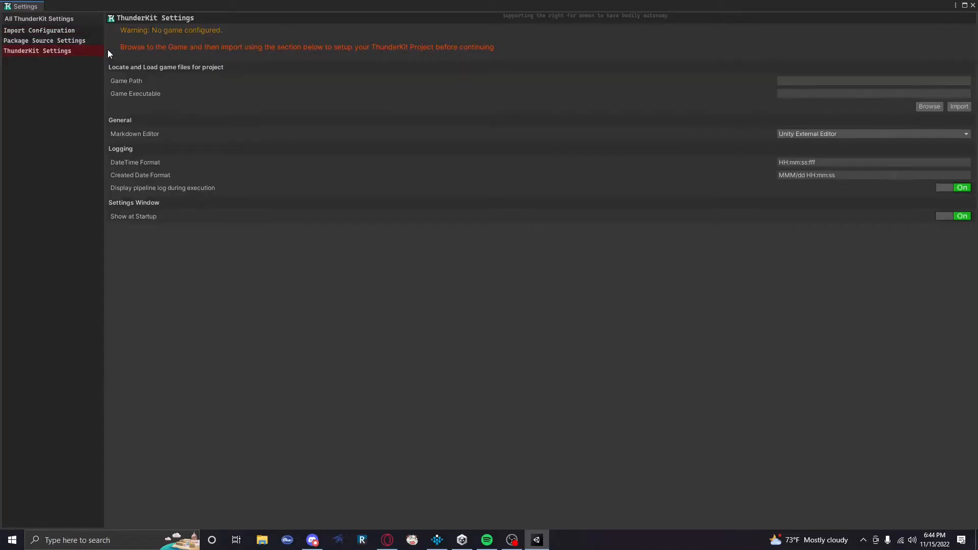
pyautogui.moveTo(170, 306)
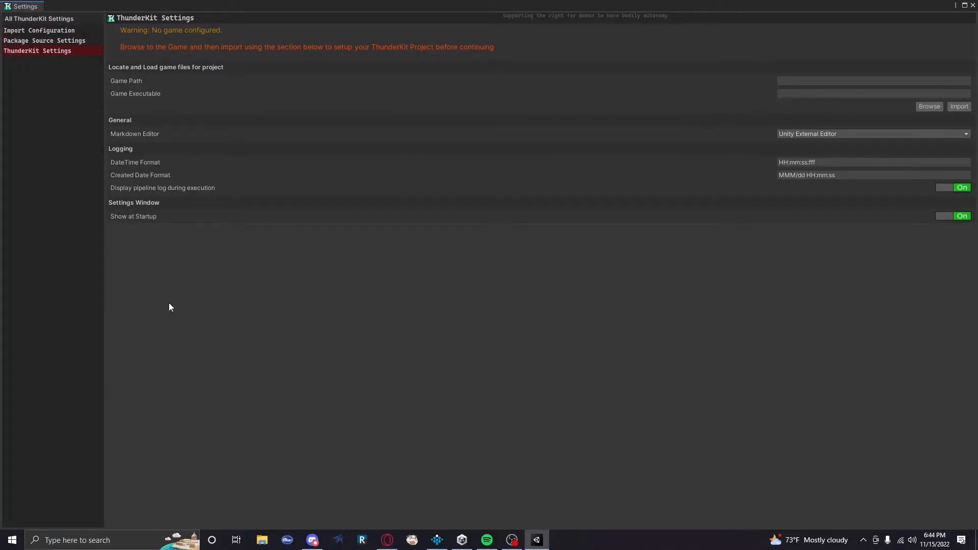
pyautogui.moveTo(384, 75)
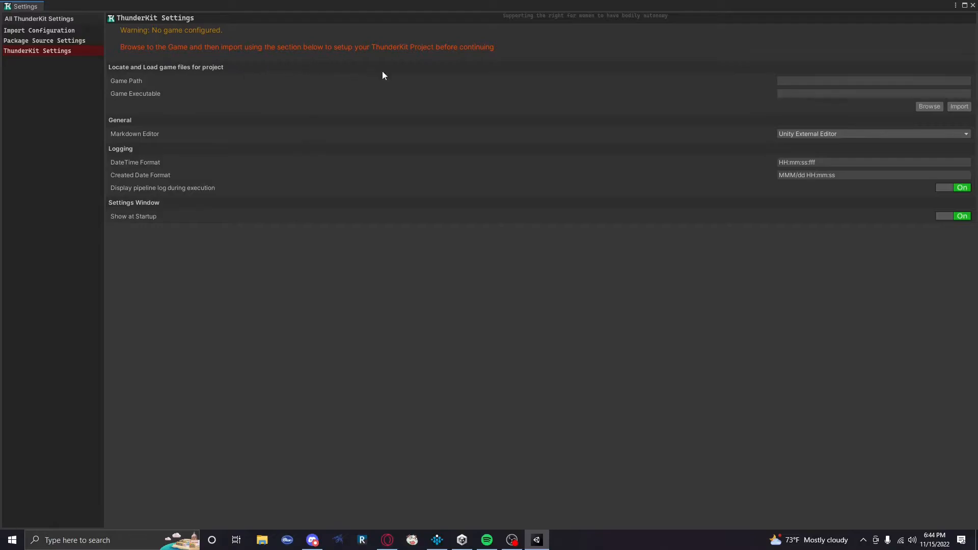
pyautogui.moveTo(929, 106)
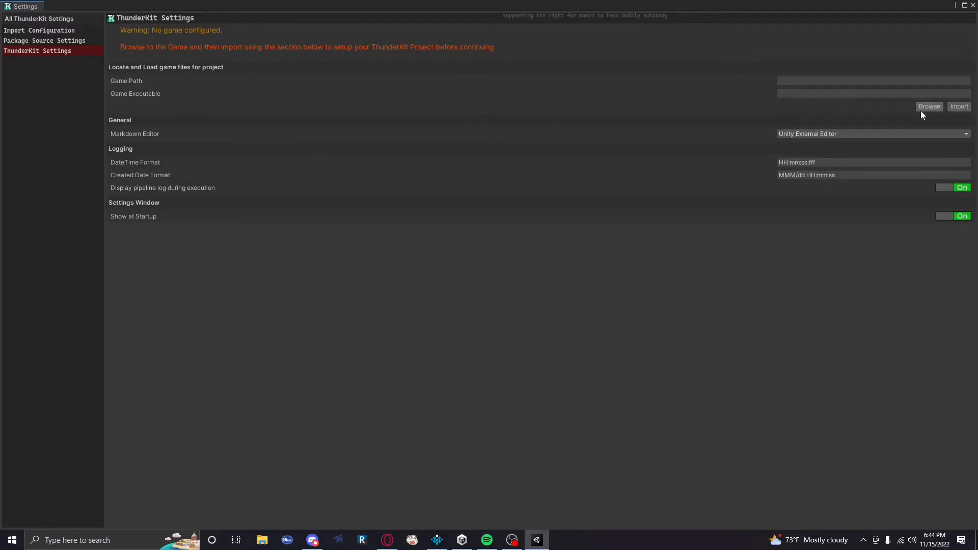
pyautogui.click(929, 106)
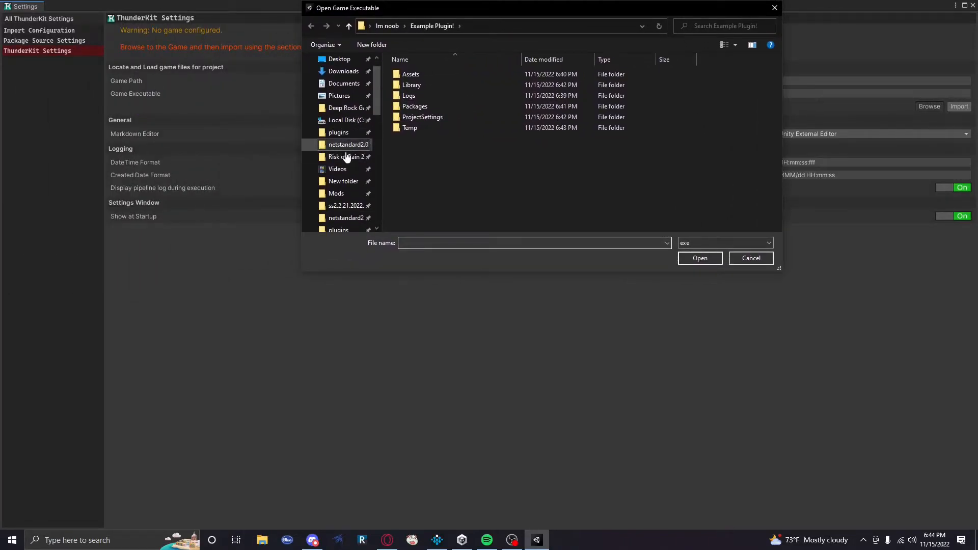
pyautogui.doubleClick(347, 156)
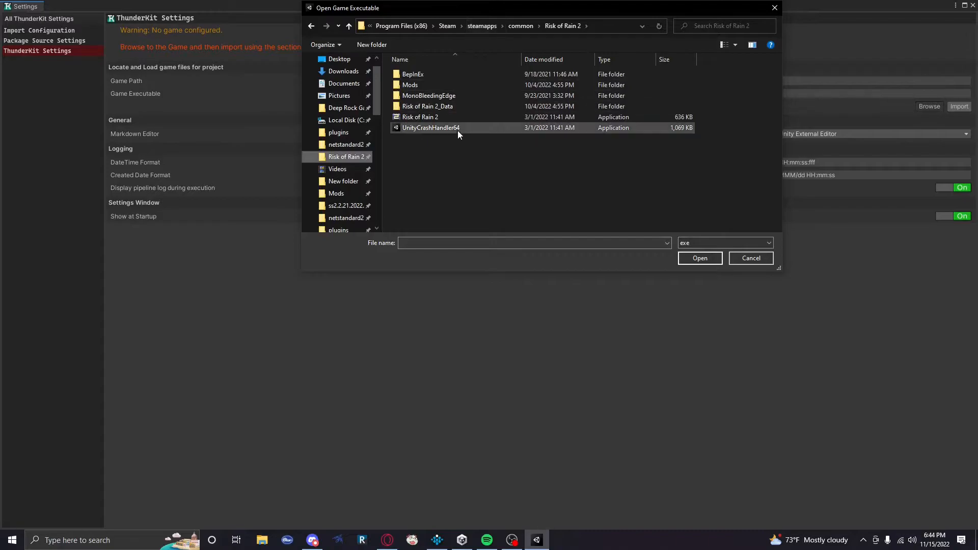
pyautogui.click(419, 117)
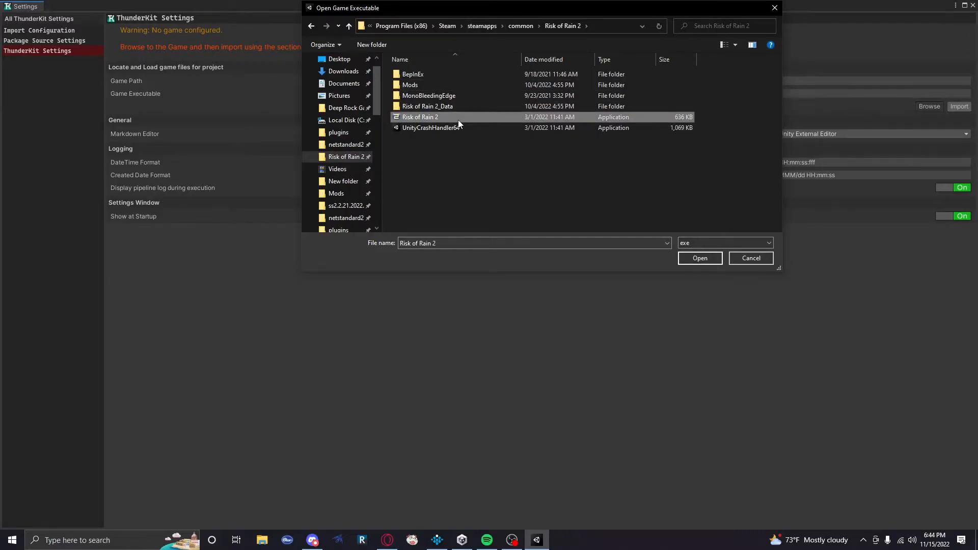
pyautogui.moveTo(481, 516)
pyautogui.write('s')
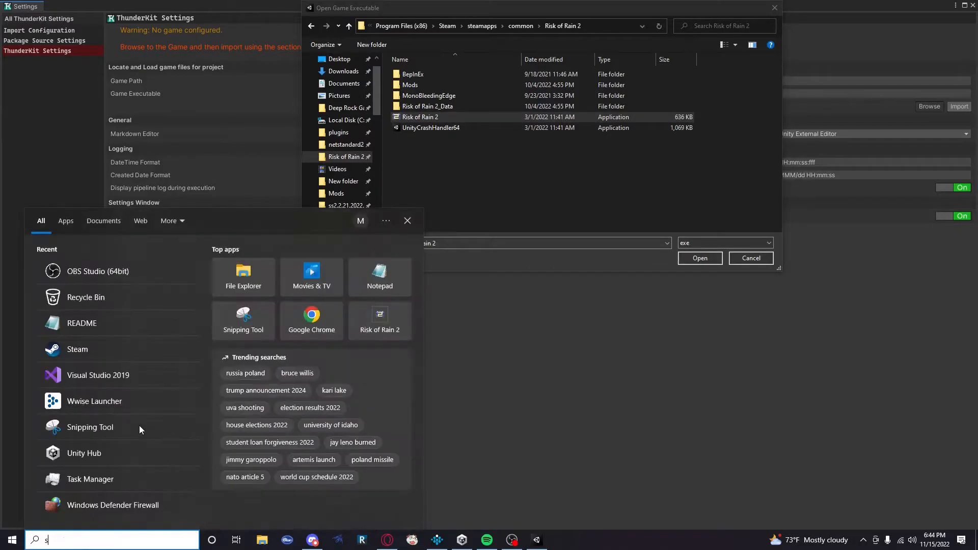
# Browse Risk of Rain 2's local install files from its Steam Library page.
pyautogui.click(420, 117)
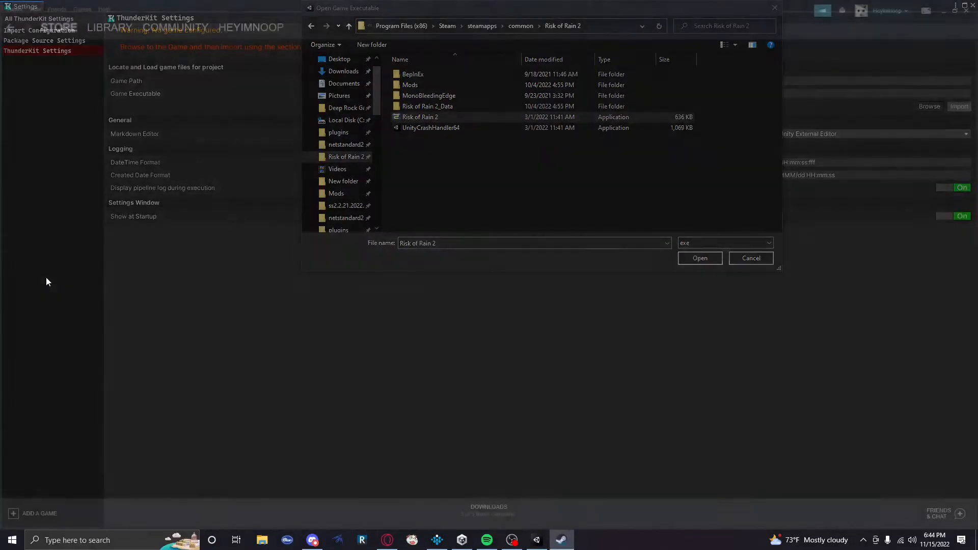
pyautogui.click(59, 27)
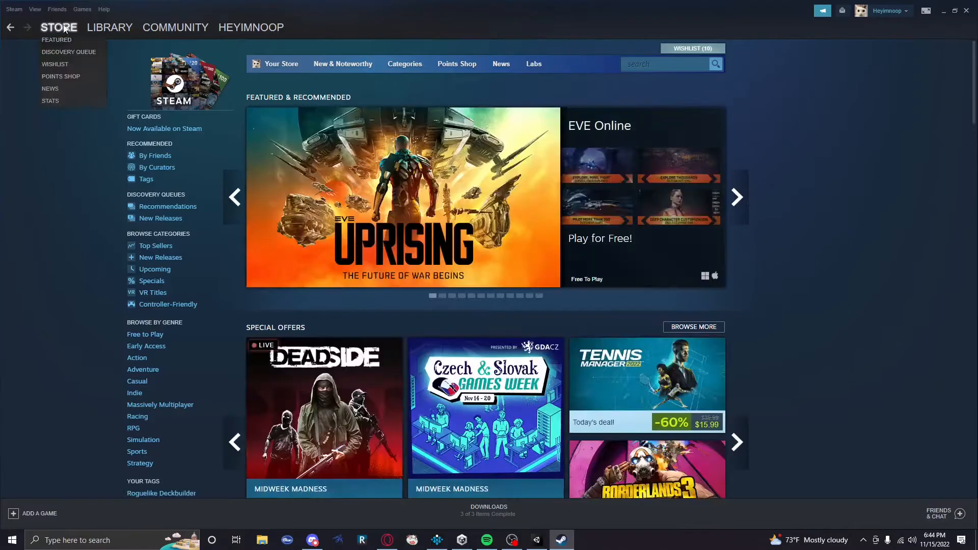
pyautogui.click(109, 27)
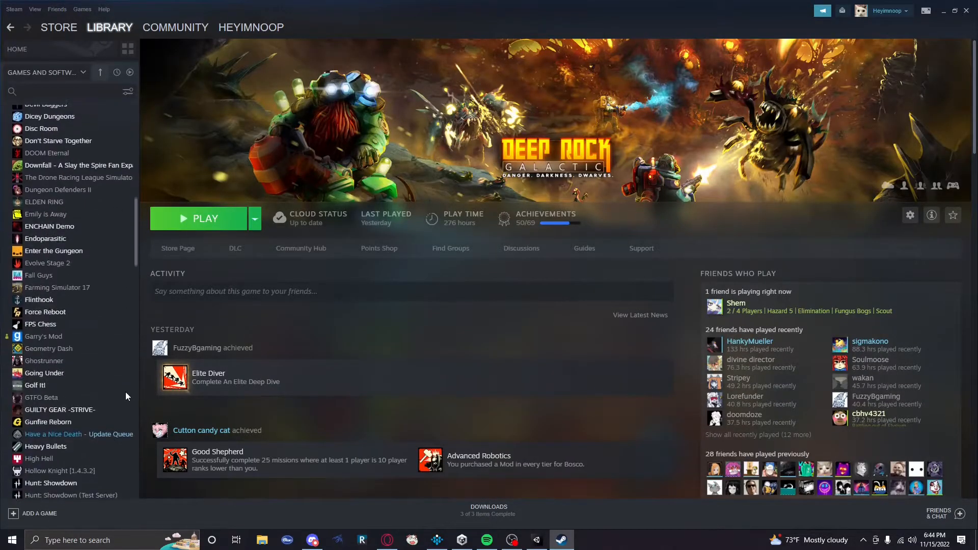
pyautogui.scroll(-3)
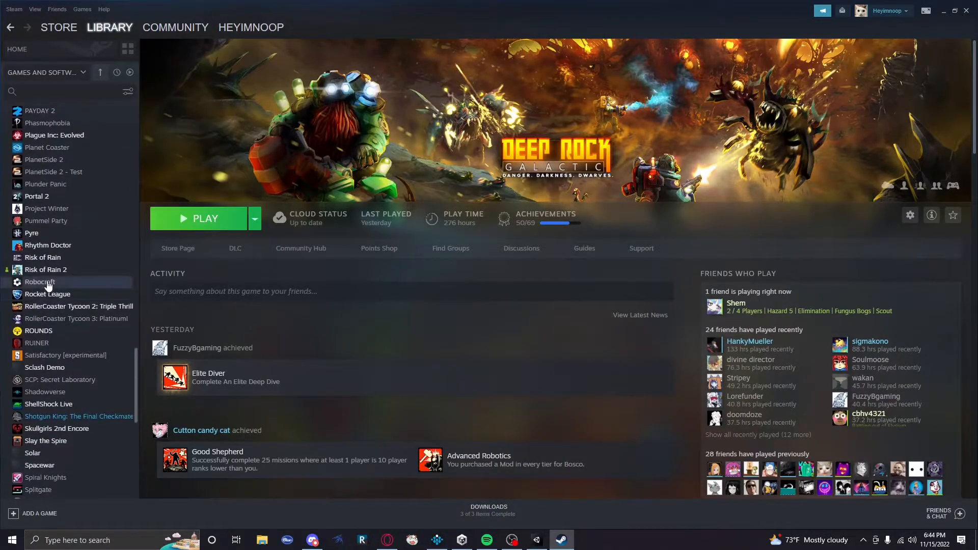
pyautogui.click(45, 270)
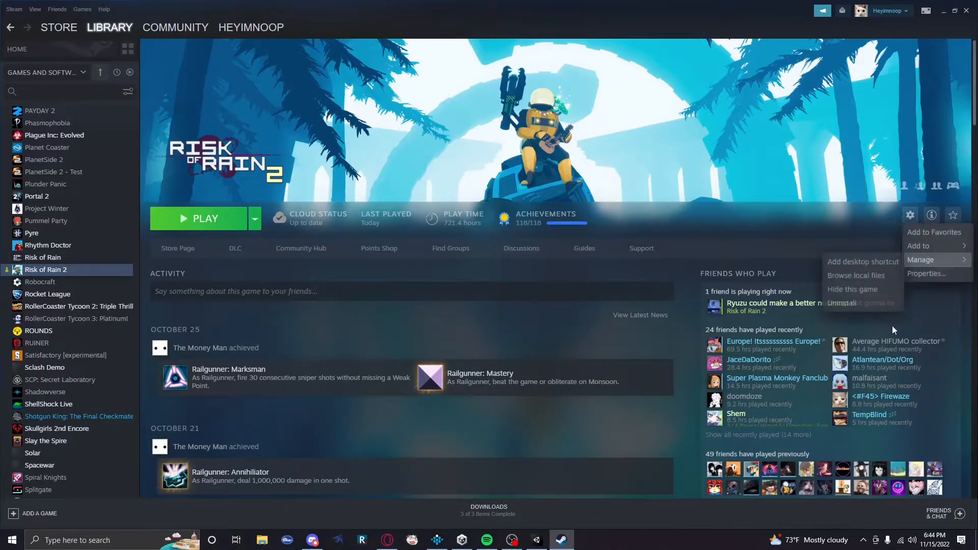
pyautogui.click(881, 281)
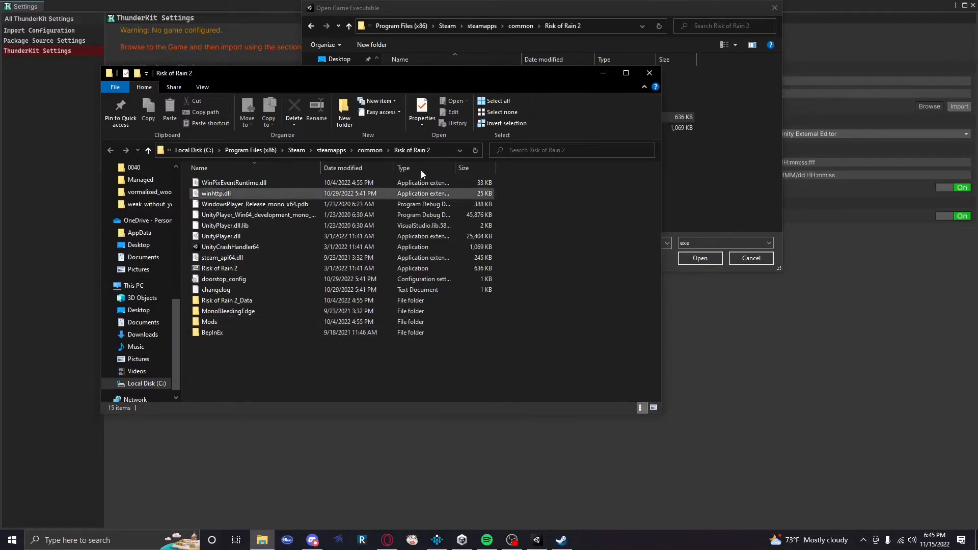
# Confirm Risk of Rain 2.exe as ThunderKit's game executable and start the import.
pyautogui.click(420, 117)
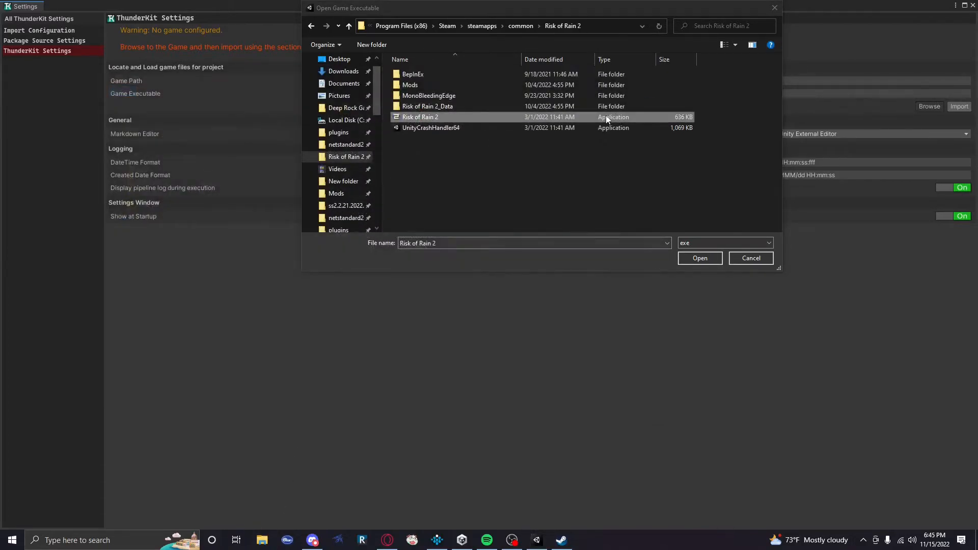
pyautogui.click(699, 258)
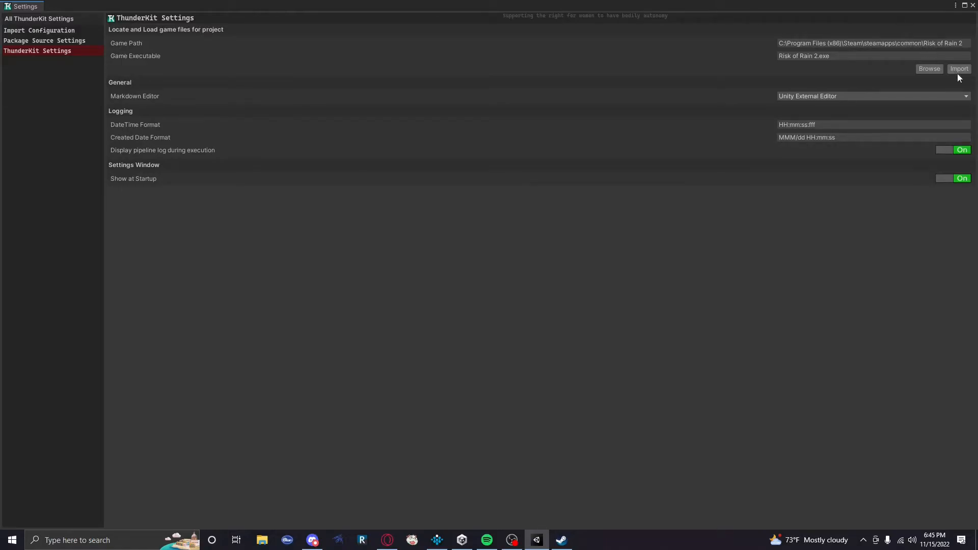
pyautogui.moveTo(875, 24)
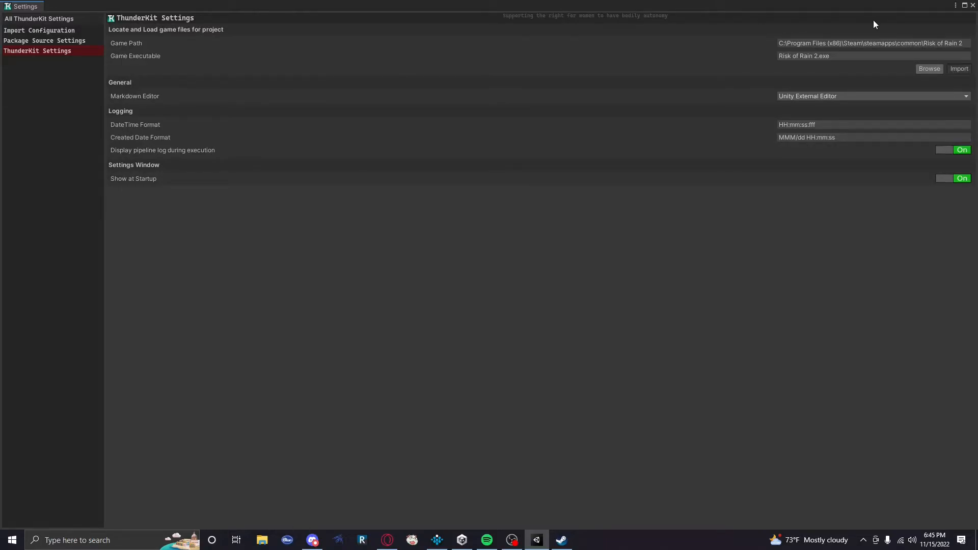
pyautogui.click(959, 69)
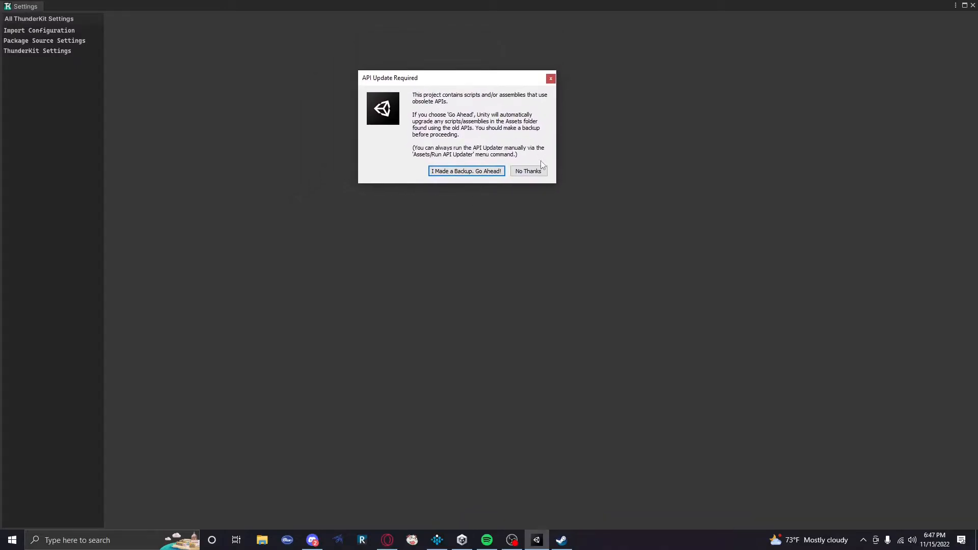
pyautogui.moveTo(691, 161)
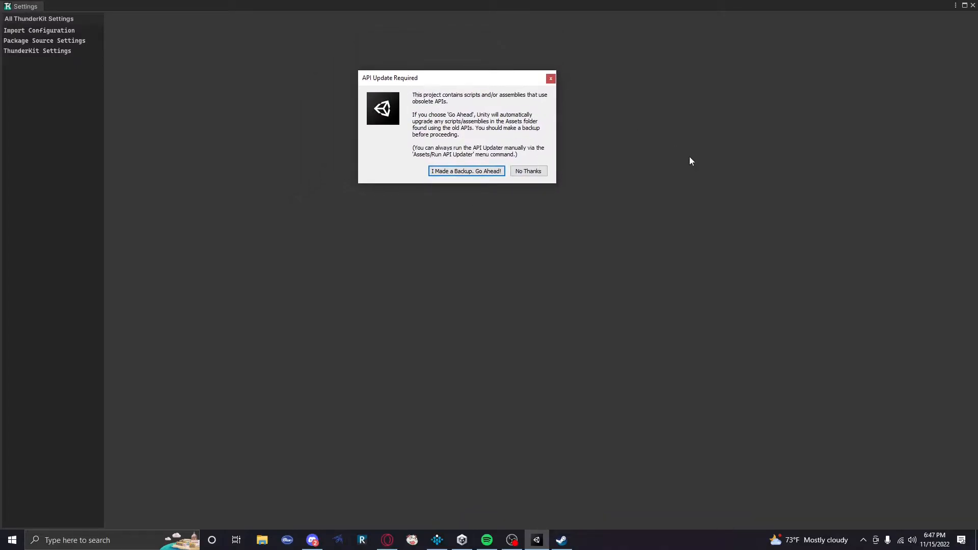
pyautogui.moveTo(529, 171)
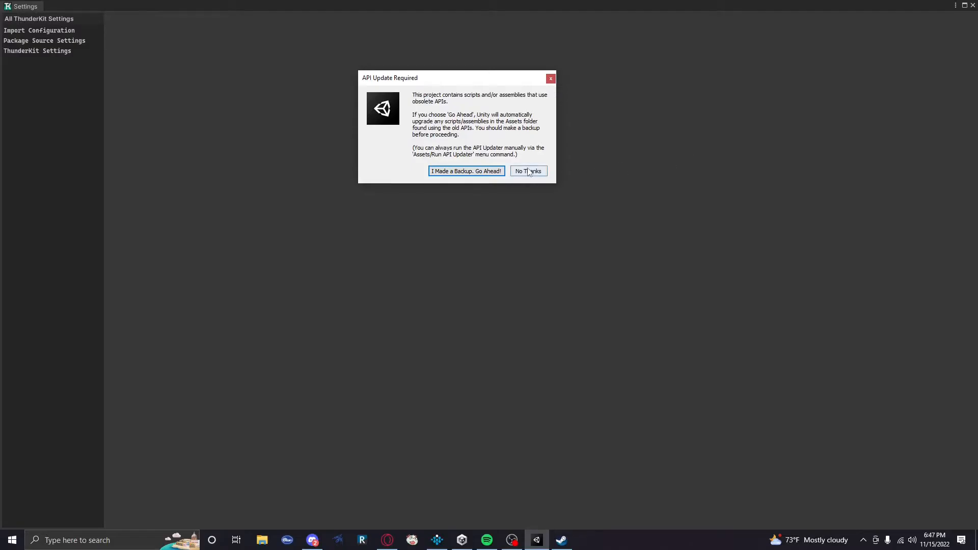
# Decline the automatic API upgrade by choosing No Thanks in the API Update Required dialog.
pyautogui.click(528, 171)
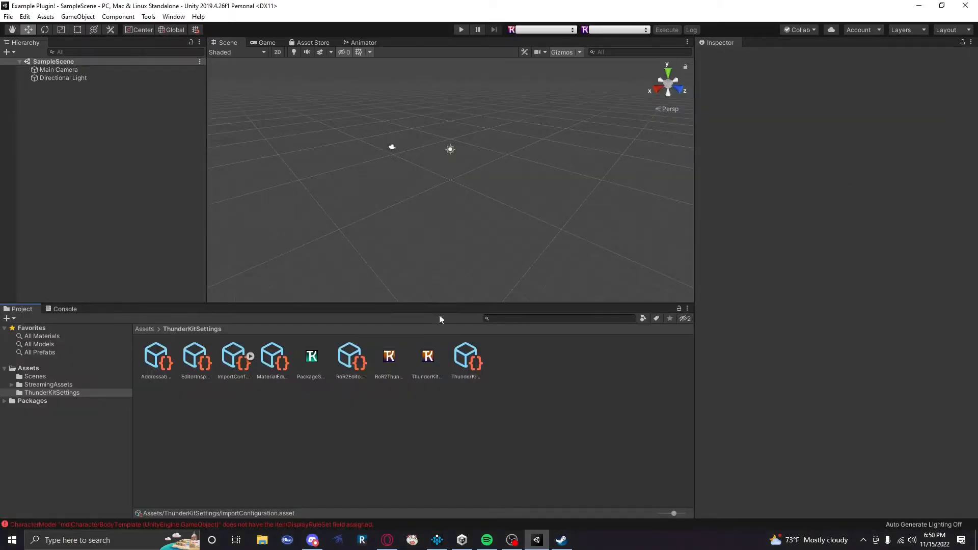
# Select the Assets folder, then open the Console and scroll through the import errors.
pyautogui.click(35, 376)
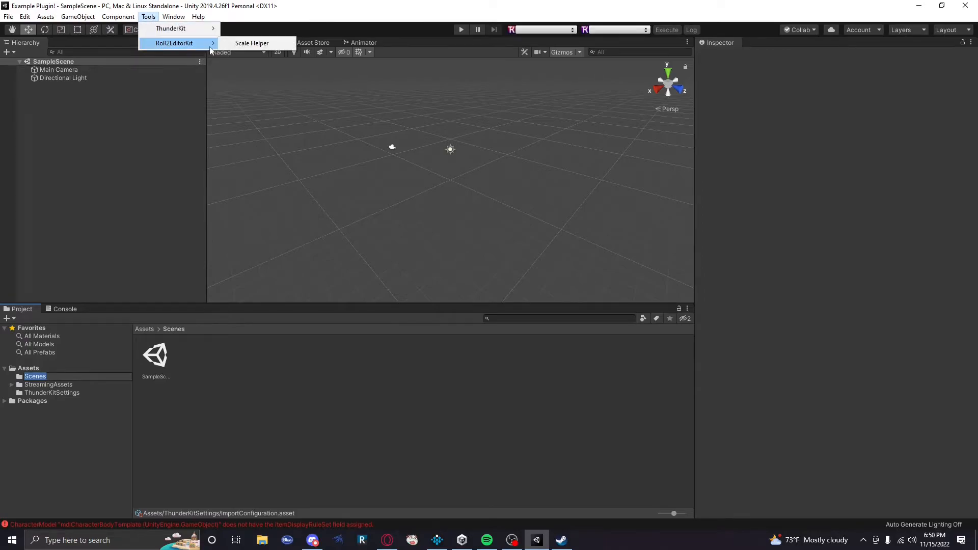
pyautogui.moveTo(253, 219)
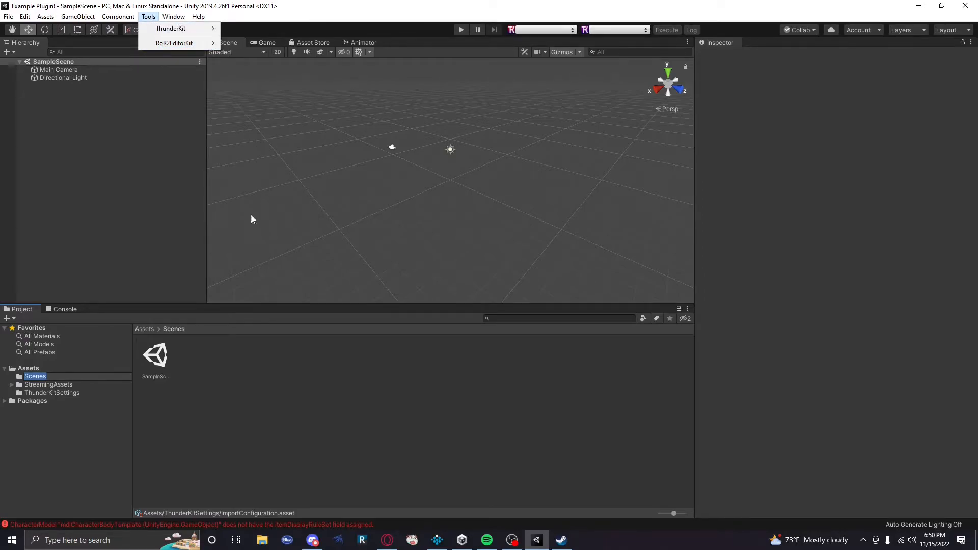
pyautogui.click(26, 368)
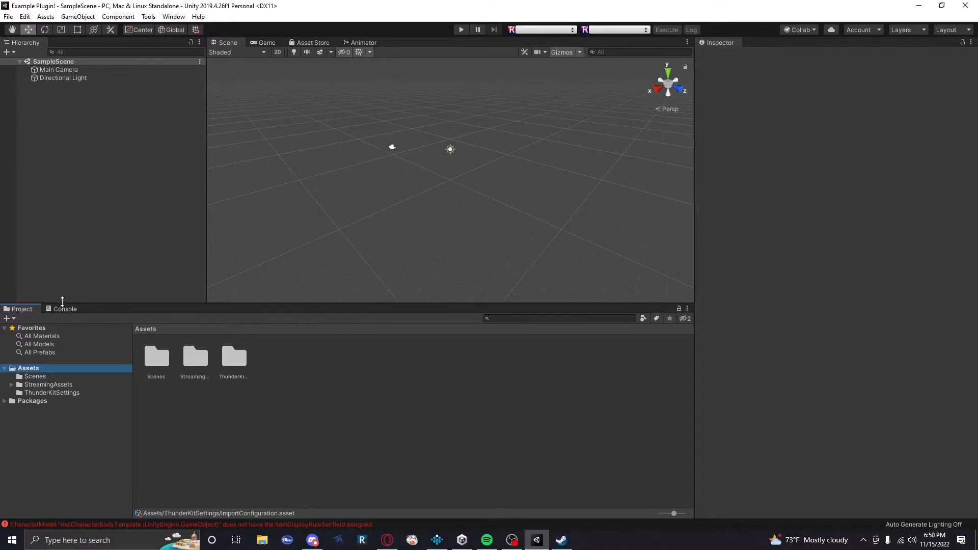
pyautogui.click(65, 309)
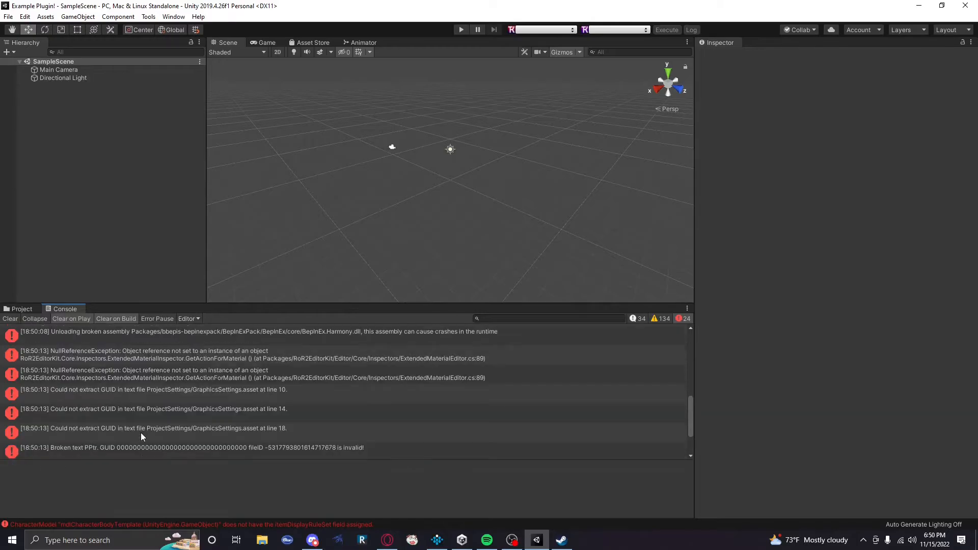
pyautogui.scroll(3)
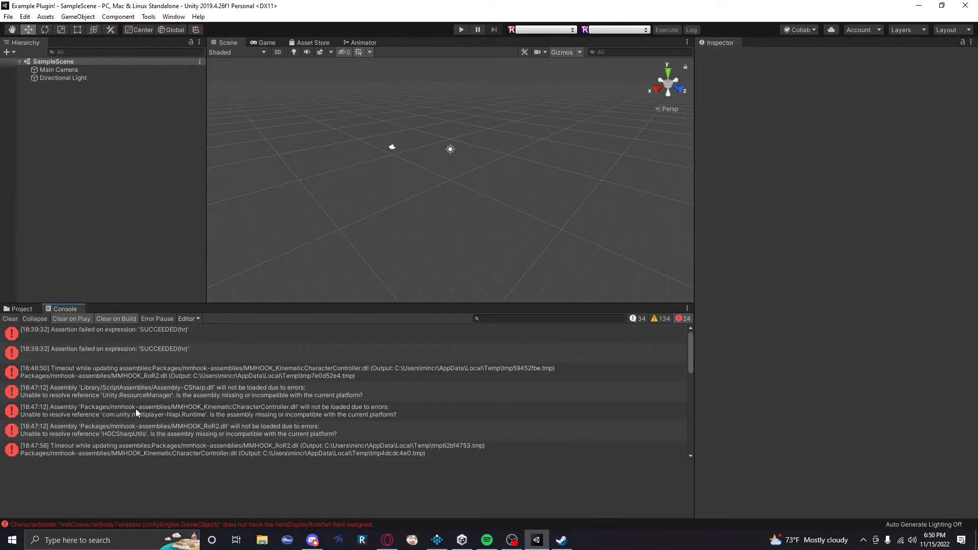
pyautogui.moveTo(139, 339)
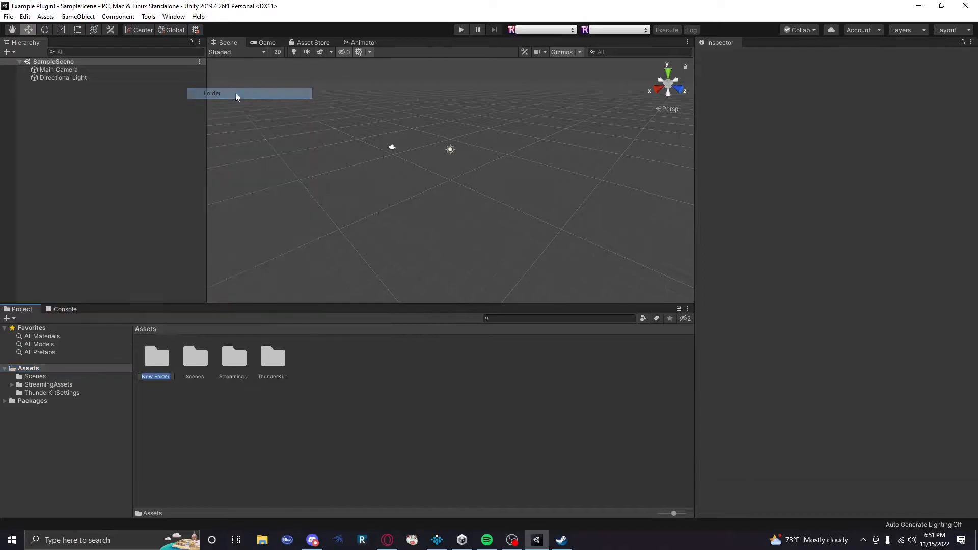
# Create a ModName folder under Assets holding an 'Assets Folder' subfolder, and expand it.
pyautogui.write('ModName')
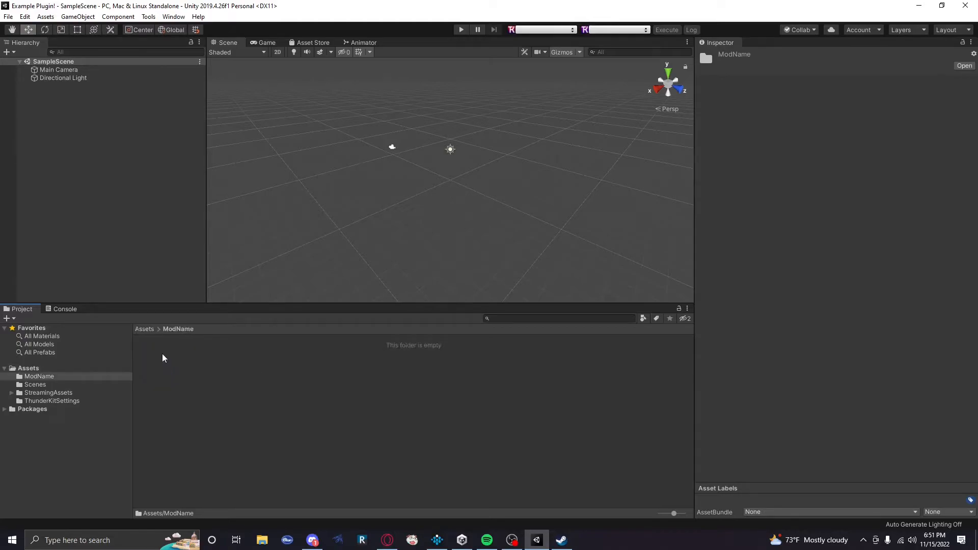
pyautogui.moveTo(95, 397)
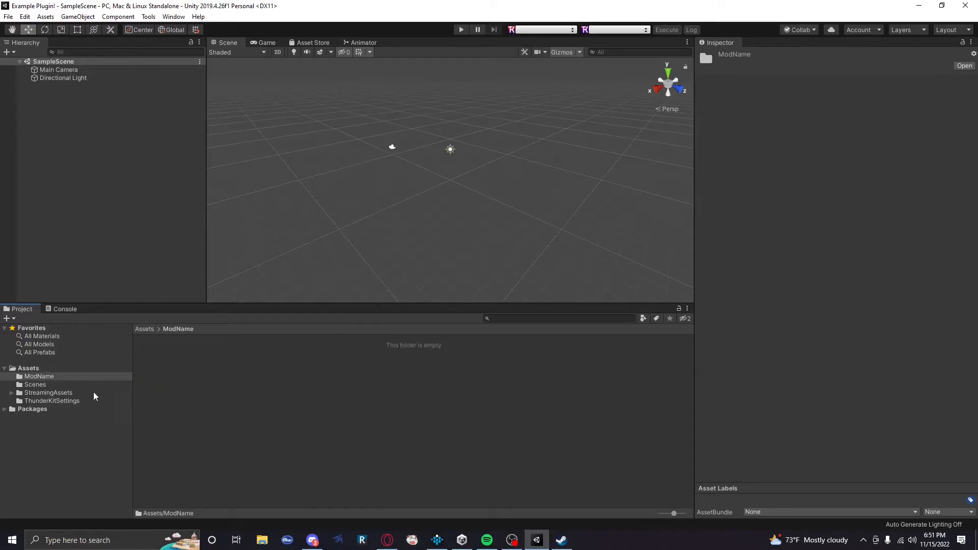
pyautogui.rightClick(39, 376)
pyautogui.write('Assets')
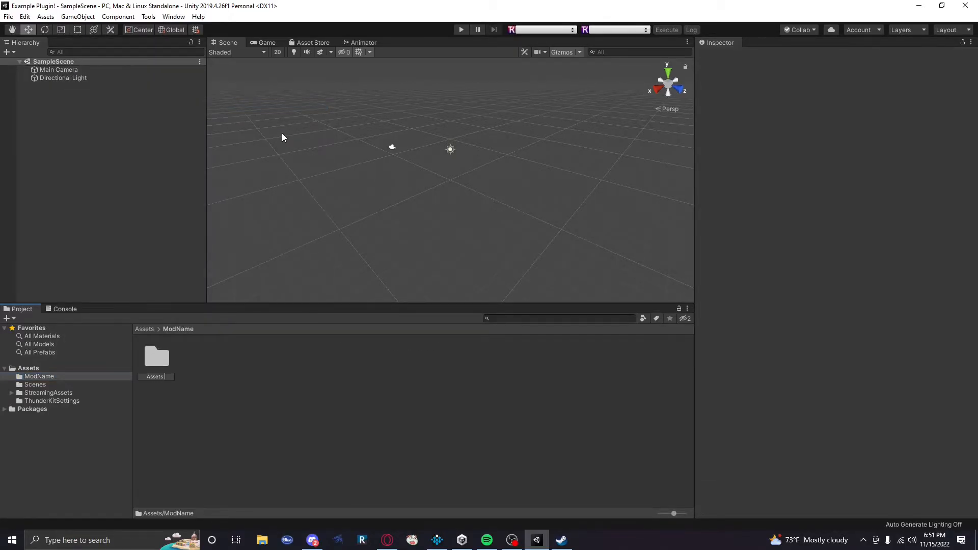
pyautogui.click(156, 356)
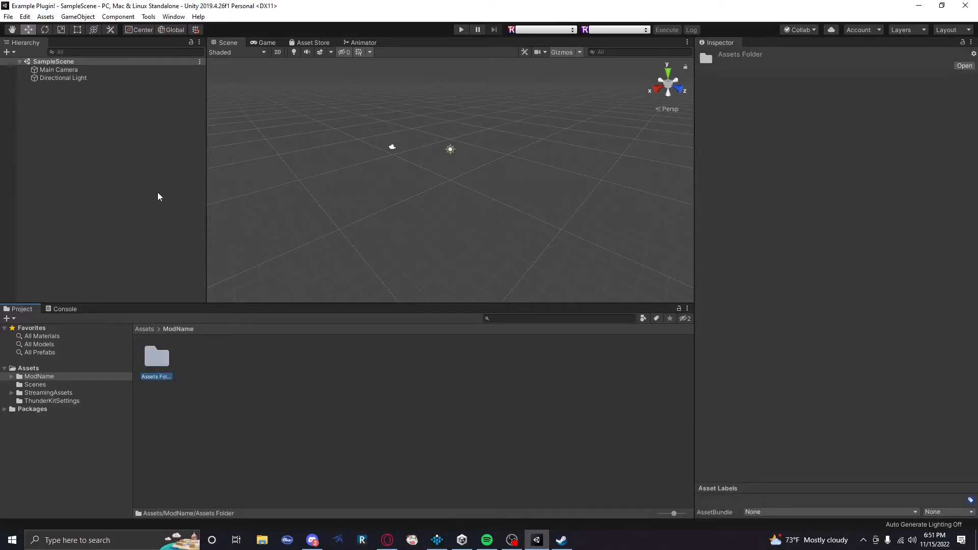
pyautogui.click(11, 376)
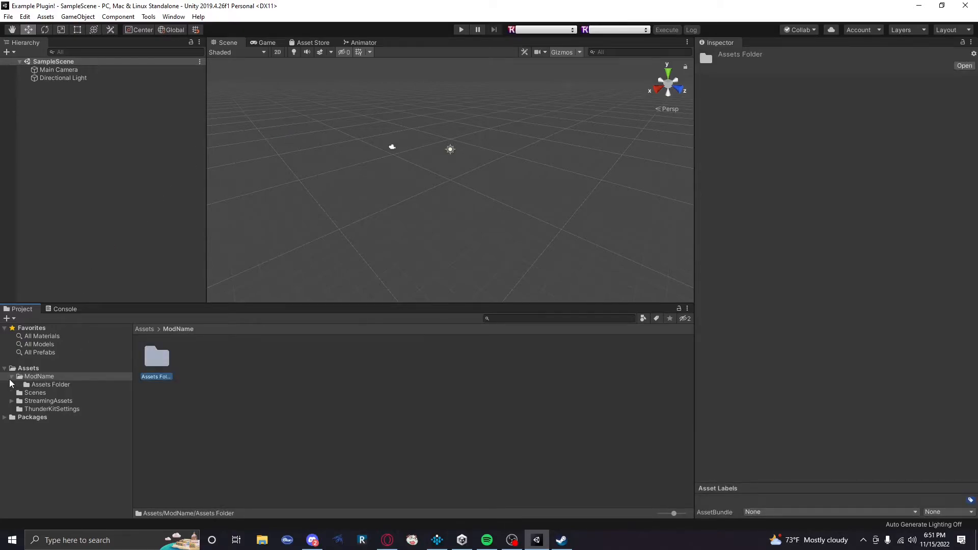
pyautogui.moveTo(58, 365)
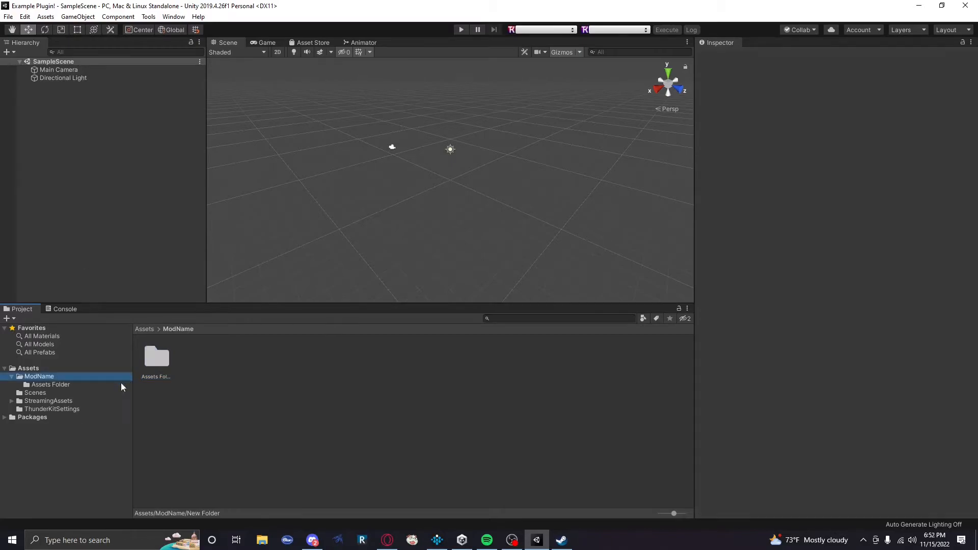
pyautogui.moveTo(256, 368)
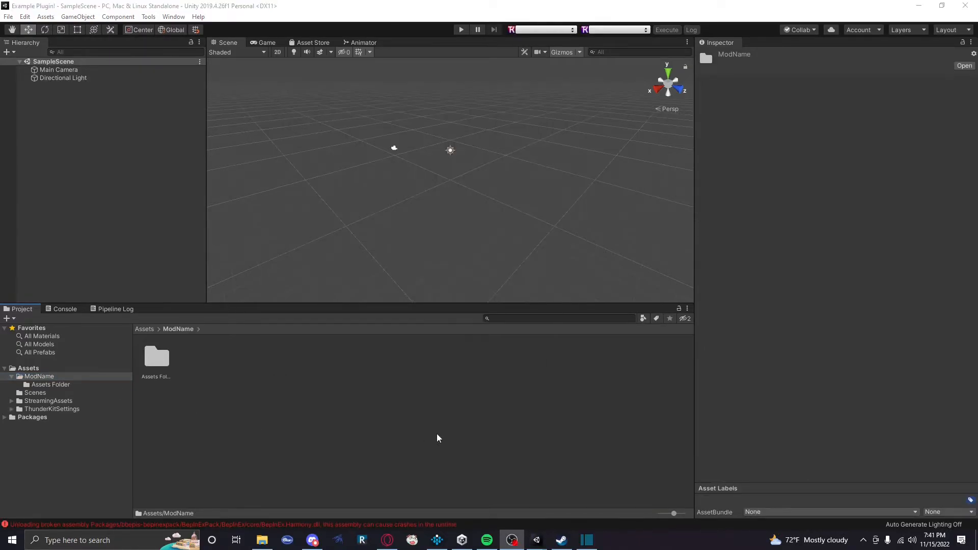
# Create the ExampleMod ThunderKit manifest in ModName and start filling in its author.
pyautogui.rightClick(437, 438)
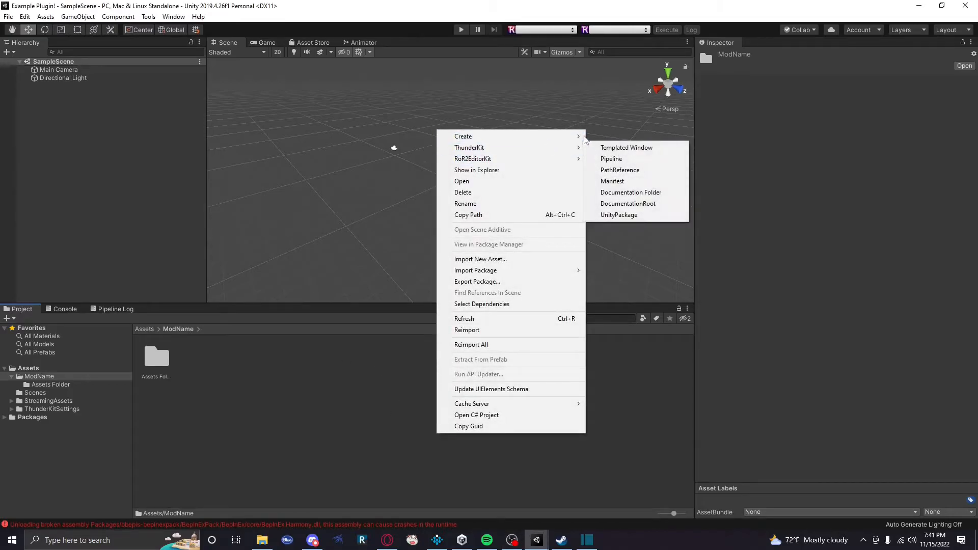
pyautogui.moveTo(469, 147)
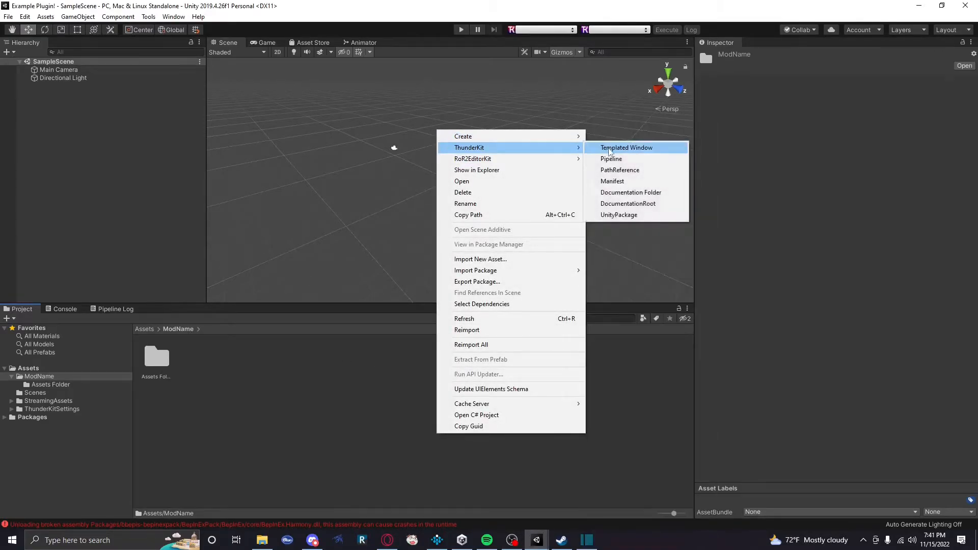
pyautogui.click(612, 181)
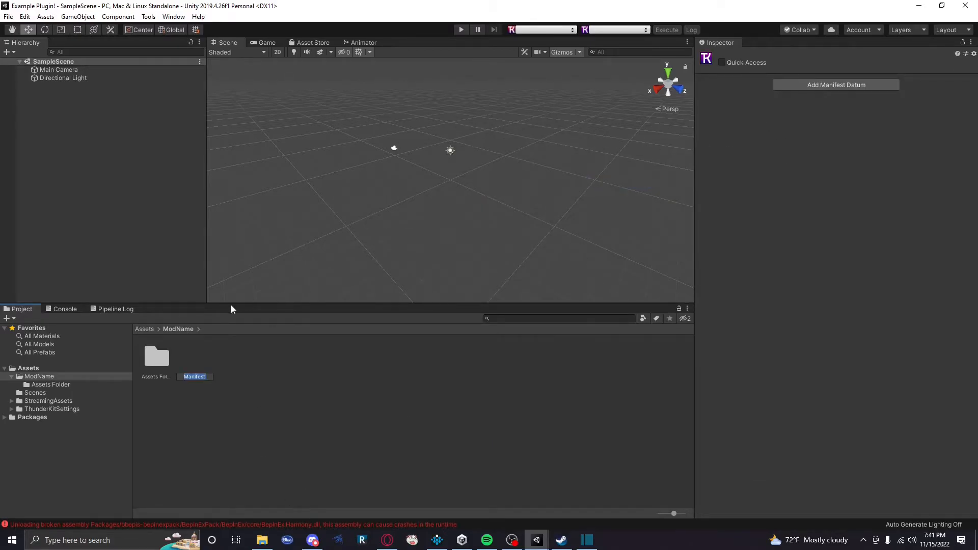
pyautogui.write('ExampleM...')
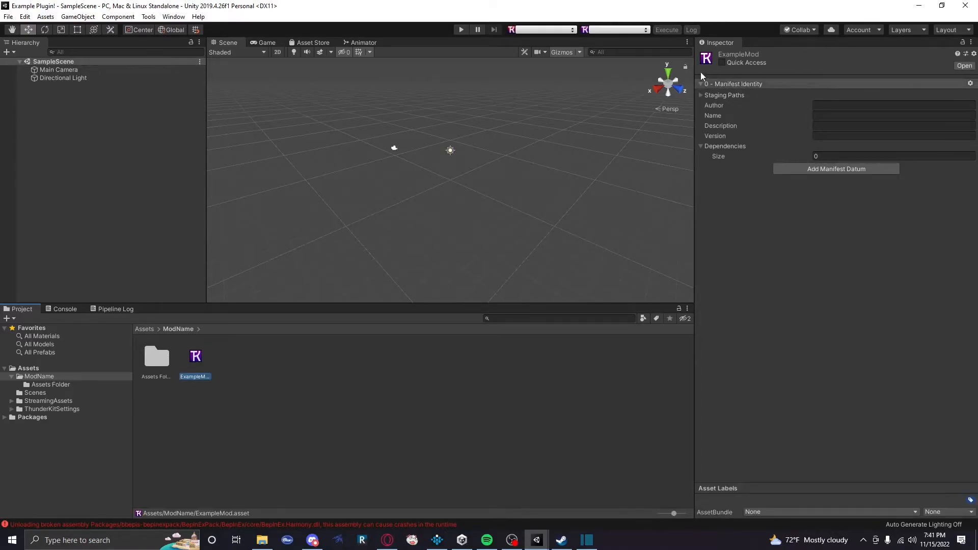
pyautogui.click(892, 105)
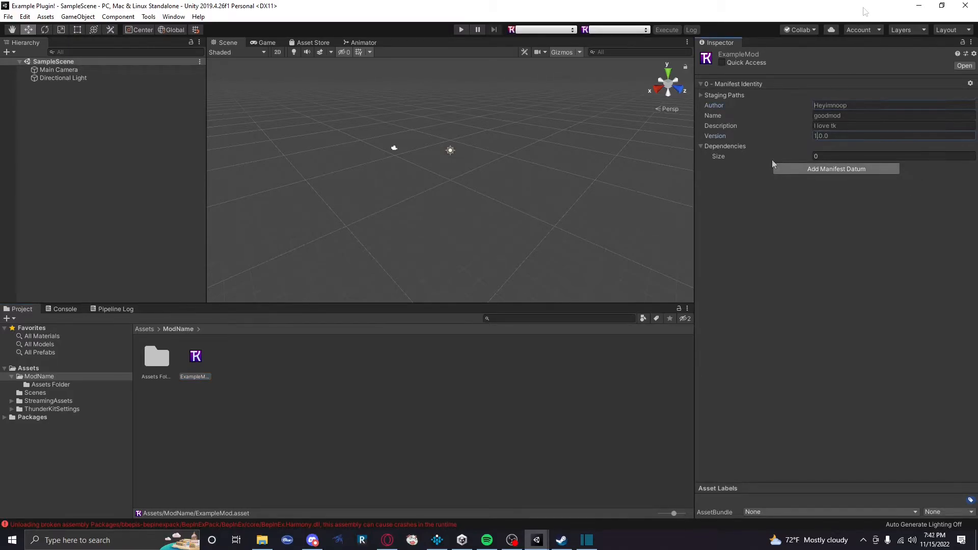
# Add AssemblyDefinitions and AssetBundleDefinitions data to the manifest, with one bundle named AssetBundle.
pyautogui.click(837, 169)
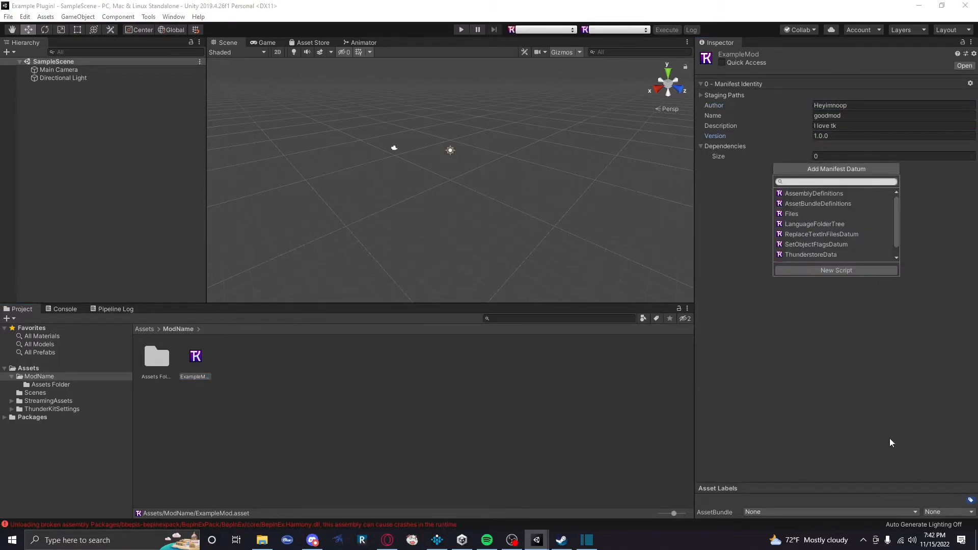
pyautogui.moveTo(814, 194)
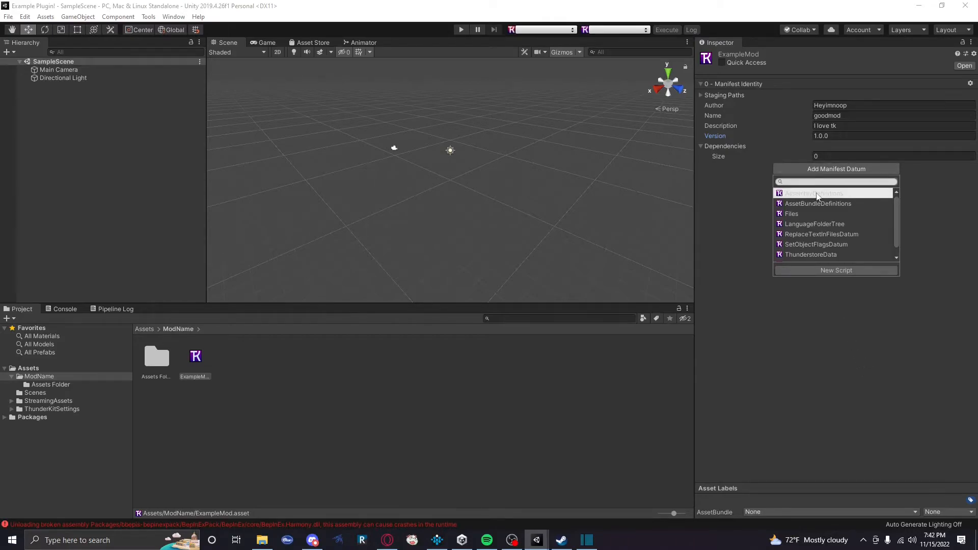
pyautogui.click(817, 193)
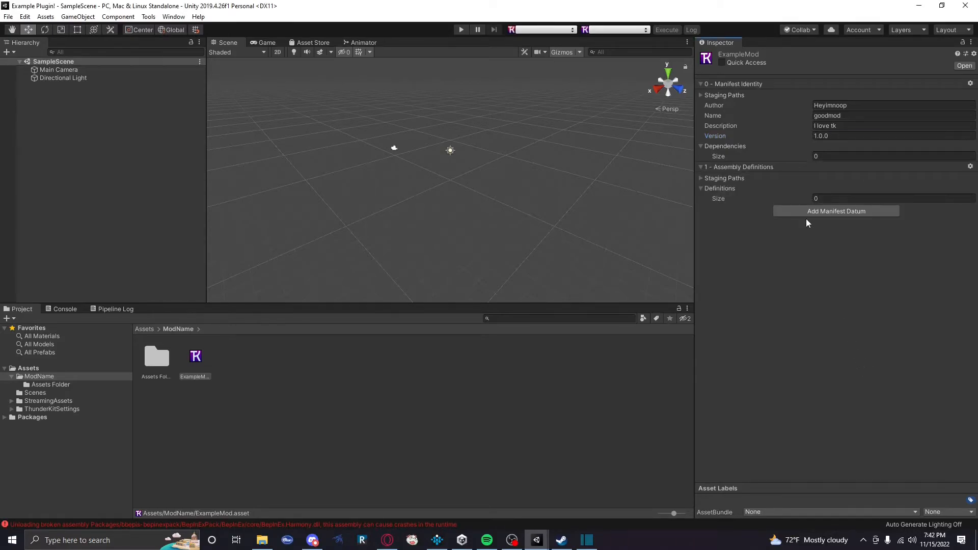
pyautogui.click(836, 211)
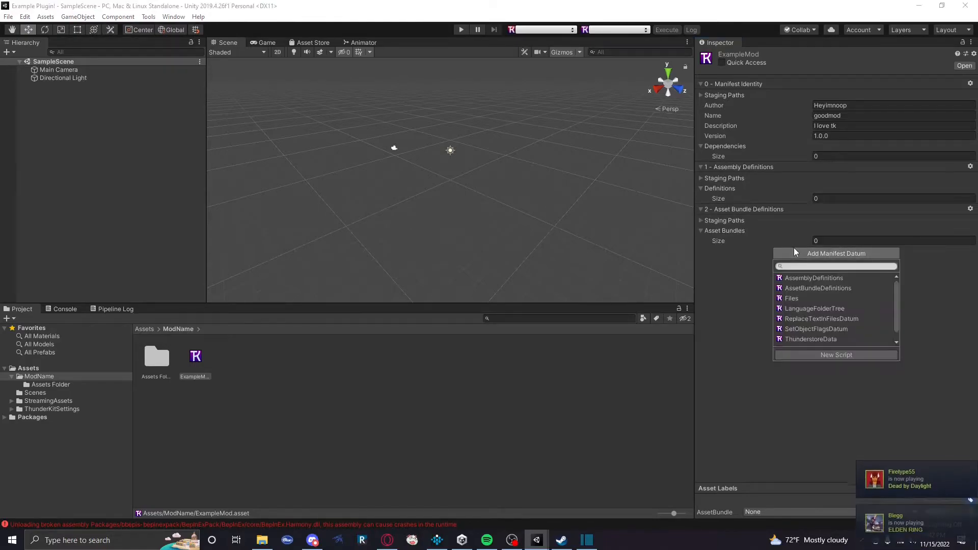
pyautogui.scroll(-3)
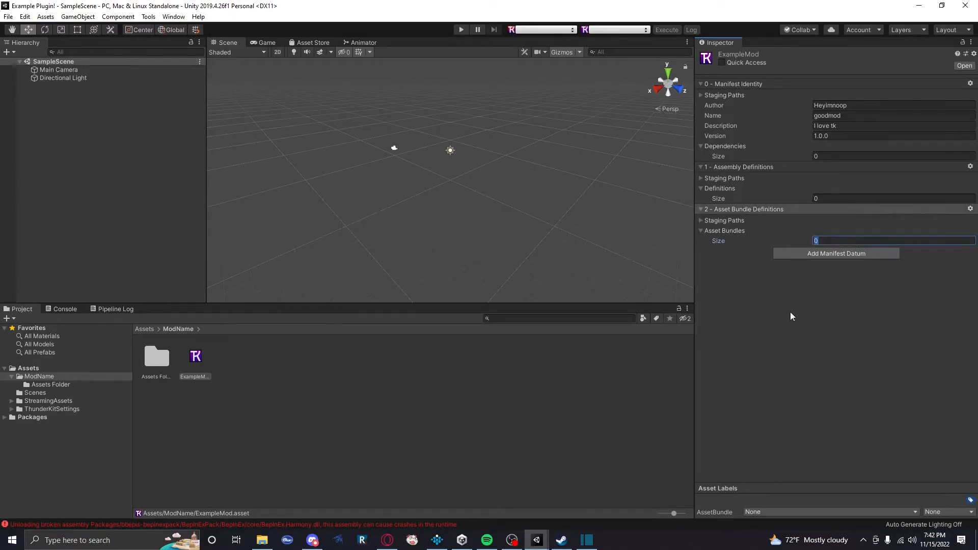
pyautogui.write('1')
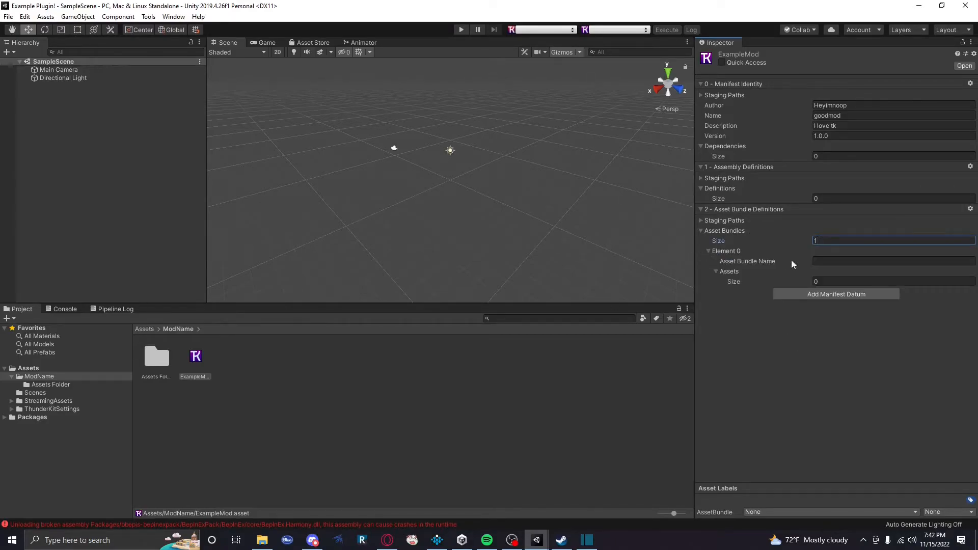
pyautogui.write('AssetBund;e/')
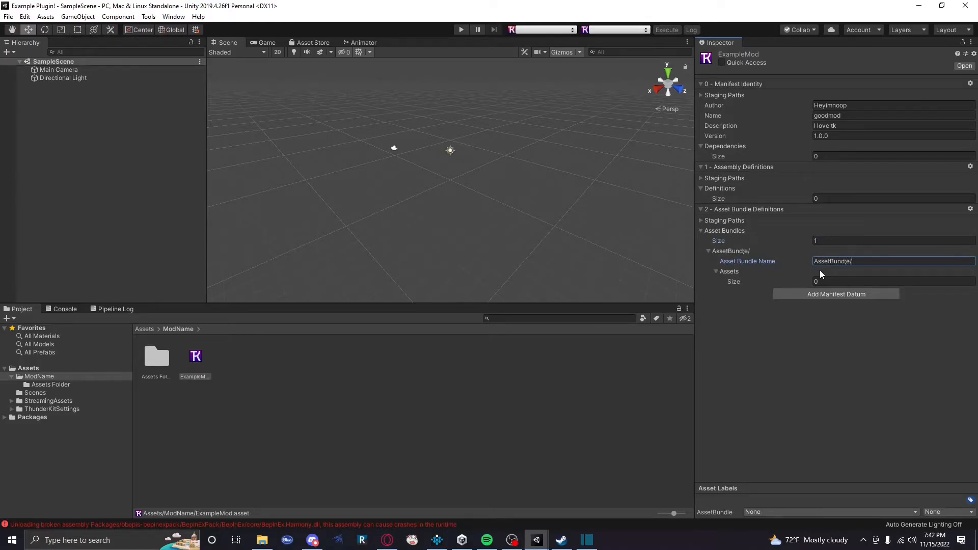
pyautogui.press('Backspace')
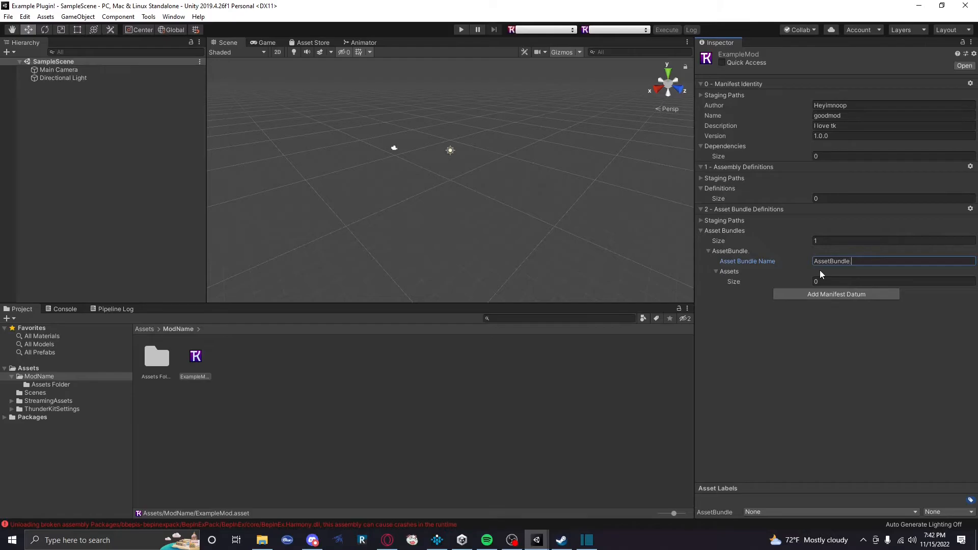
pyautogui.write('.bundle')
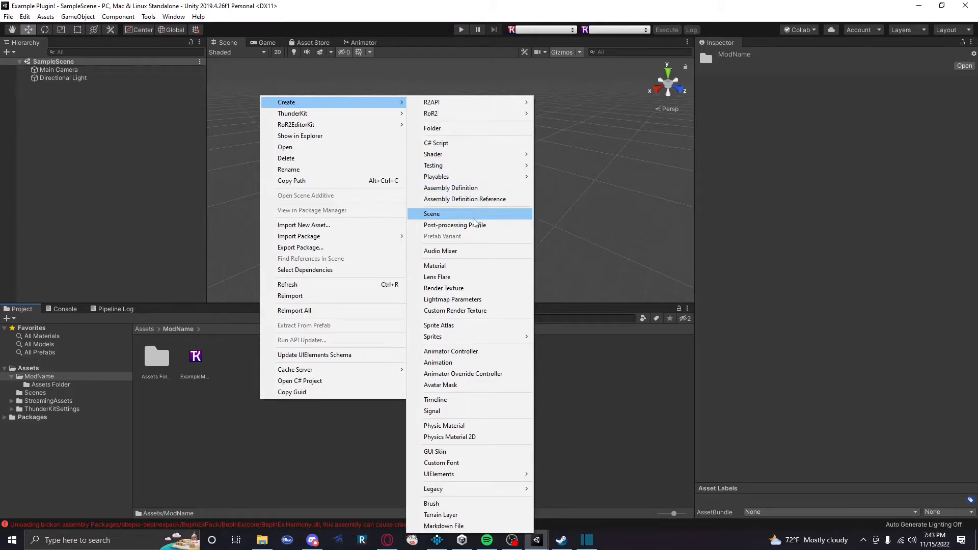
# Create the ModAsmdef assembly definition in ModName and view it in the Inspector.
pyautogui.click(450, 188)
pyautogui.write('ModAsmdef')
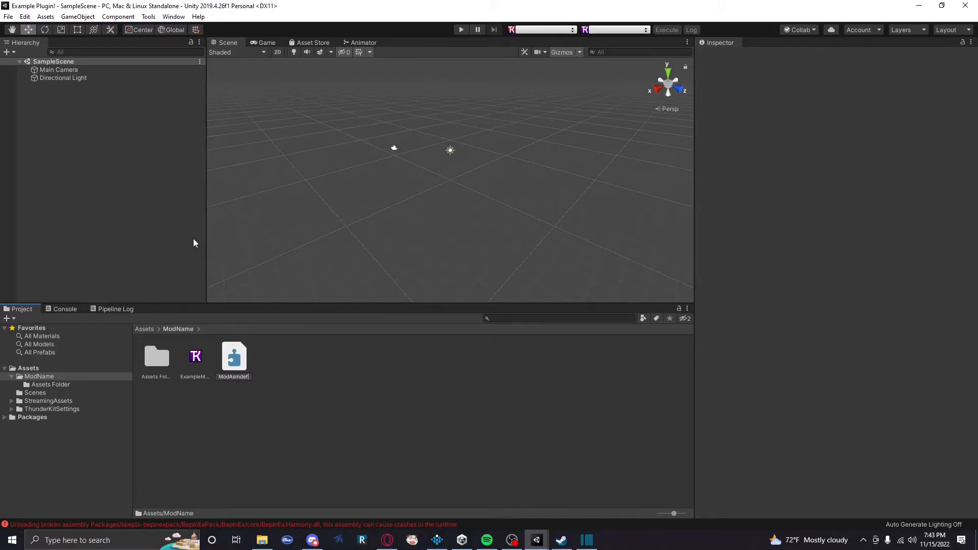
pyautogui.click(233, 357)
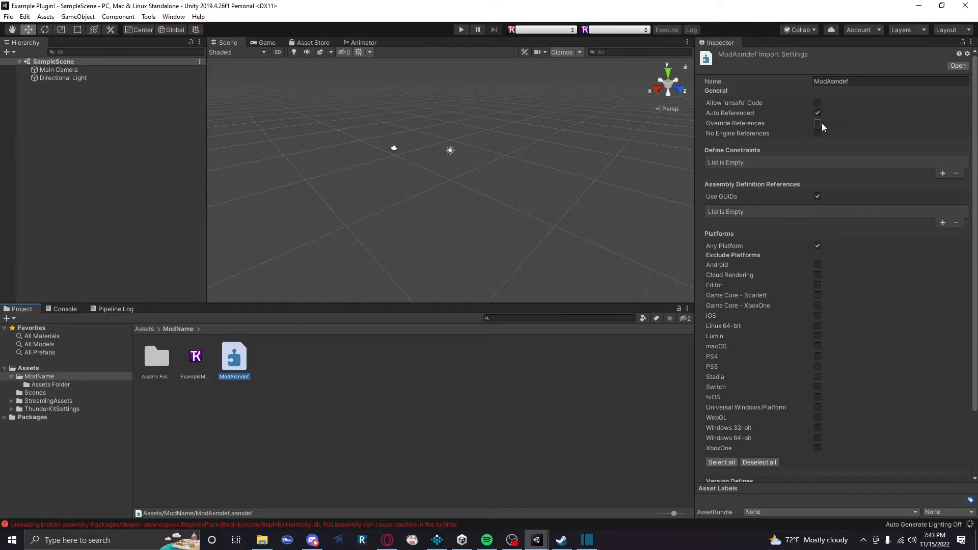
# Enable Override References and reference BepInEx, MMHOOK_RoR2, R2API, RoR2, Mono.Cecil and HGCSharpUtils.
pyautogui.click(818, 123)
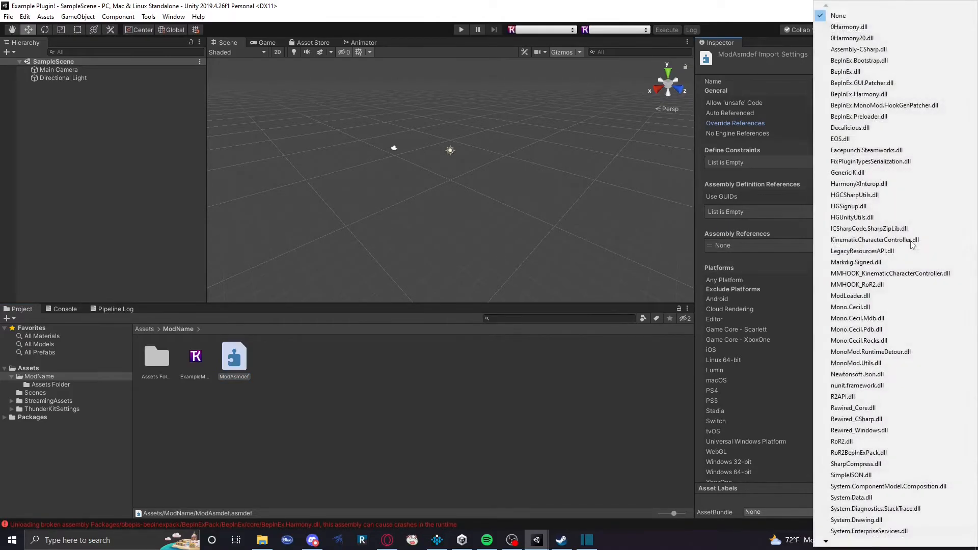
pyautogui.click(860, 60)
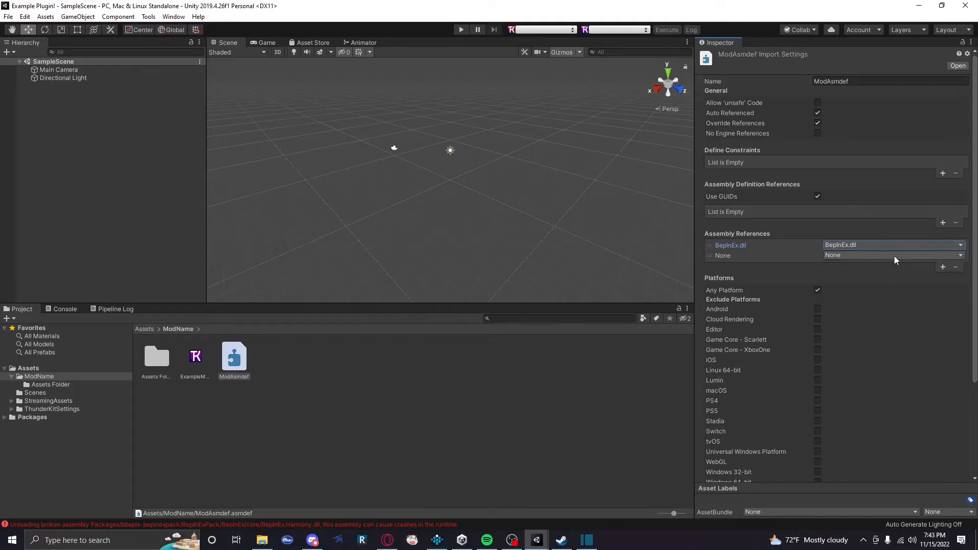
pyautogui.click(893, 255)
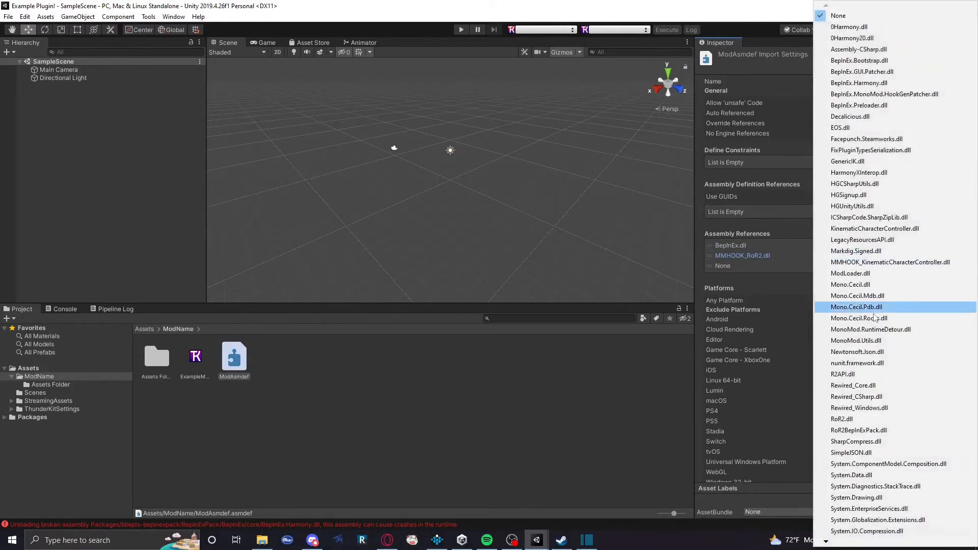
pyautogui.click(858, 363)
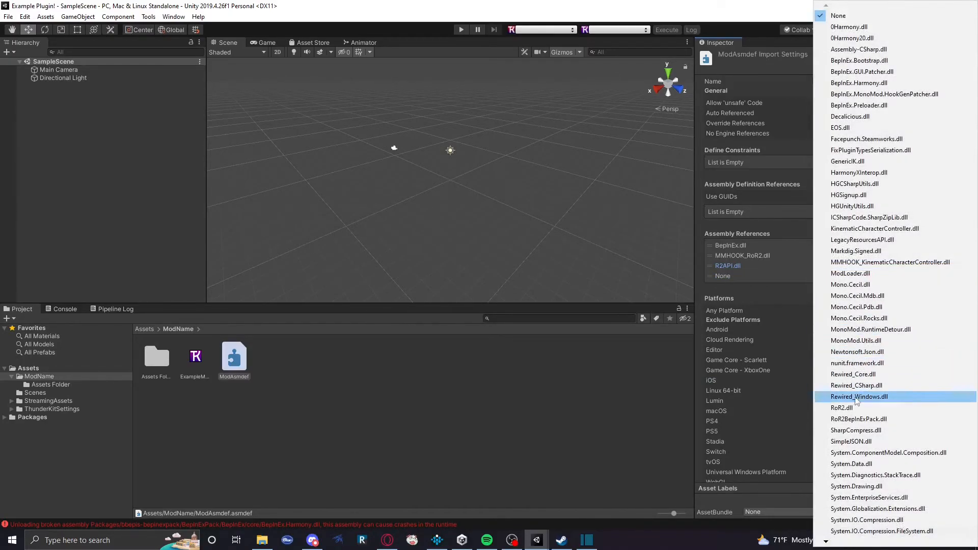
pyautogui.click(842, 408)
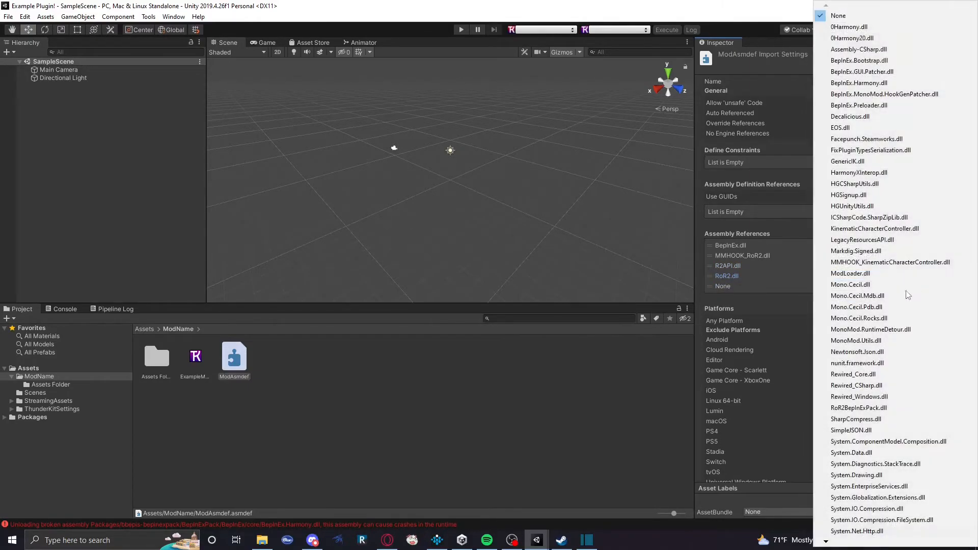
pyautogui.click(850, 284)
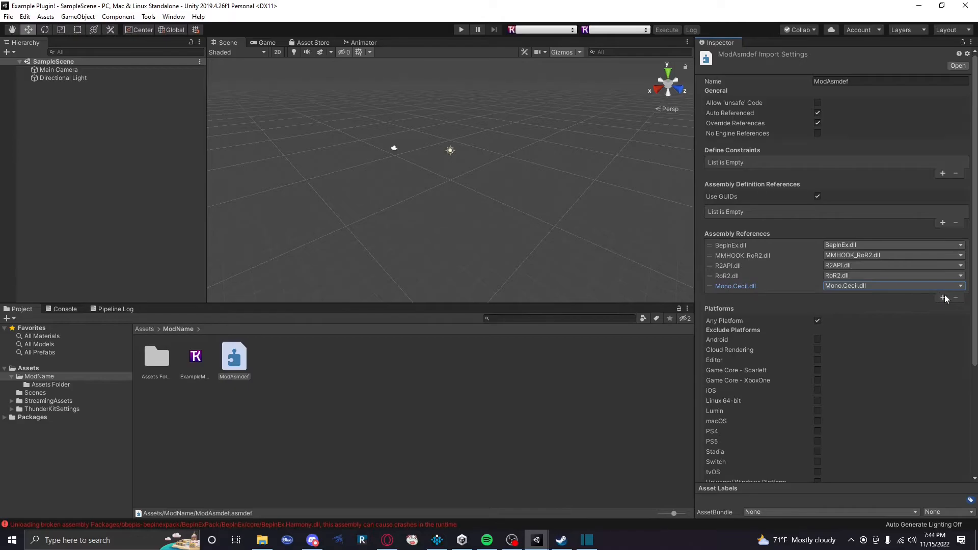
pyautogui.click(943, 298)
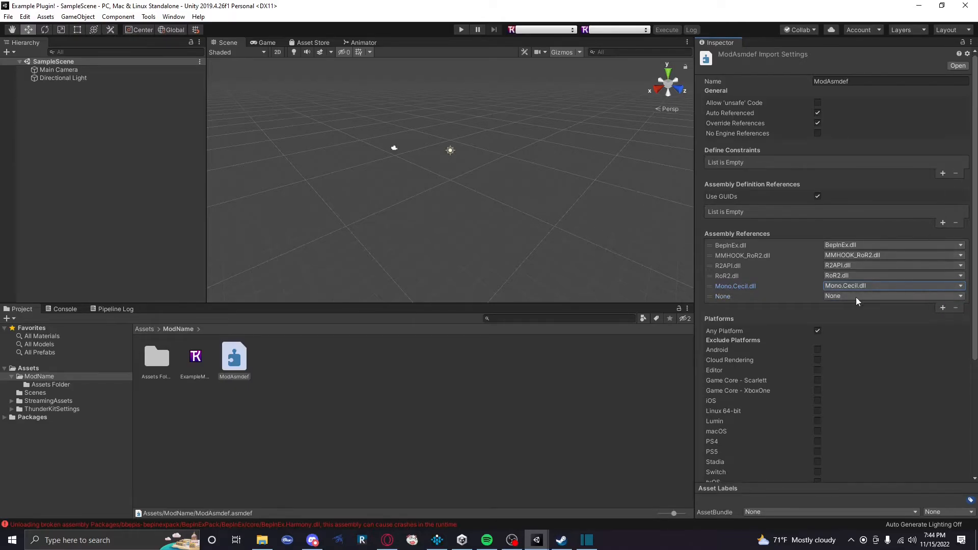
pyautogui.click(892, 295)
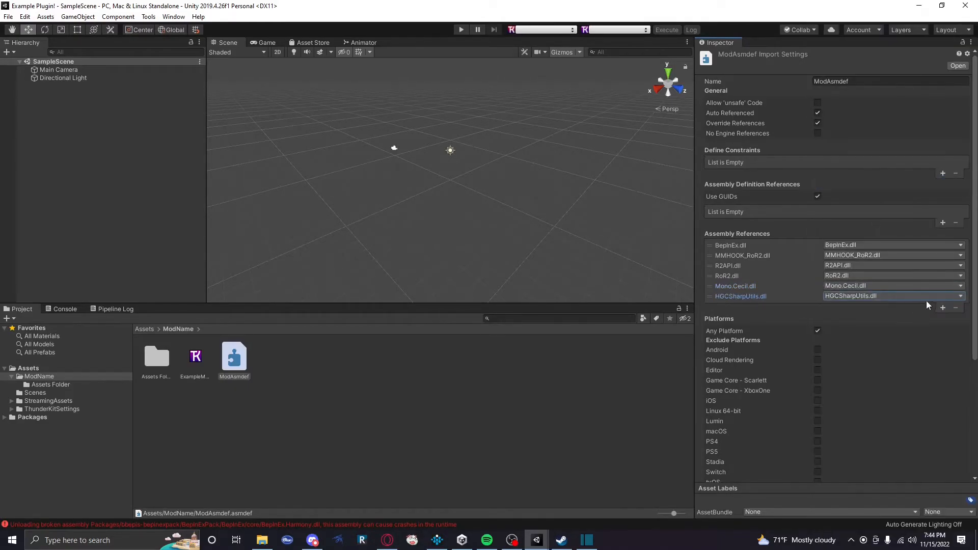
# Add HGUnityUtils and Unity.Addressables references, and replace nunit.framework with MonoMod.Utils.
pyautogui.click(959, 295)
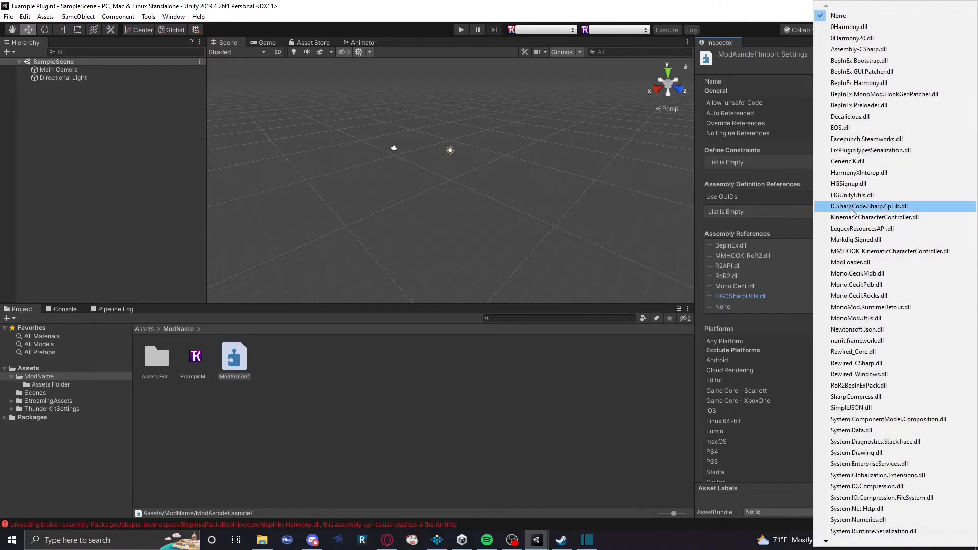
pyautogui.click(852, 196)
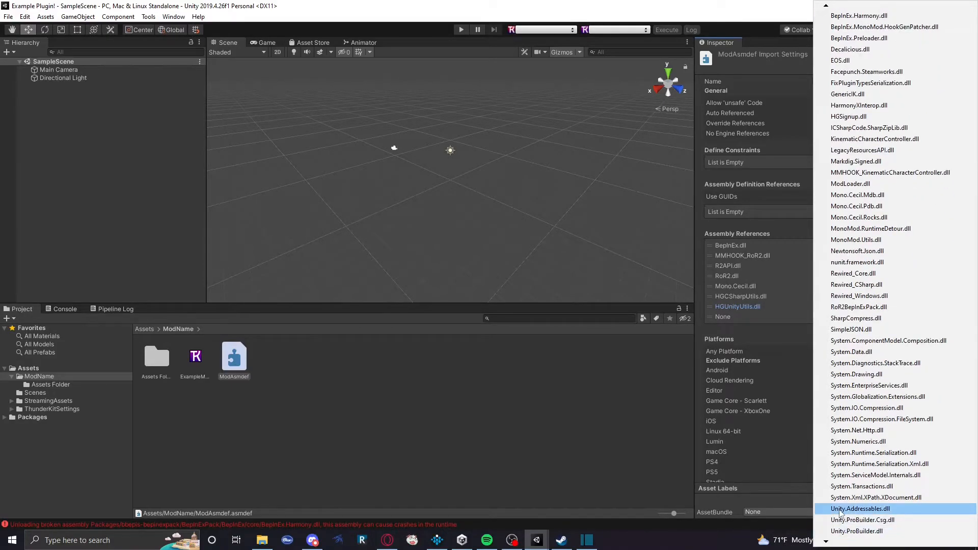
pyautogui.click(861, 509)
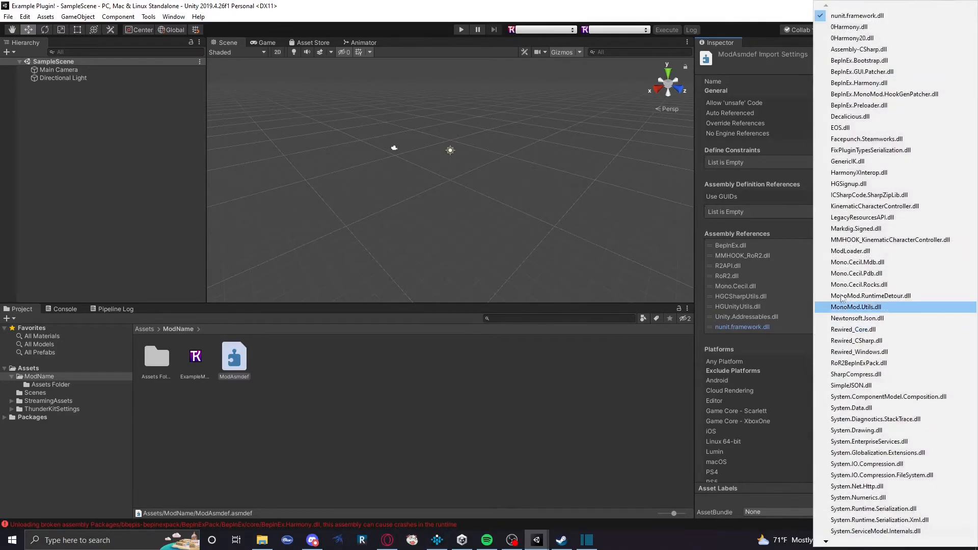
pyautogui.click(867, 138)
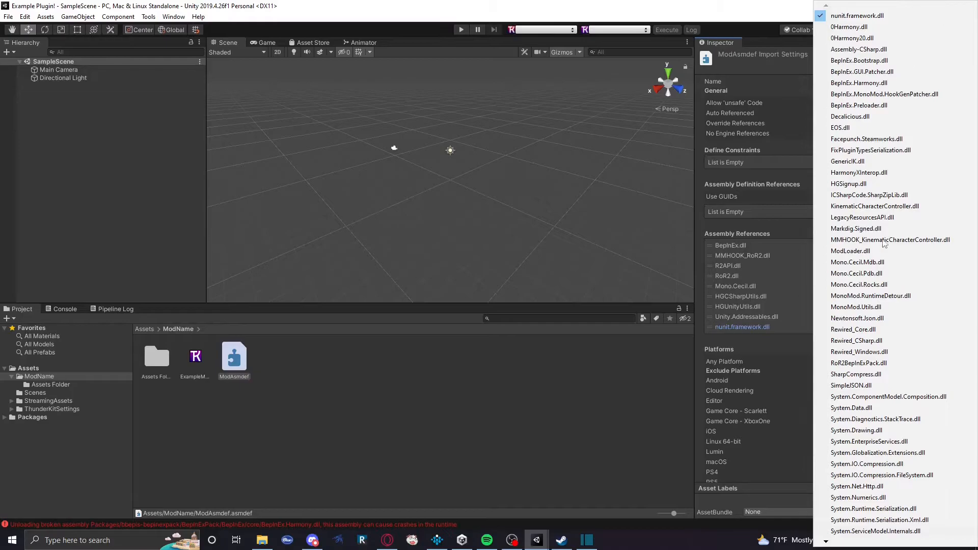
pyautogui.click(867, 139)
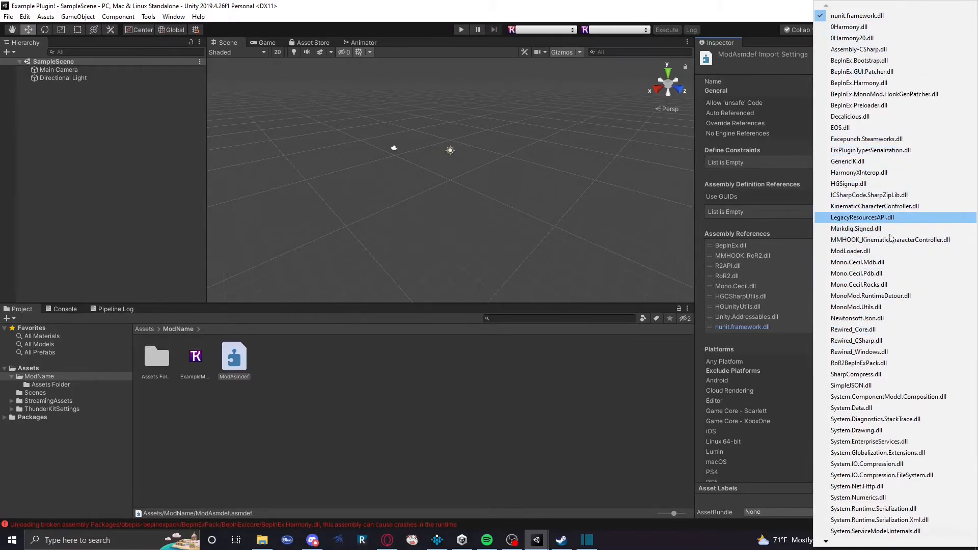
pyautogui.click(860, 352)
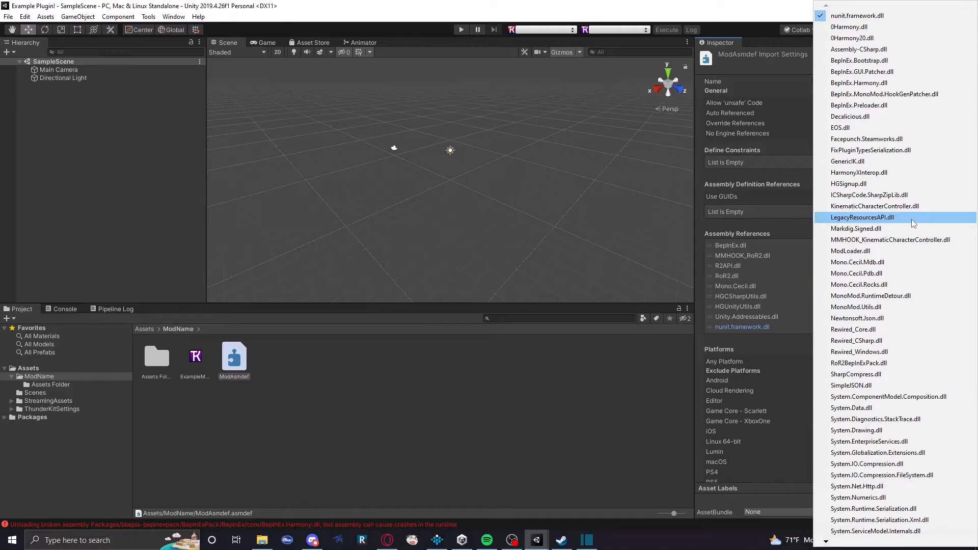
pyautogui.click(848, 184)
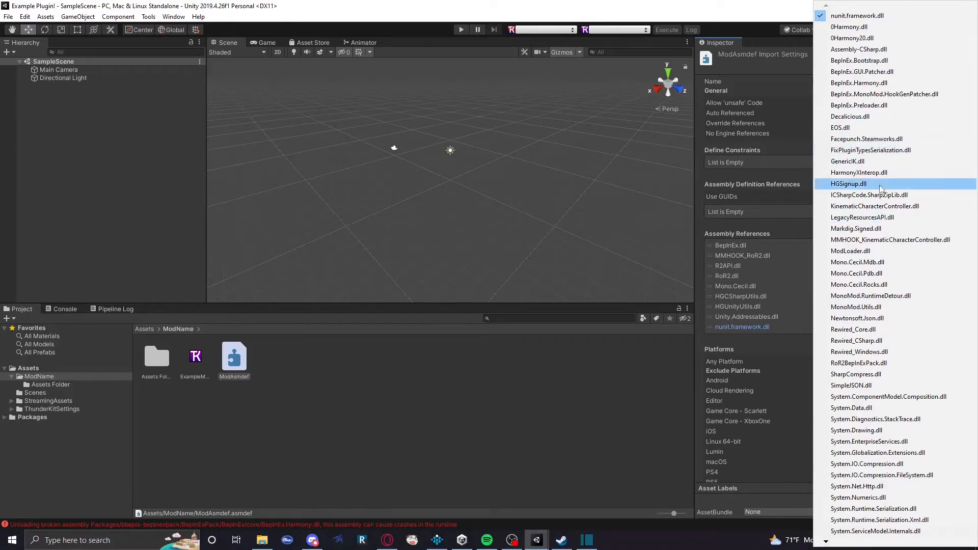
pyautogui.click(890, 240)
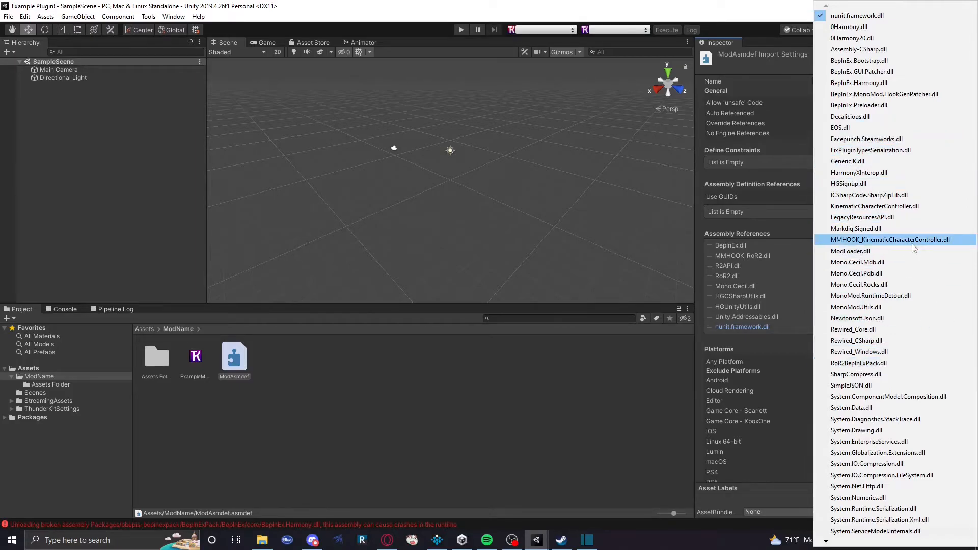
pyautogui.click(856, 262)
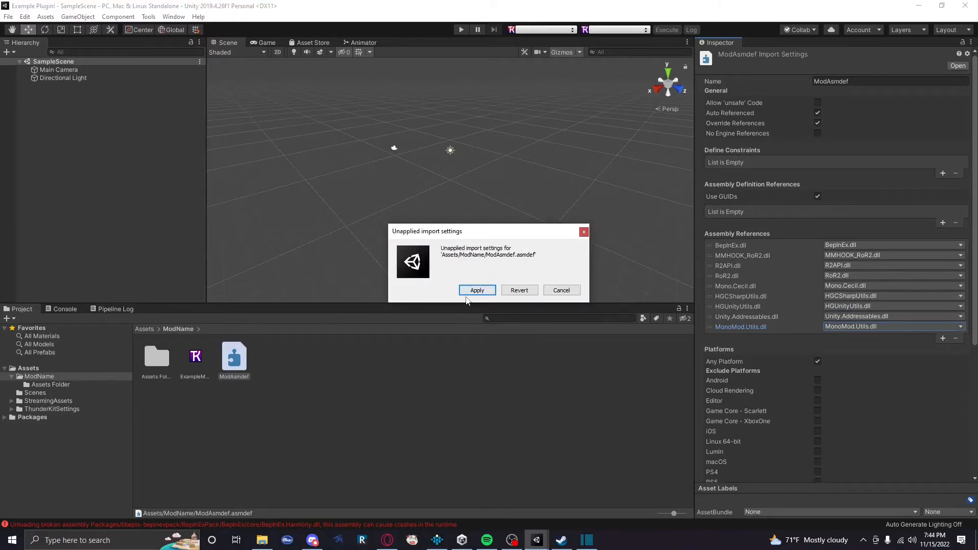
# Apply ModAsmdef's changed import settings in the unapplied-settings prompt.
pyautogui.click(477, 290)
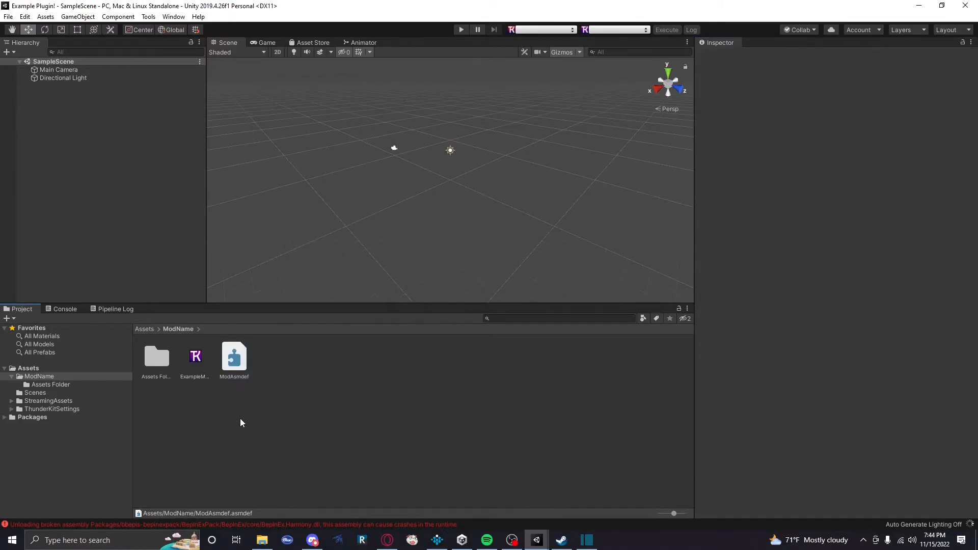
pyautogui.moveTo(287, 397)
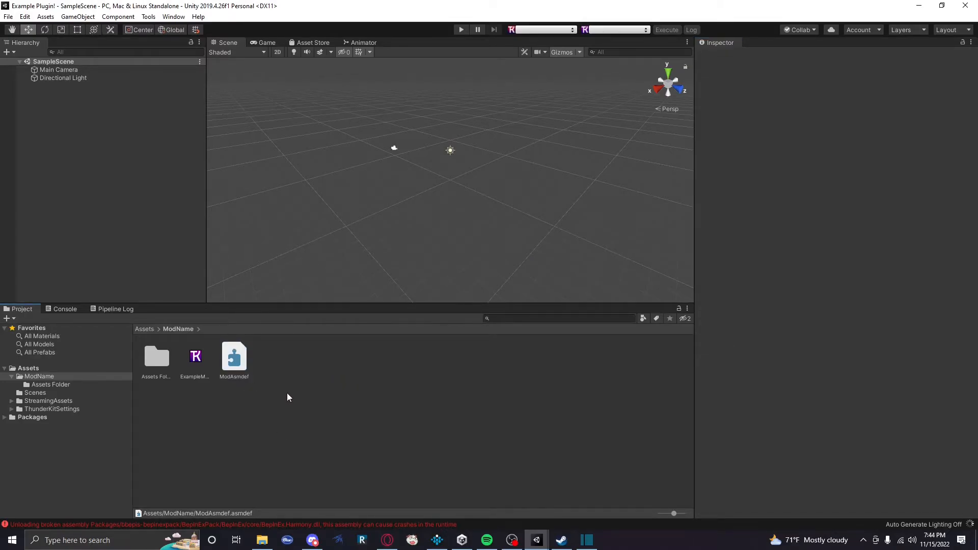
pyautogui.moveTo(279, 392)
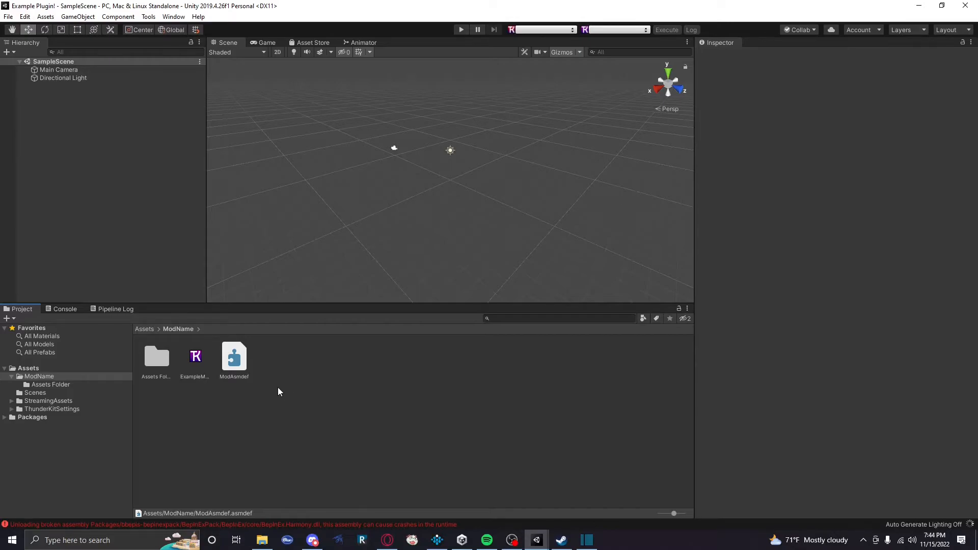
pyautogui.moveTo(286, 376)
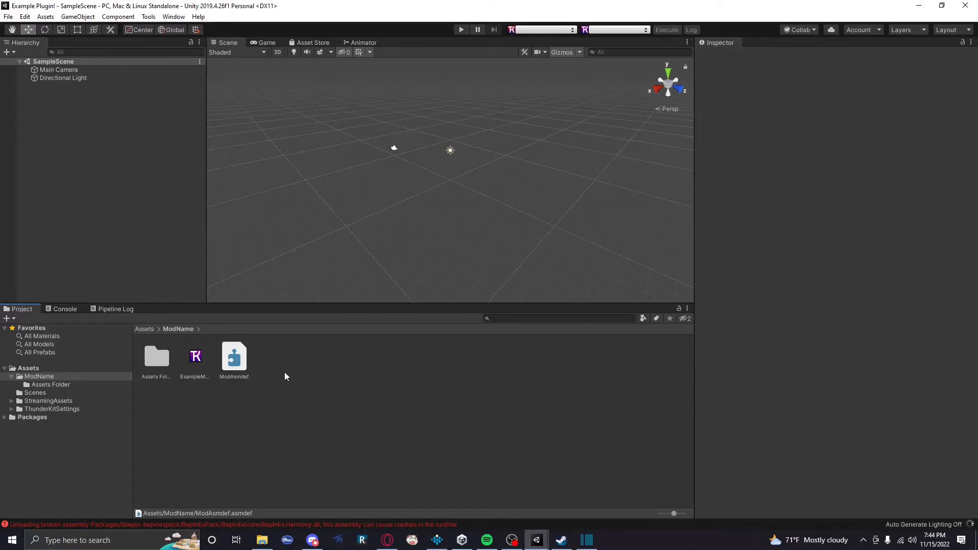
pyautogui.moveTo(255, 337)
pyautogui.write('Main')
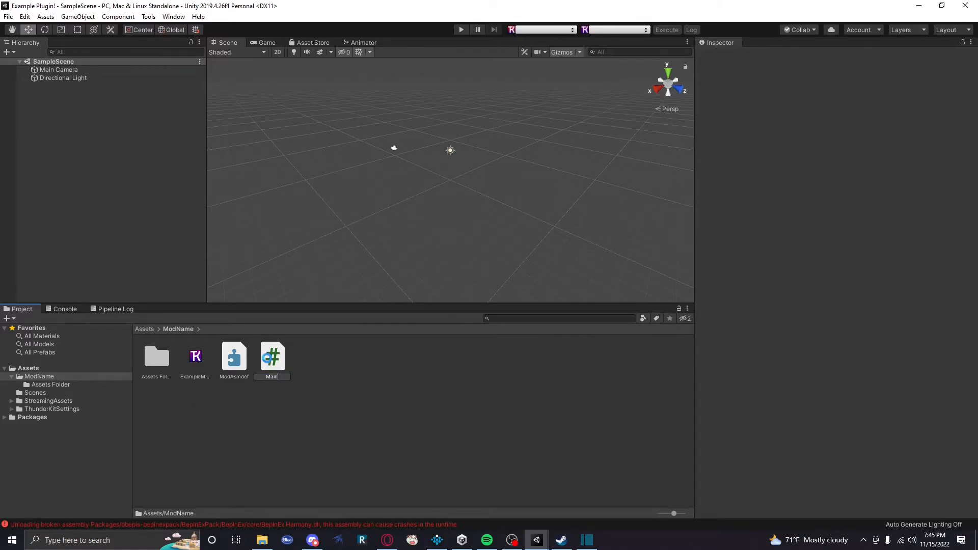
# Confirm the script name Main and open it in Visual Studio.
pyautogui.click(234, 356)
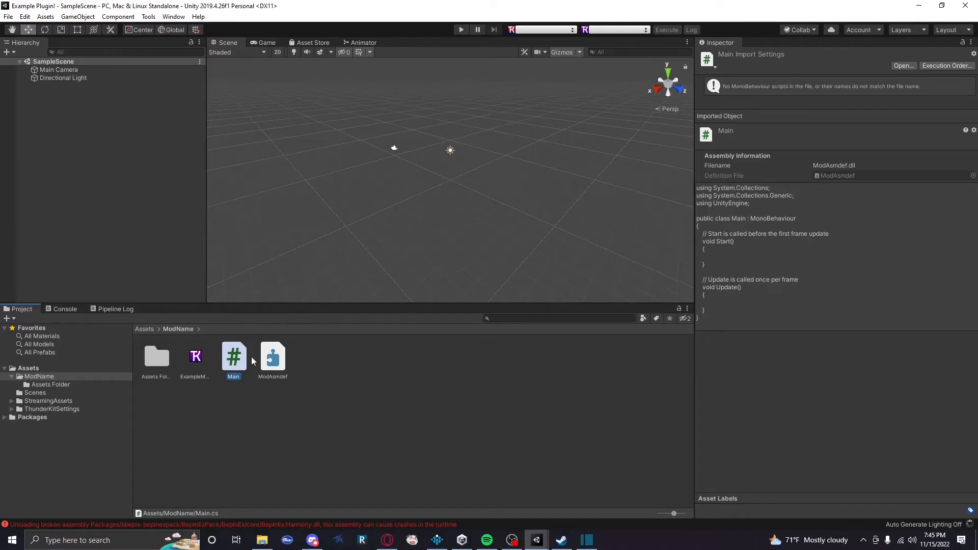
pyautogui.doubleClick(234, 357)
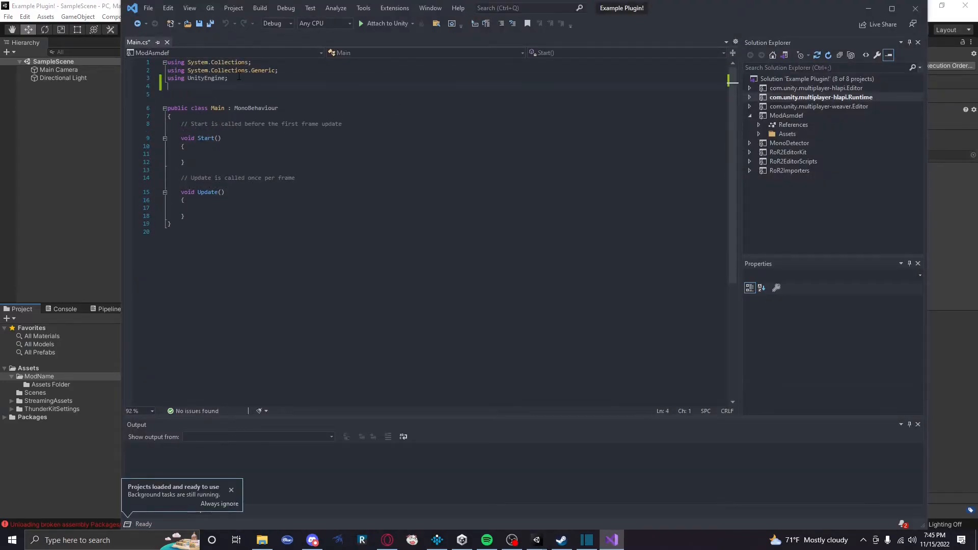
# Add 'using BepInEx;', make Main extend BaseUnityPlugin without Start/Update, and save on closing.
pyautogui.write('using B')
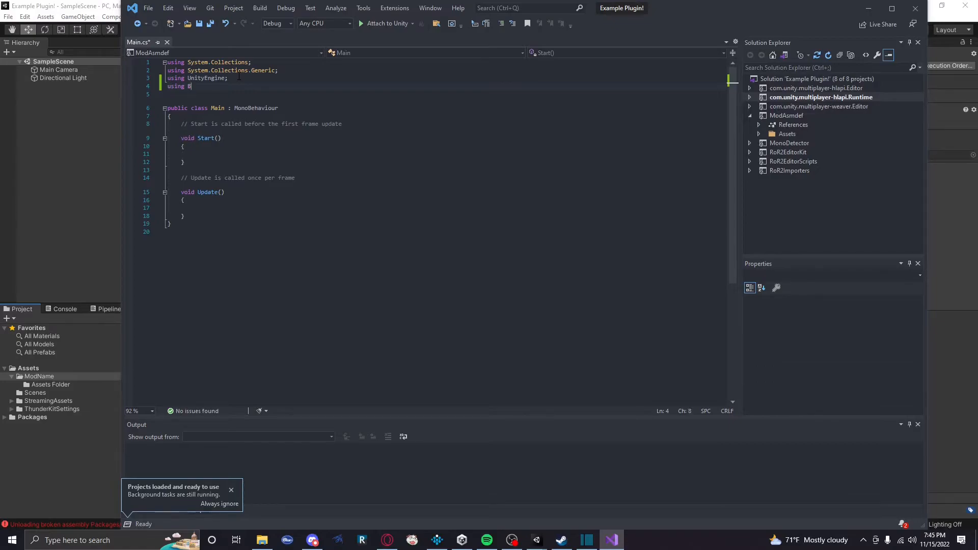
pyautogui.write('epInEx')
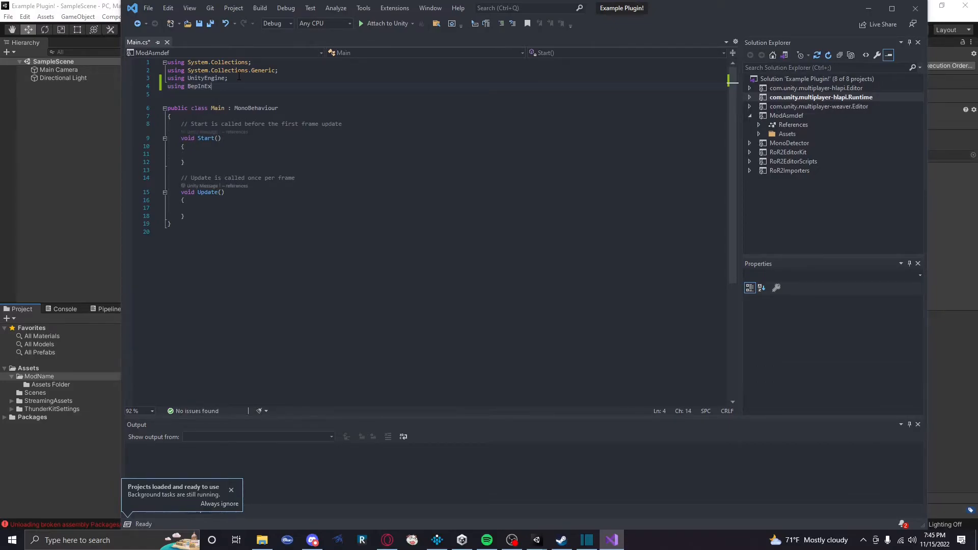
pyautogui.write(';')
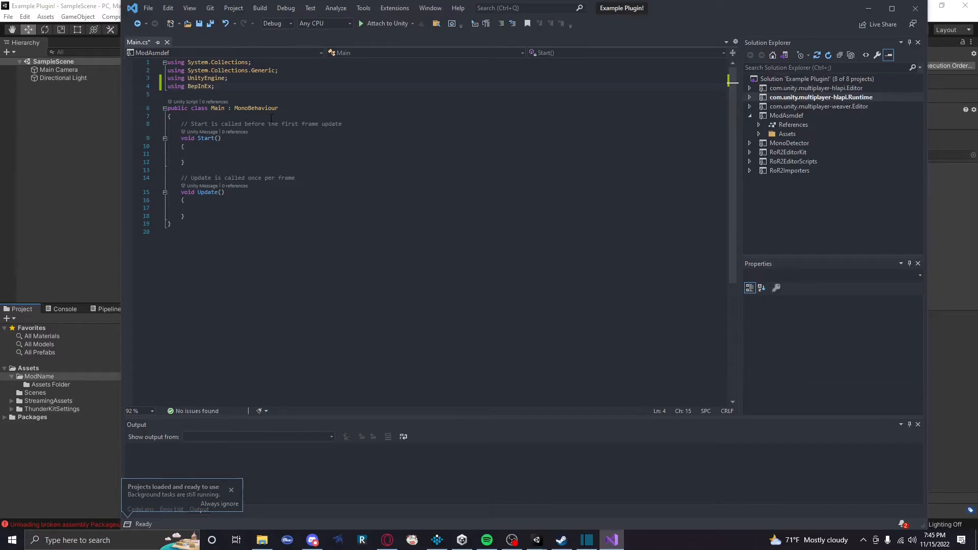
pyautogui.write('BB')
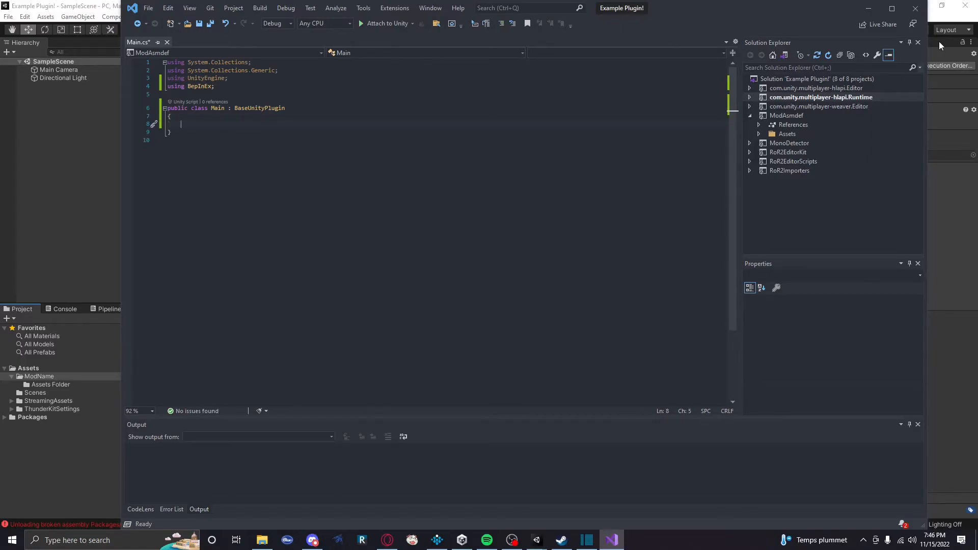
pyautogui.click(915, 8)
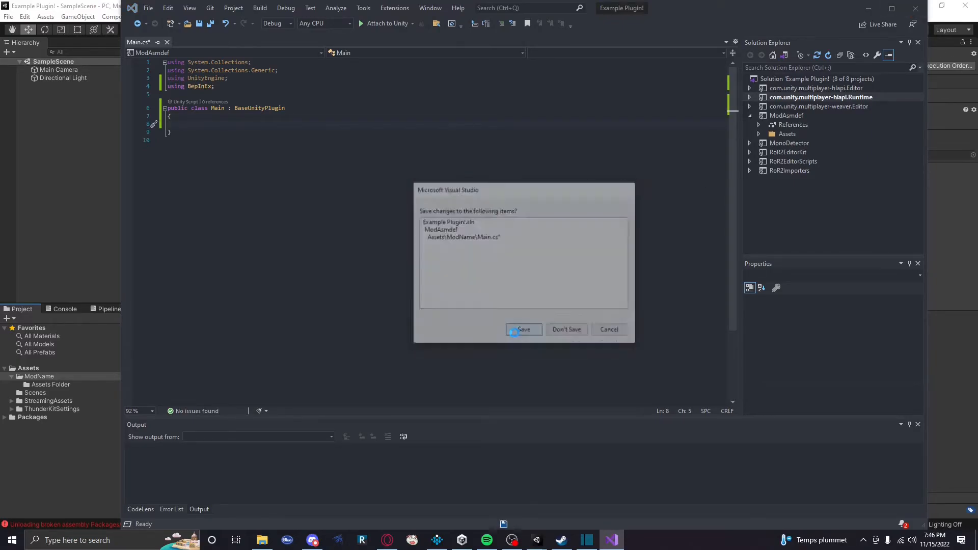
pyautogui.click(524, 330)
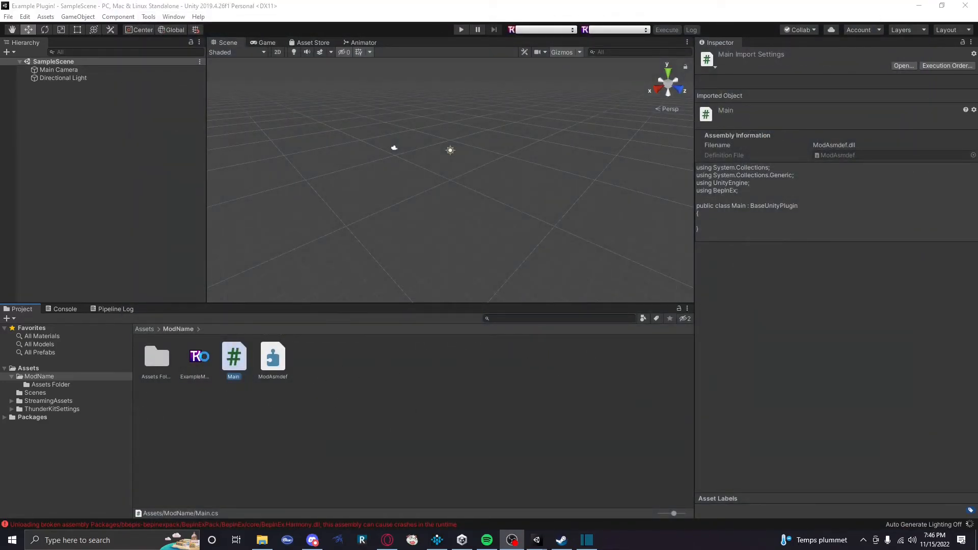
# Assign ModAsmdef as the ExampleMod manifest's assembly definition, then open its Assets Folder.
pyautogui.click(194, 357)
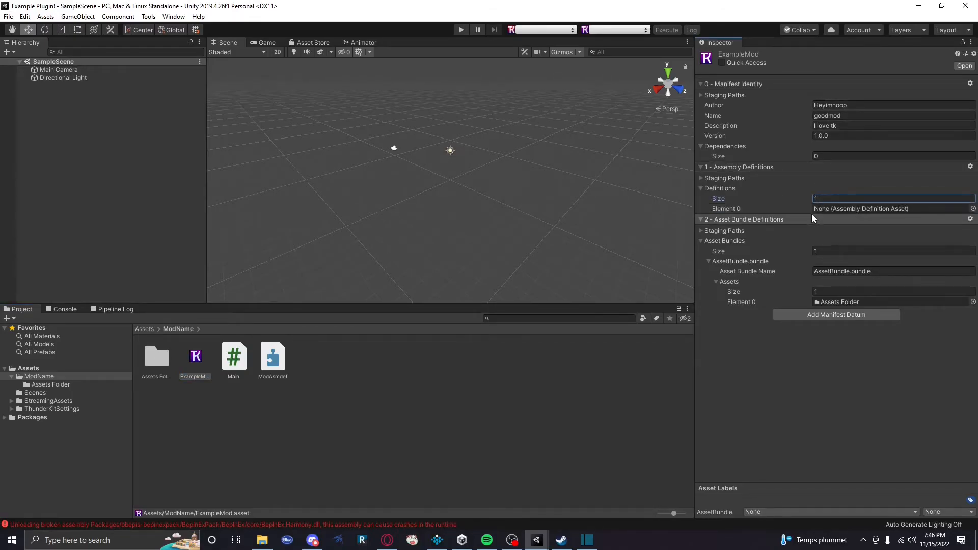
pyautogui.click(273, 356)
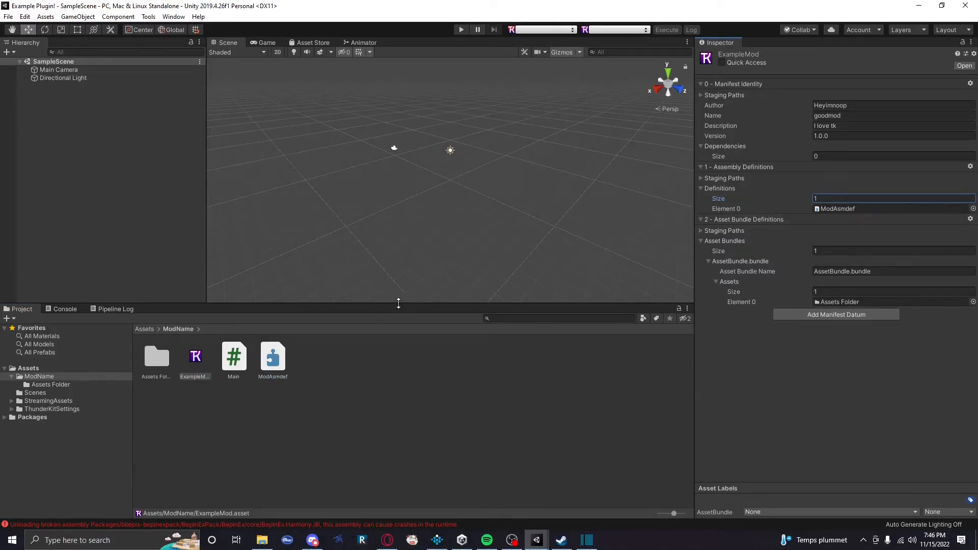
pyautogui.click(51, 385)
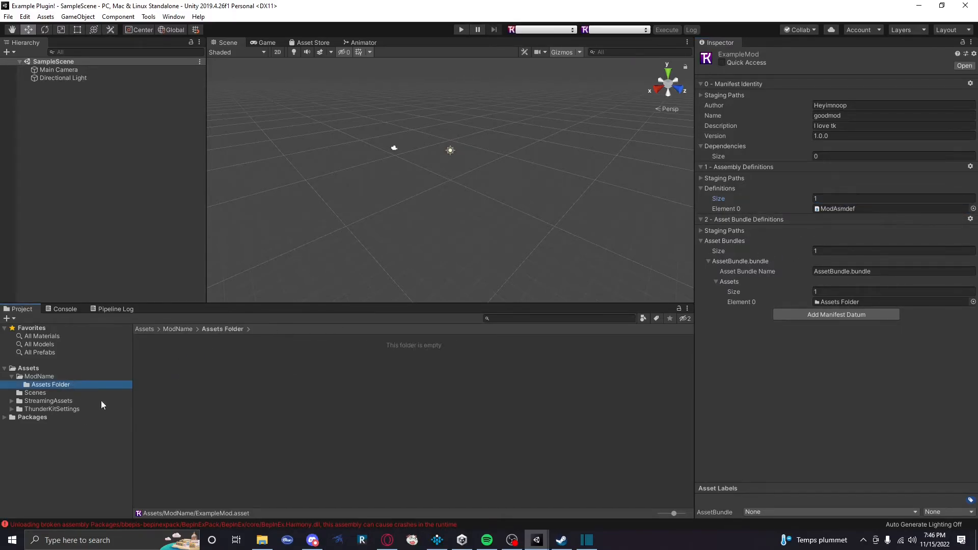
# Review Asmdef.dll and Asmdef.pdb in ThunderKit/Libraries on disk, then close File Explorer.
pyautogui.click(261, 540)
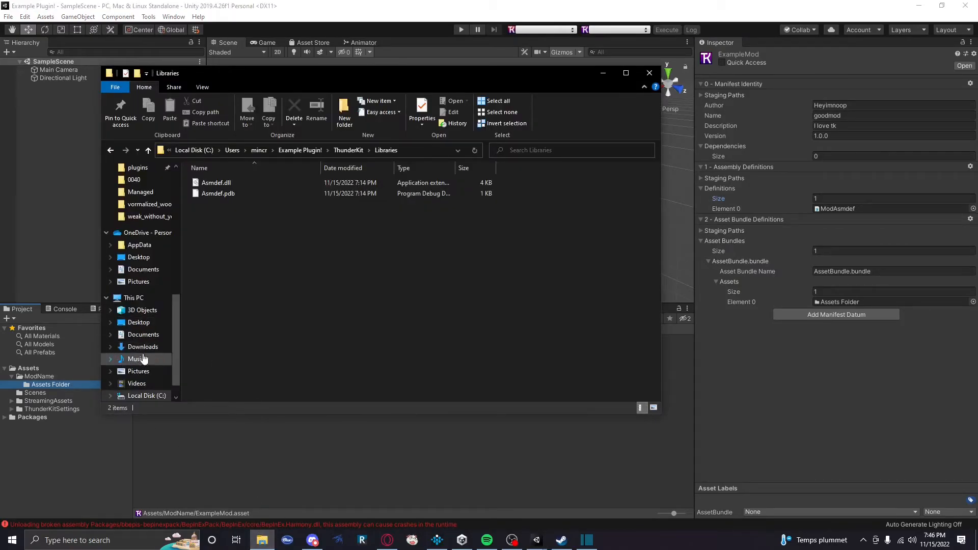
pyautogui.click(142, 347)
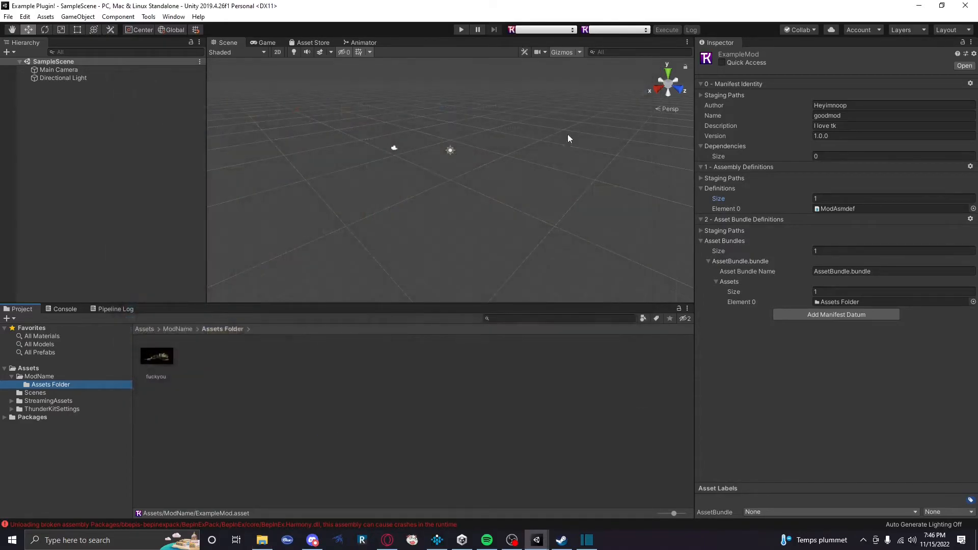
# Make a Pipelines folder under Assets and create a ThunderKit Pipeline asset inside it.
pyautogui.rightClick(28, 368)
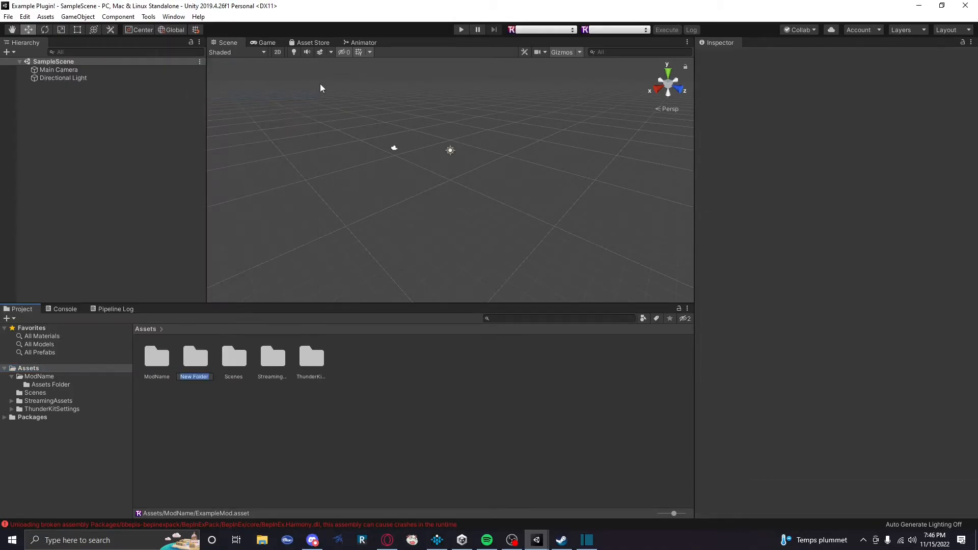
pyautogui.write('Pipelines')
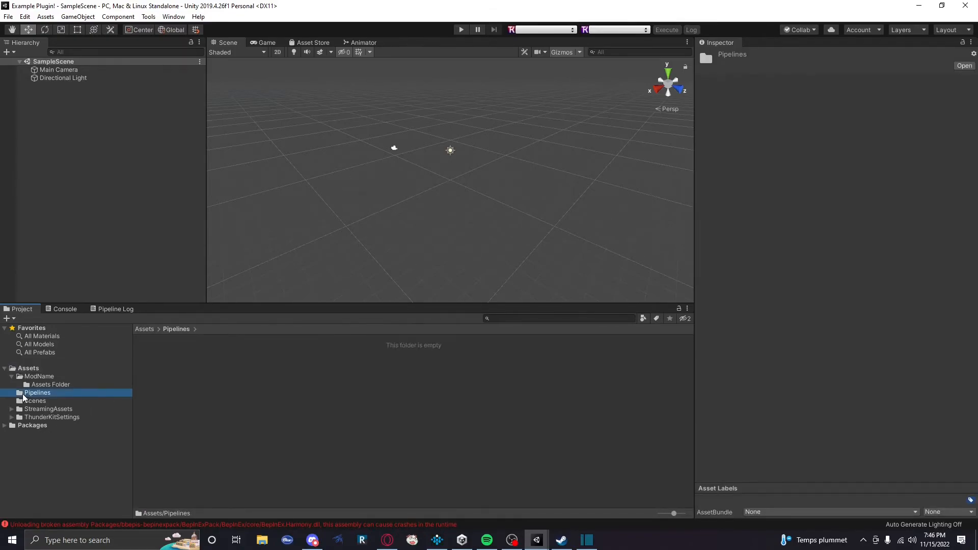
pyautogui.rightClick(37, 392)
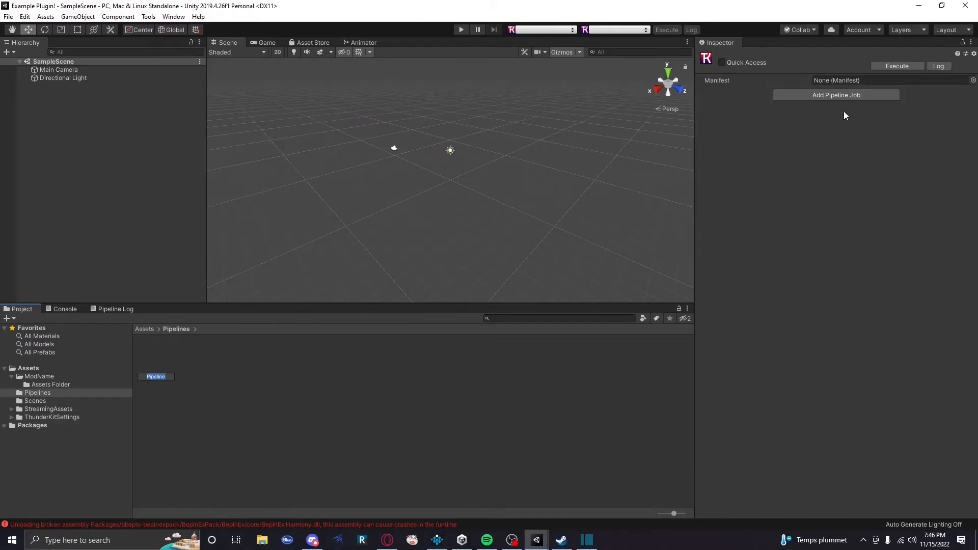
pyautogui.moveTo(306, 516)
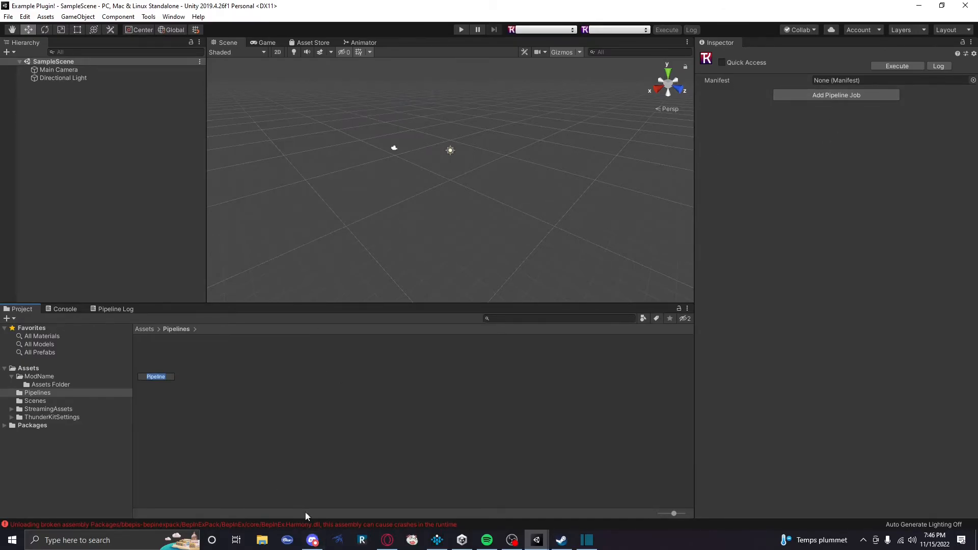
pyautogui.moveTo(727, 136)
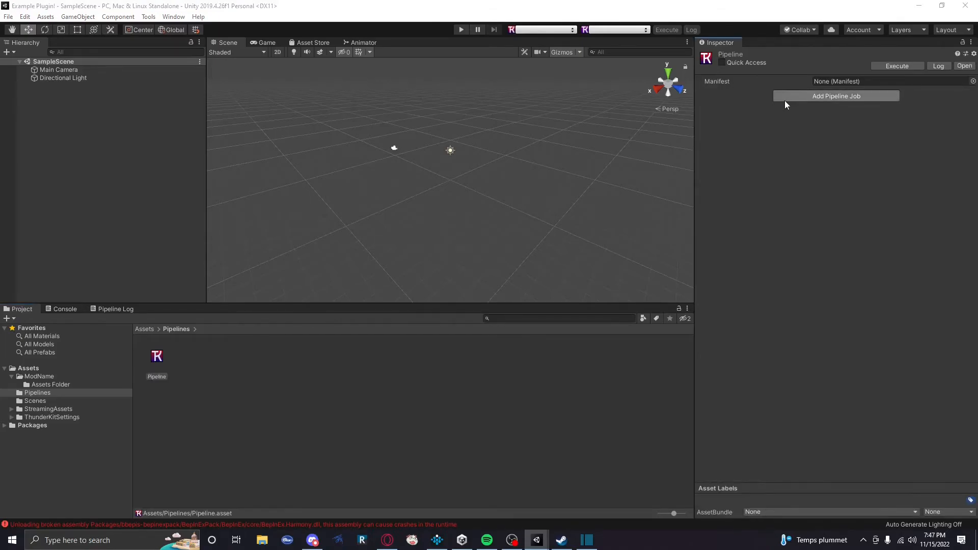
# Add the StageManifestFiles, StageAssemblies and StageAssetBundles jobs to the Pipeline.
pyautogui.click(836, 96)
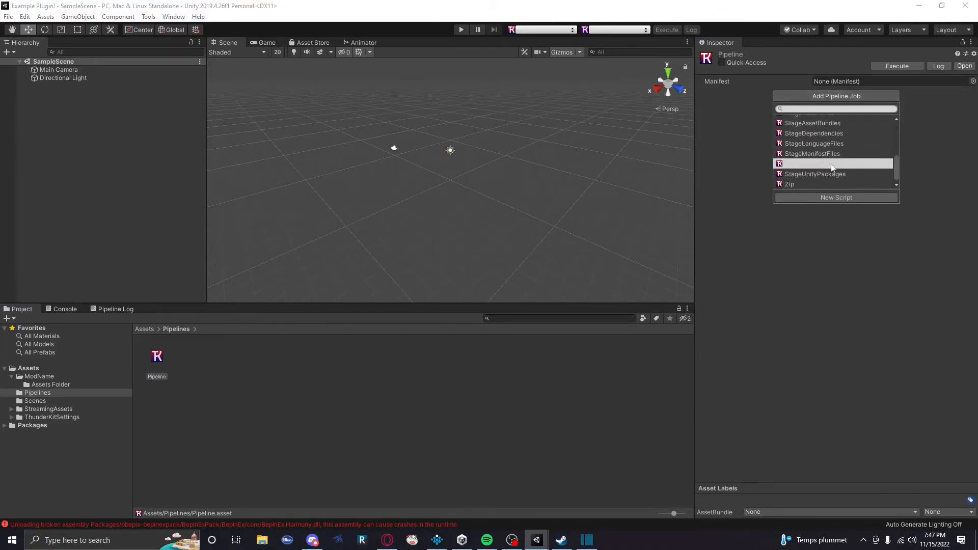
pyautogui.scroll(3)
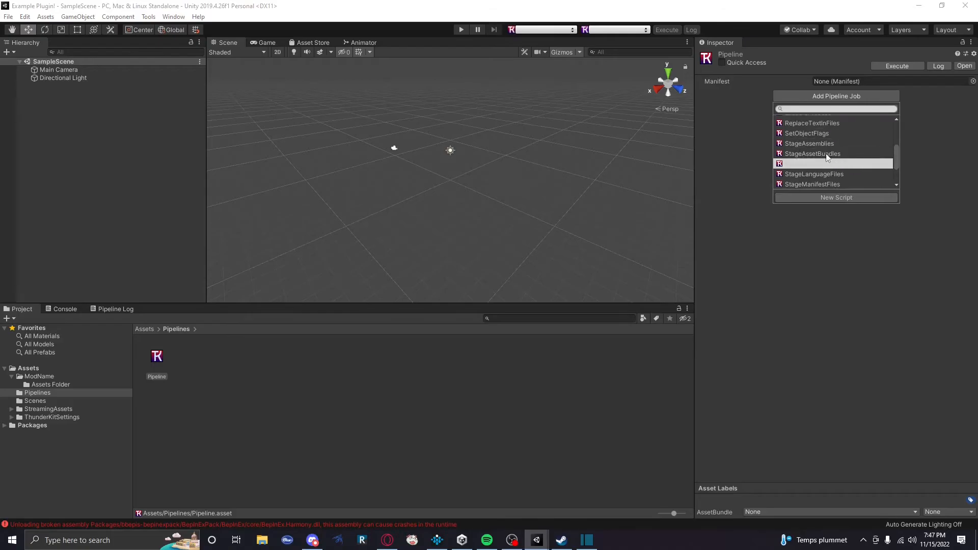
pyautogui.scroll(-3)
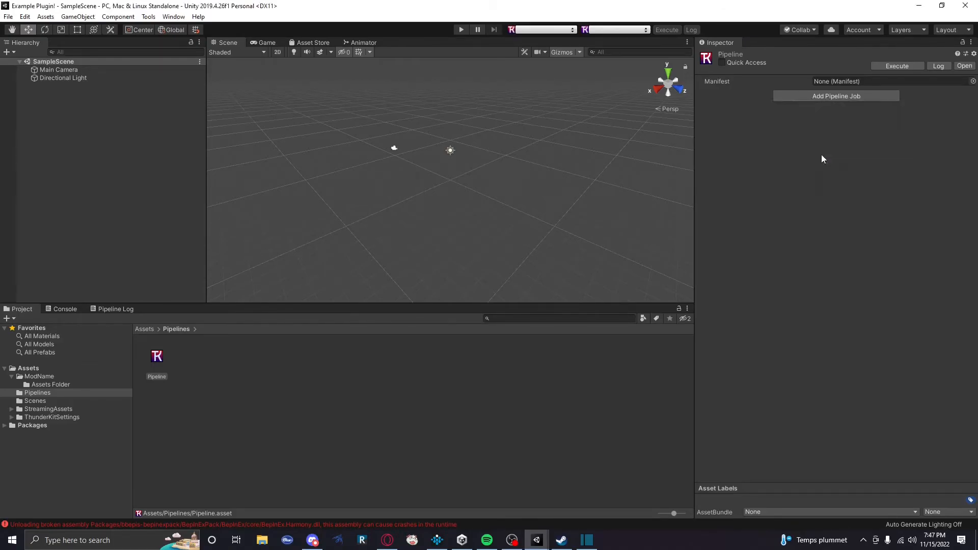
pyautogui.click(836, 95)
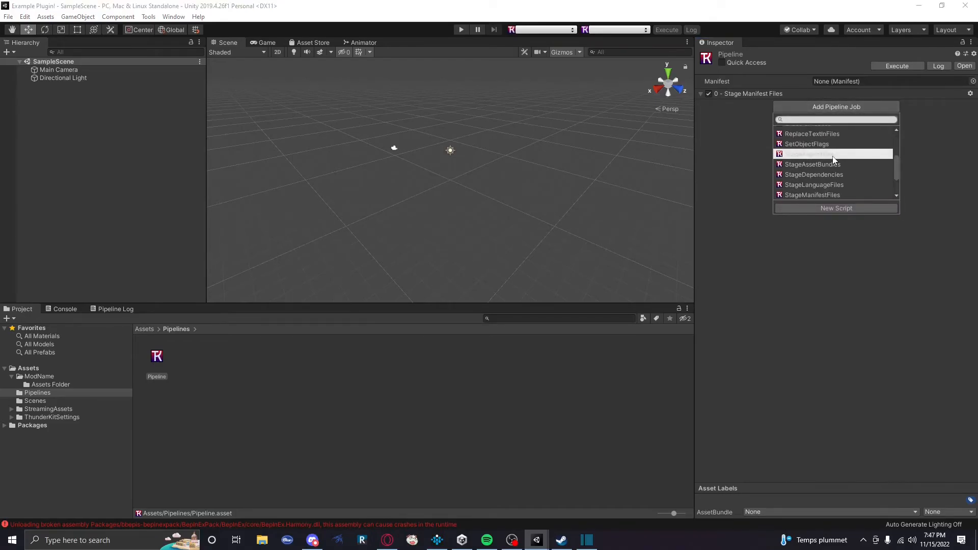
pyautogui.click(833, 154)
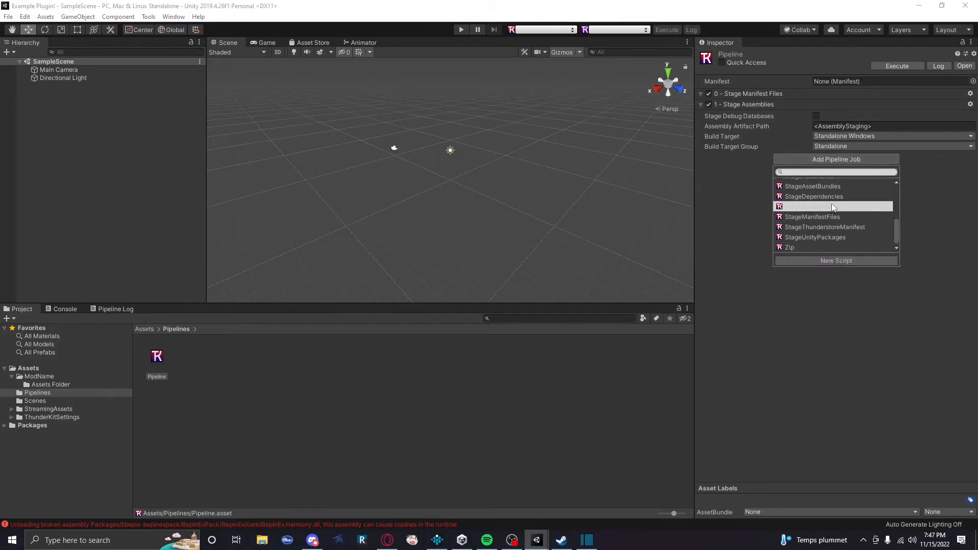
pyautogui.click(812, 186)
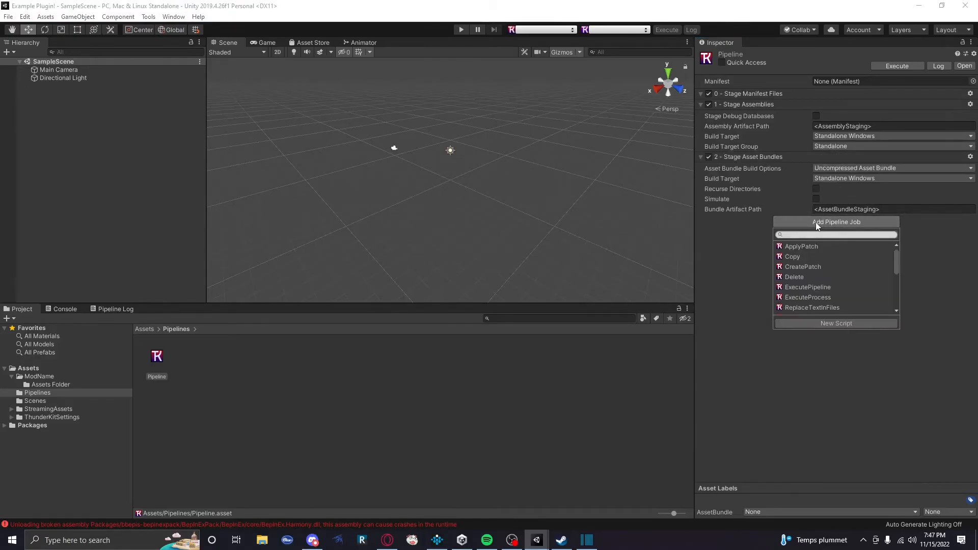
pyautogui.scroll(-3)
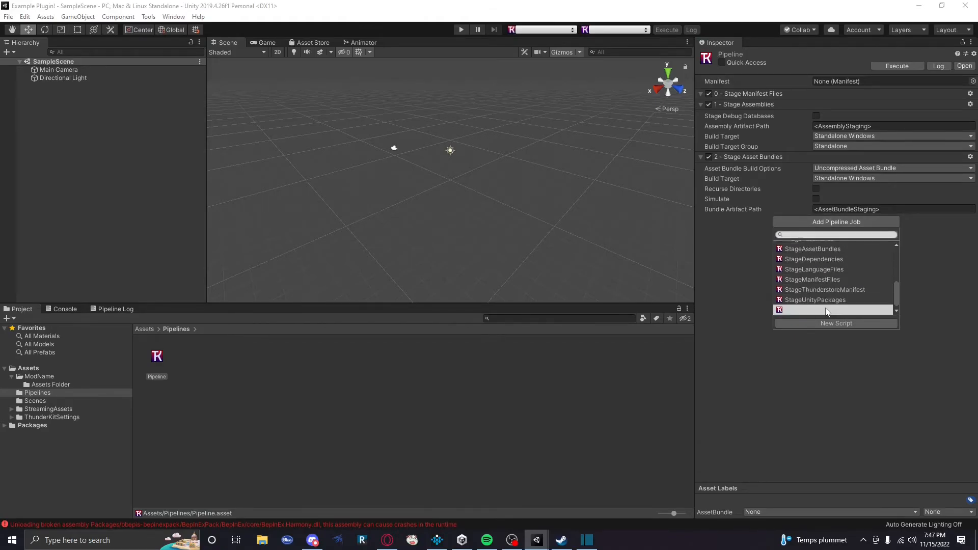
pyautogui.scroll(3)
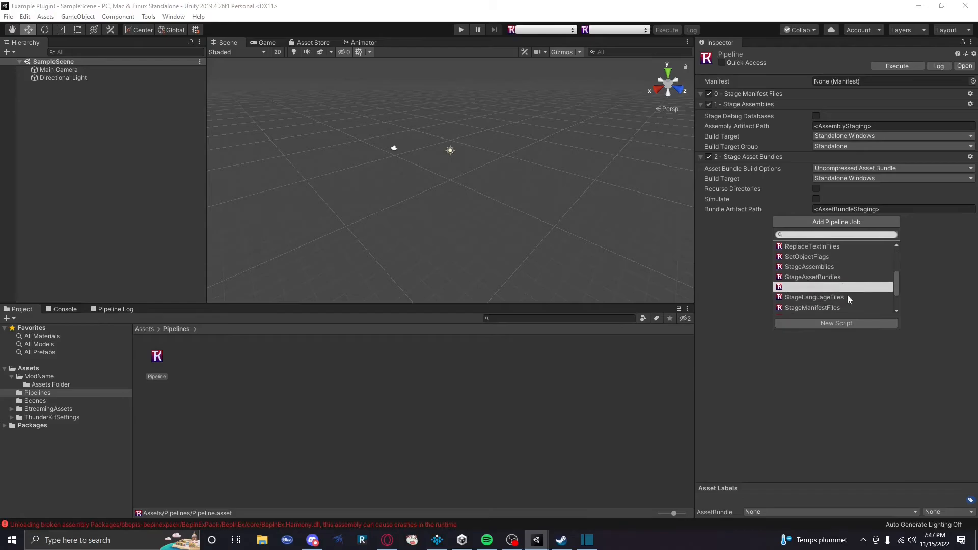
pyautogui.scroll(-3)
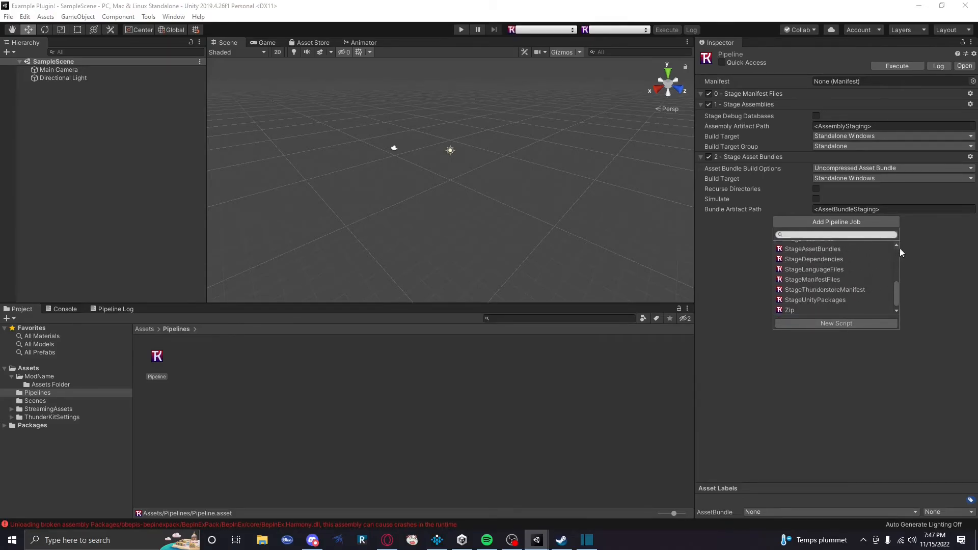
pyautogui.click(928, 264)
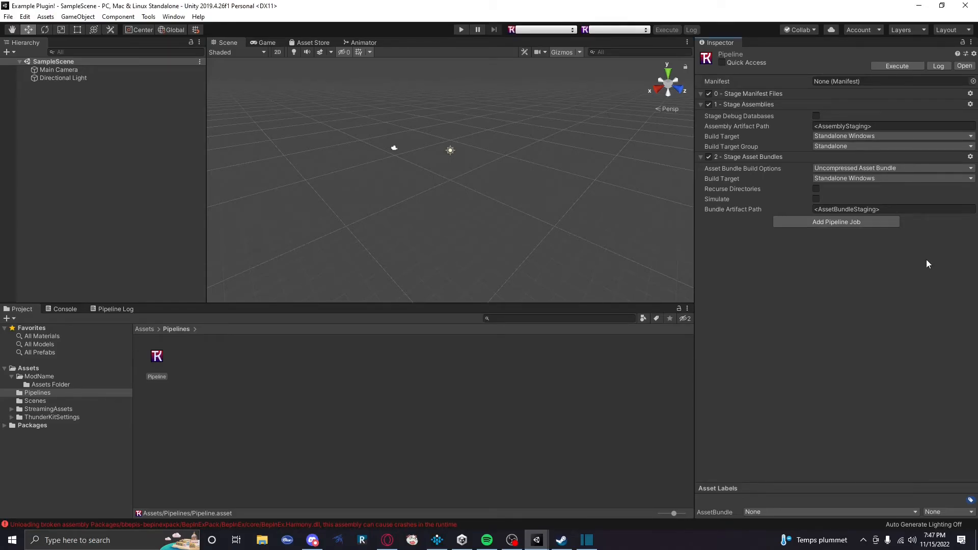
pyautogui.moveTo(819, 217)
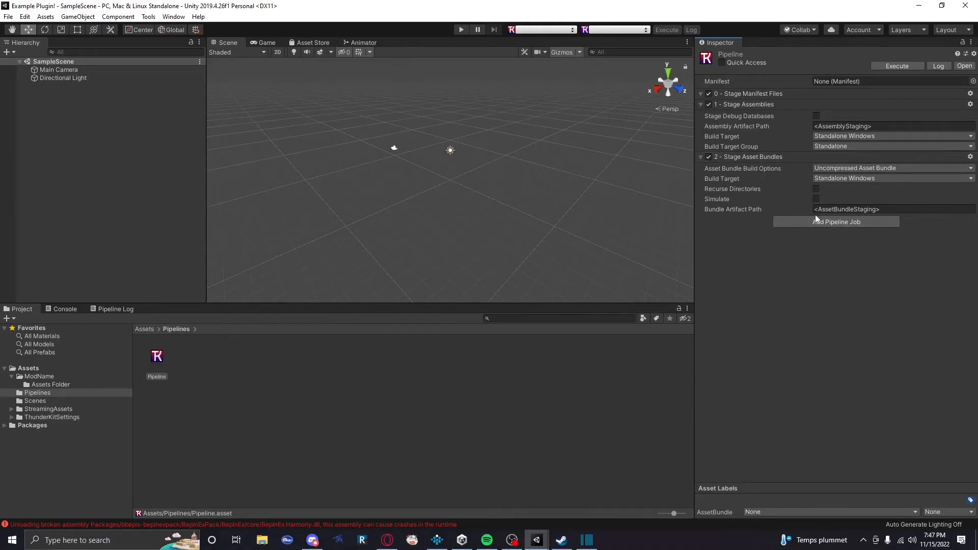
pyautogui.moveTo(806, 198)
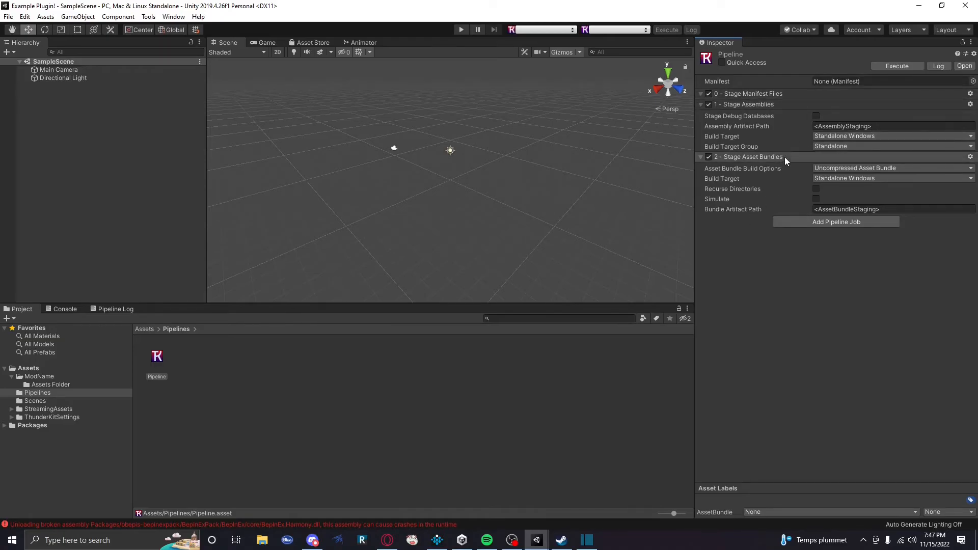
pyautogui.moveTo(920, 48)
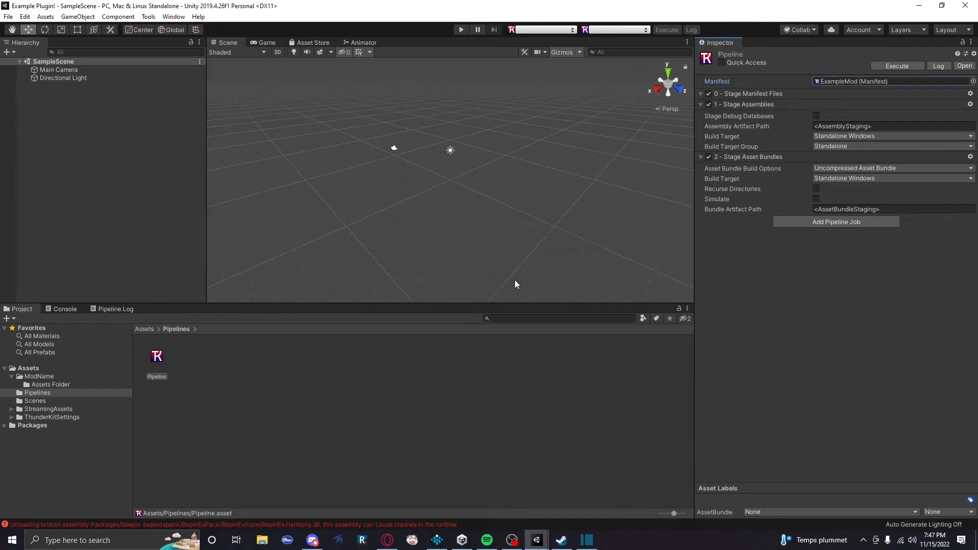
# Execute the Pipeline with ExampleMod as manifest to build ModAsmdef.dll, then return to Project.
pyautogui.click(898, 66)
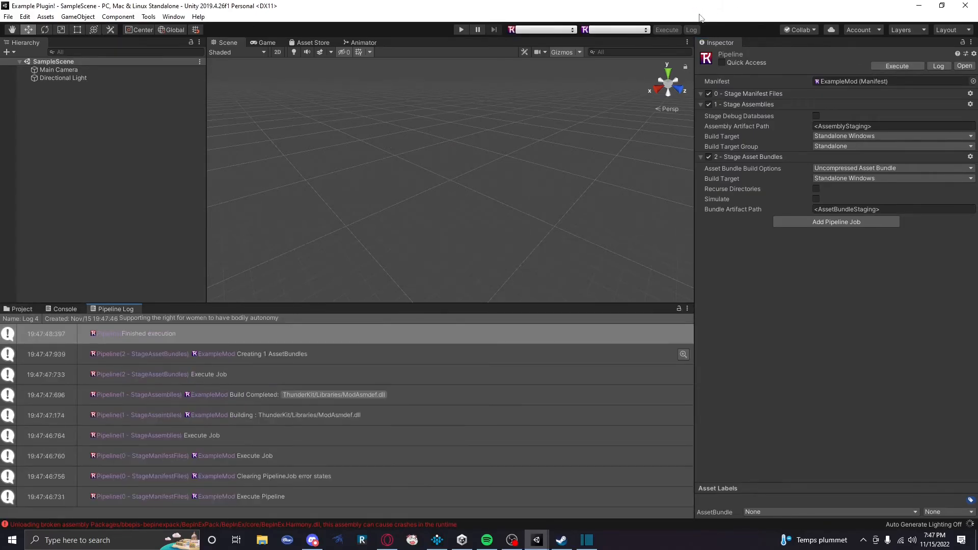
pyautogui.click(22, 309)
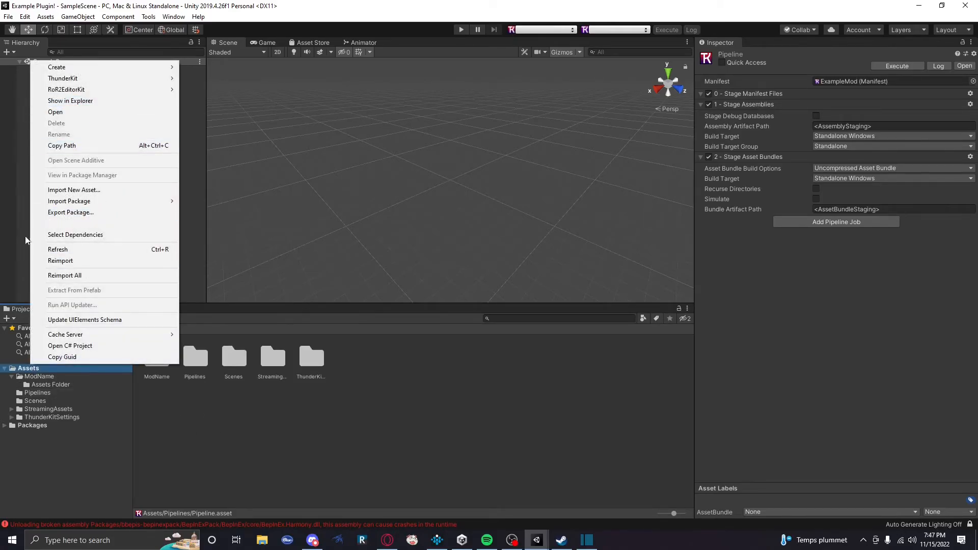
# Confirm ModAsmdef.dll and ModAsmdef.pdb are in ThunderKit/Libraries, then close Explorer.
pyautogui.click(70, 101)
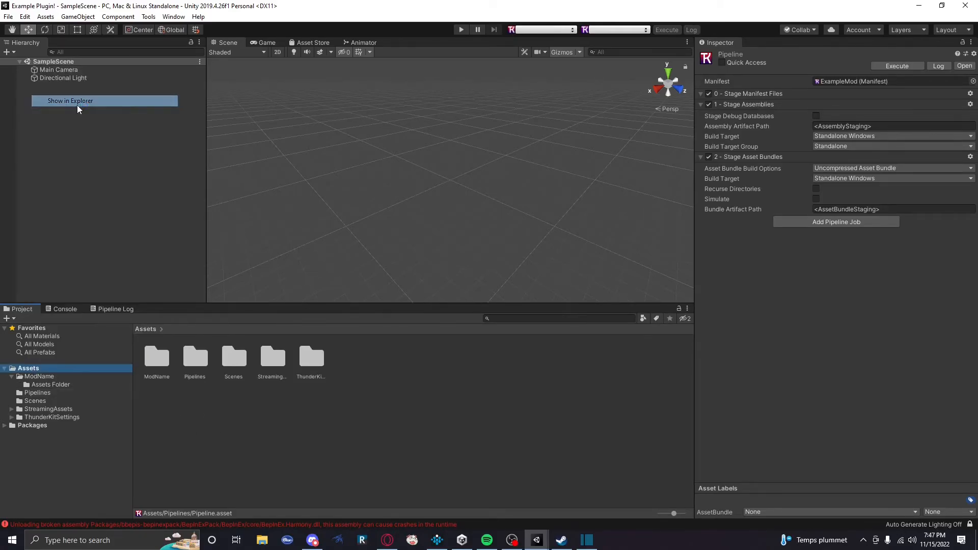
pyautogui.click(70, 100)
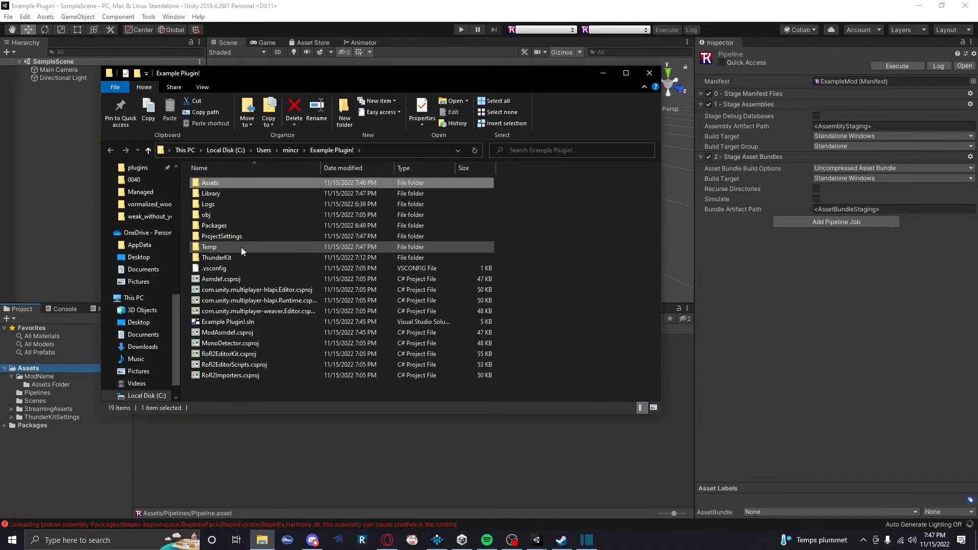
pyautogui.doubleClick(217, 258)
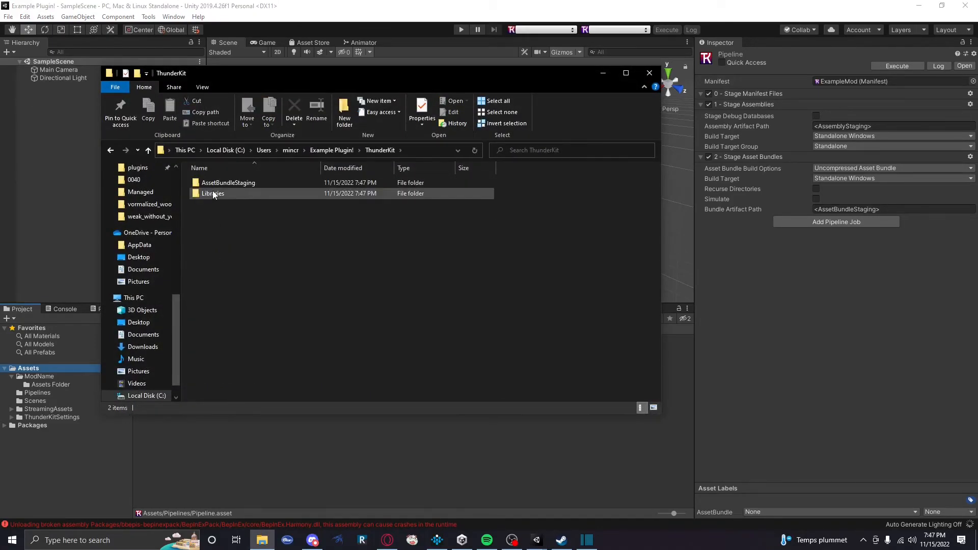
pyautogui.doubleClick(228, 182)
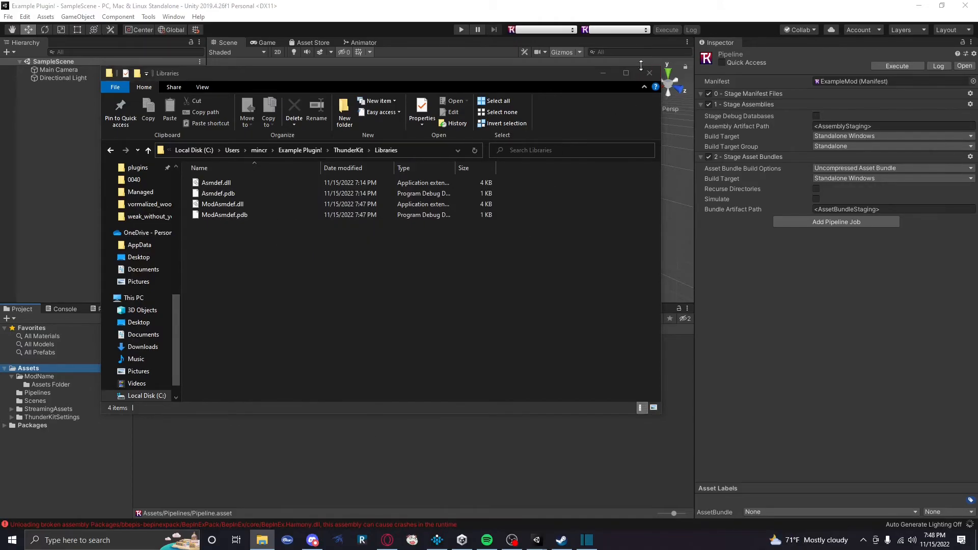
pyautogui.click(649, 73)
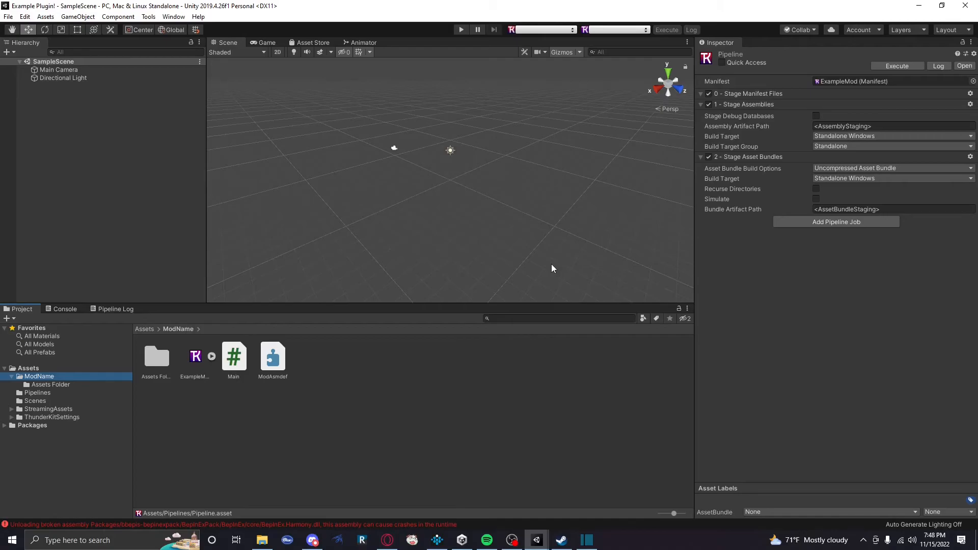
# Delete the ExampleMod manifest, ModAsmdef and Main script from ModName.
pyautogui.click(194, 356)
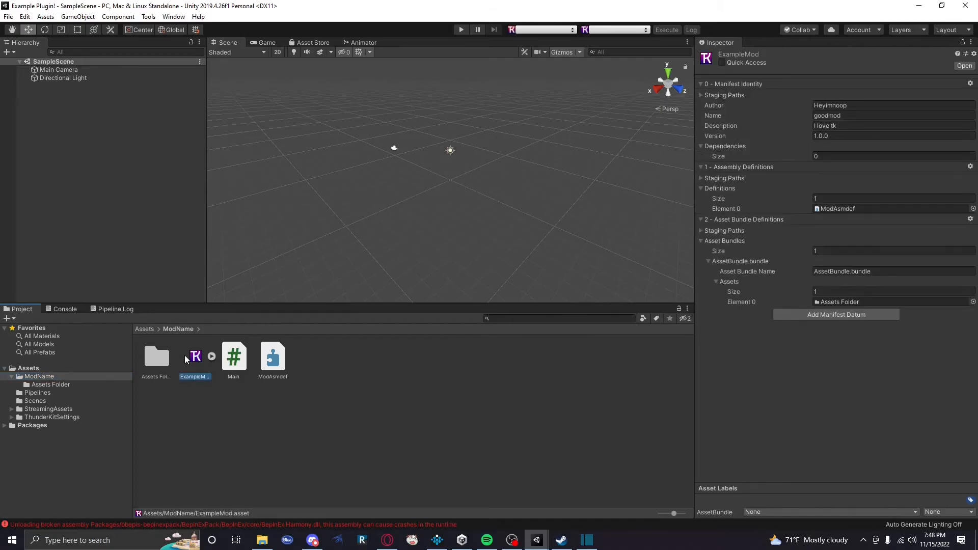
pyautogui.press('Delete')
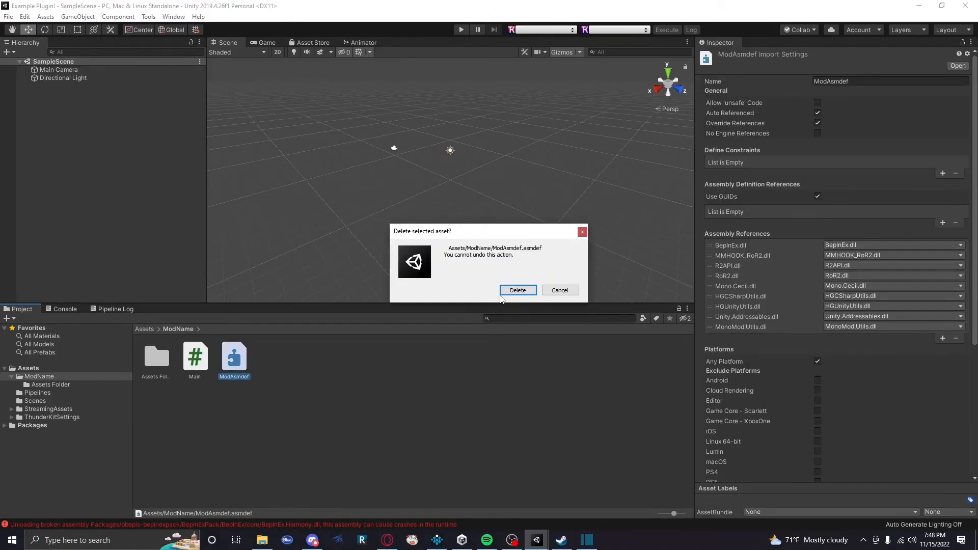
pyautogui.click(517, 290)
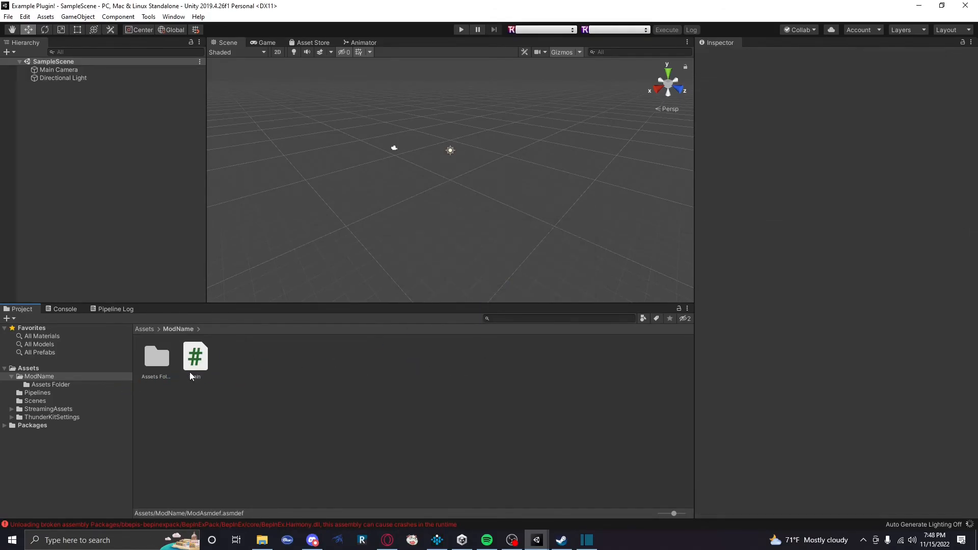
pyautogui.click(195, 357)
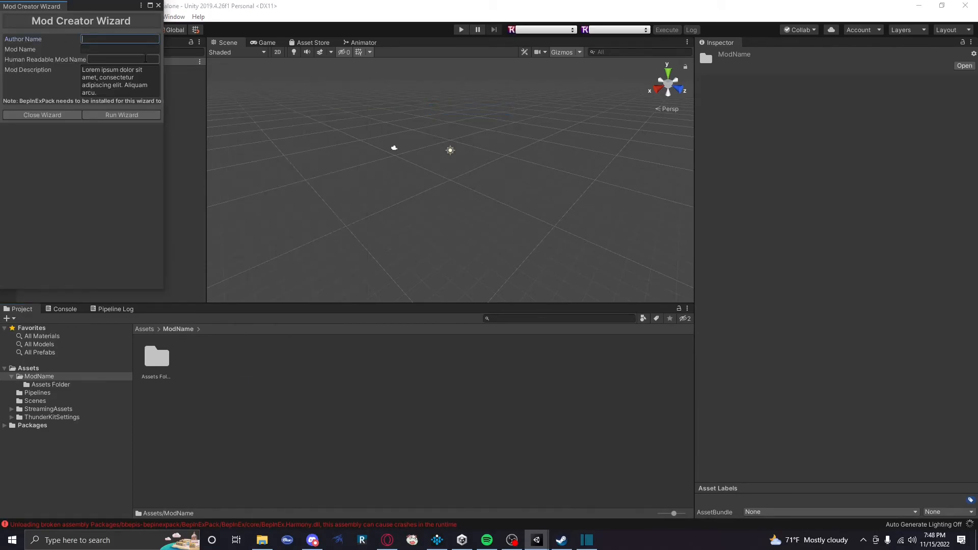
# Run the Mod Creator Wizard with author Heyimnoop, mod Thunderkit, description 'This IS my mod'.
pyautogui.write('Heyim')
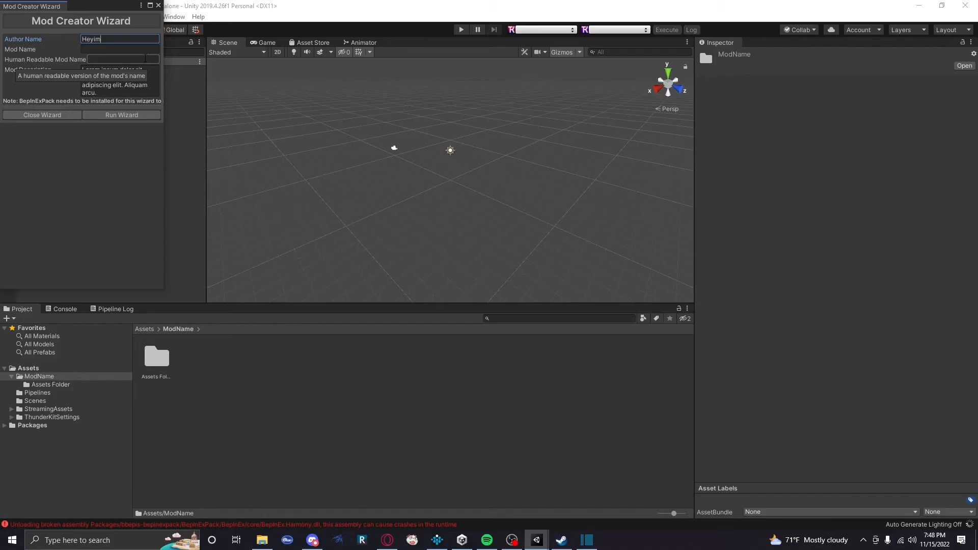
pyautogui.write('noop')
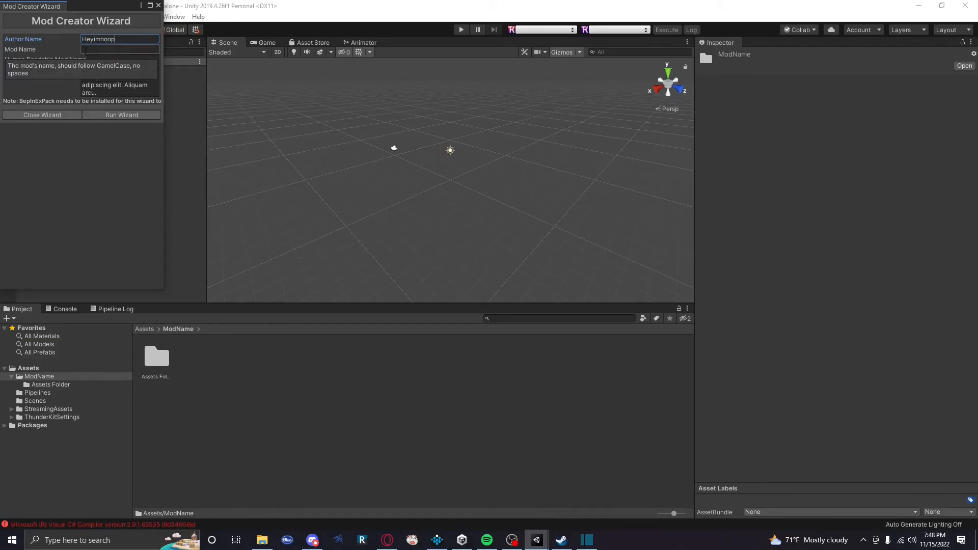
pyautogui.write('Thunderkit')
pyautogui.click(123, 59)
pyautogui.write('ThundeKit Mod')
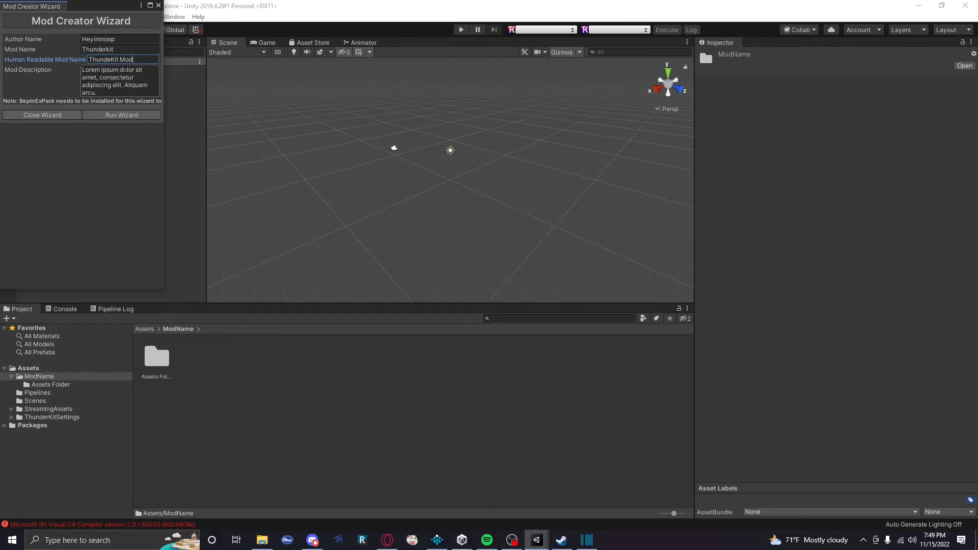
pyautogui.click(118, 81)
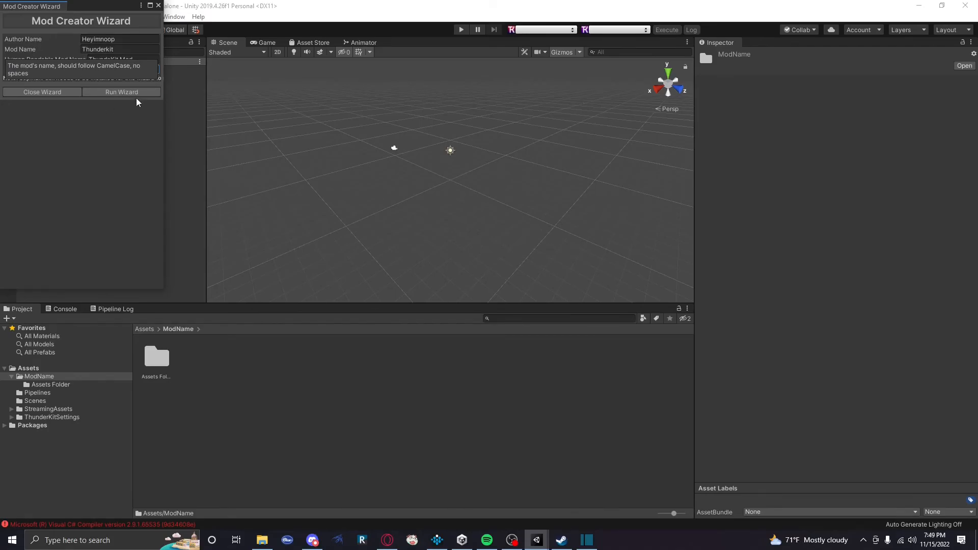
pyautogui.click(121, 91)
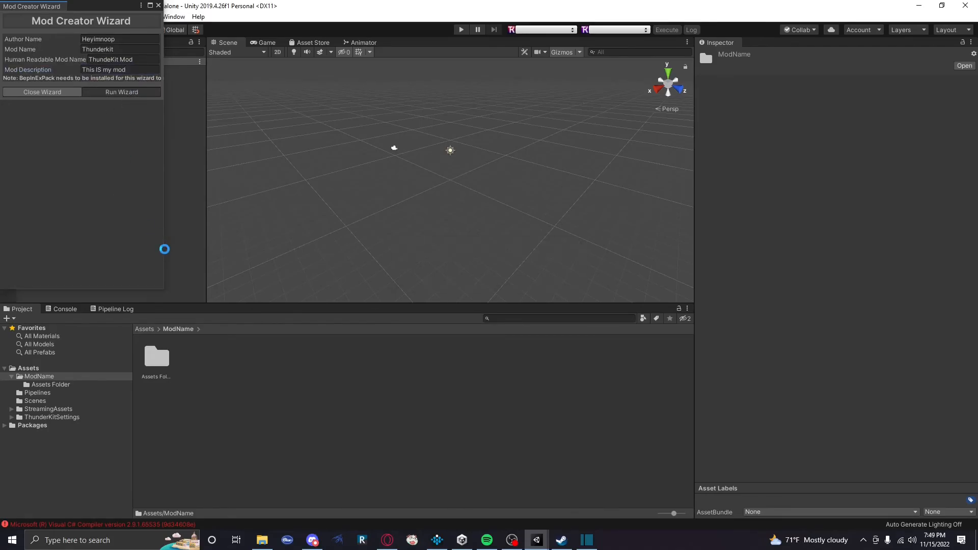
pyautogui.click(122, 92)
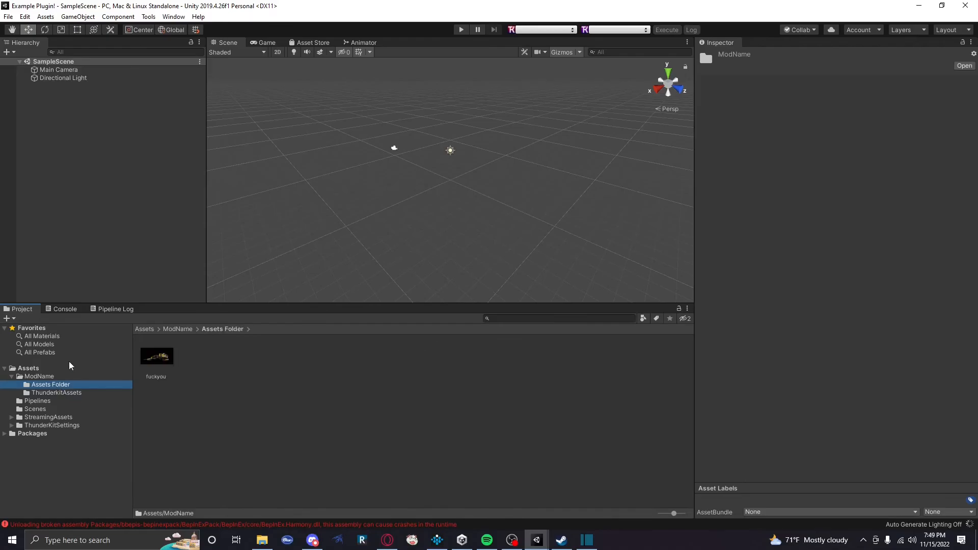
# Inspect Thunderkit.asmdef, ThunderkitMain.cs and ThunderkitManifest, then open the Pipelines folder.
pyautogui.click(39, 376)
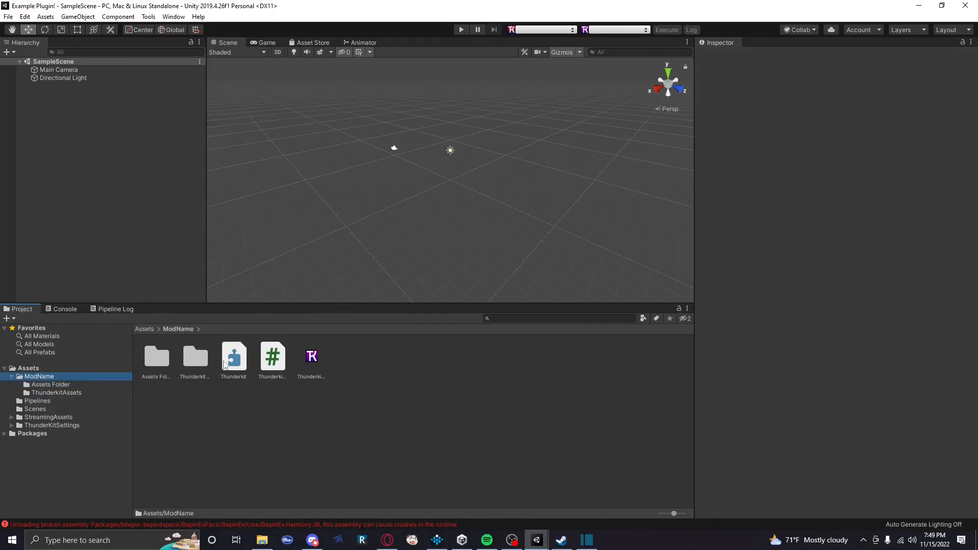
pyautogui.click(234, 359)
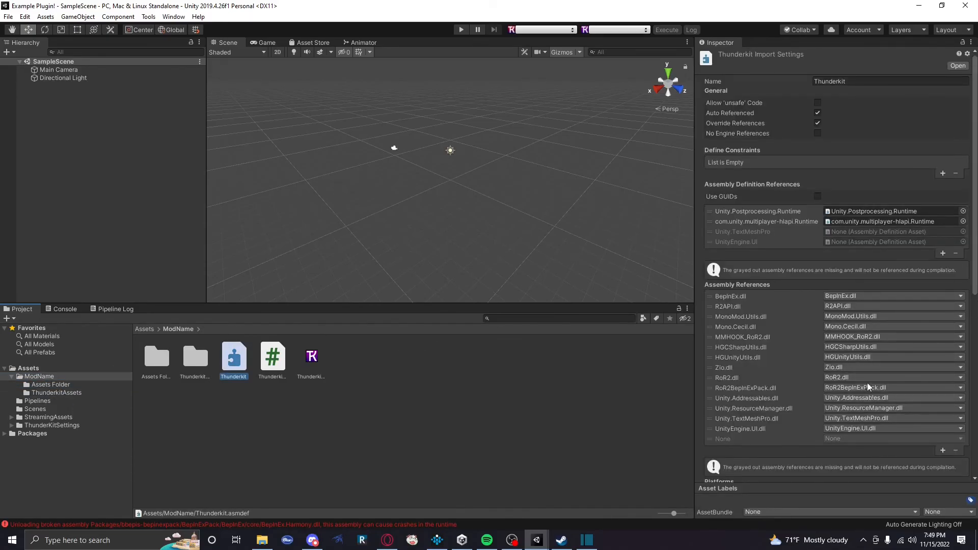
pyautogui.moveTo(873, 336)
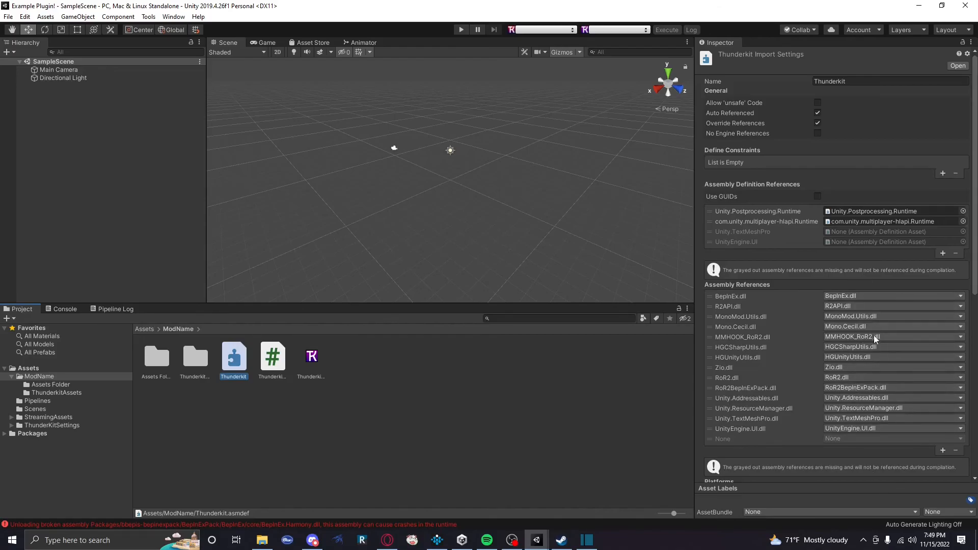
pyautogui.moveTo(872, 323)
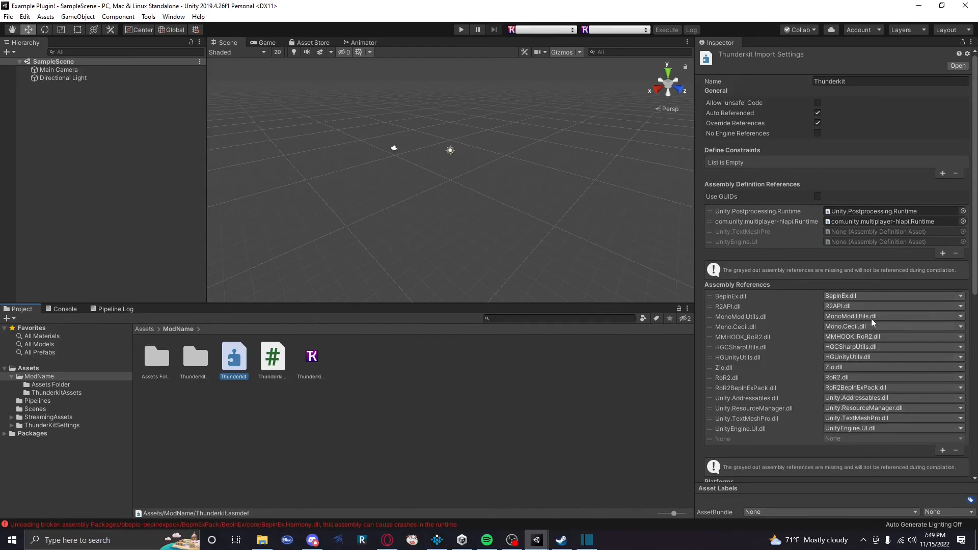
pyautogui.moveTo(844, 345)
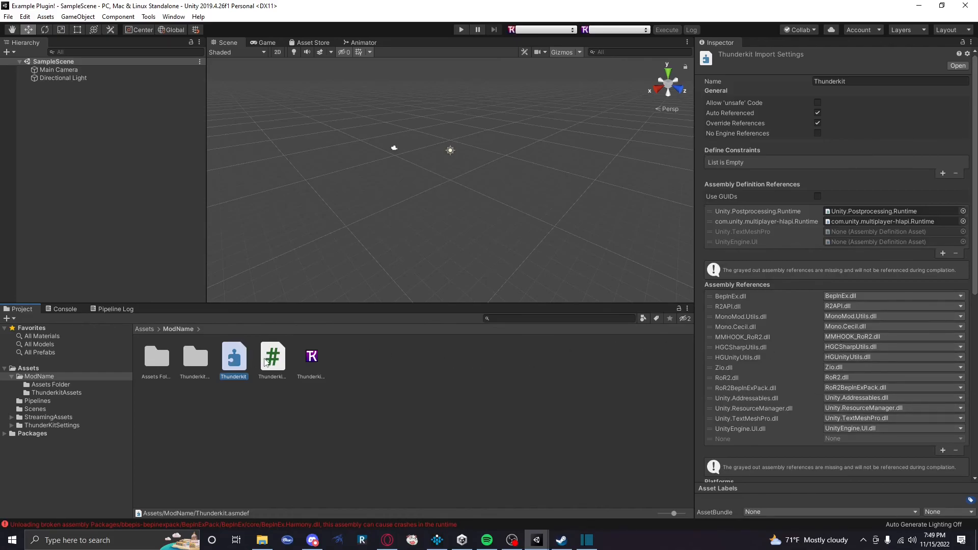
pyautogui.click(272, 356)
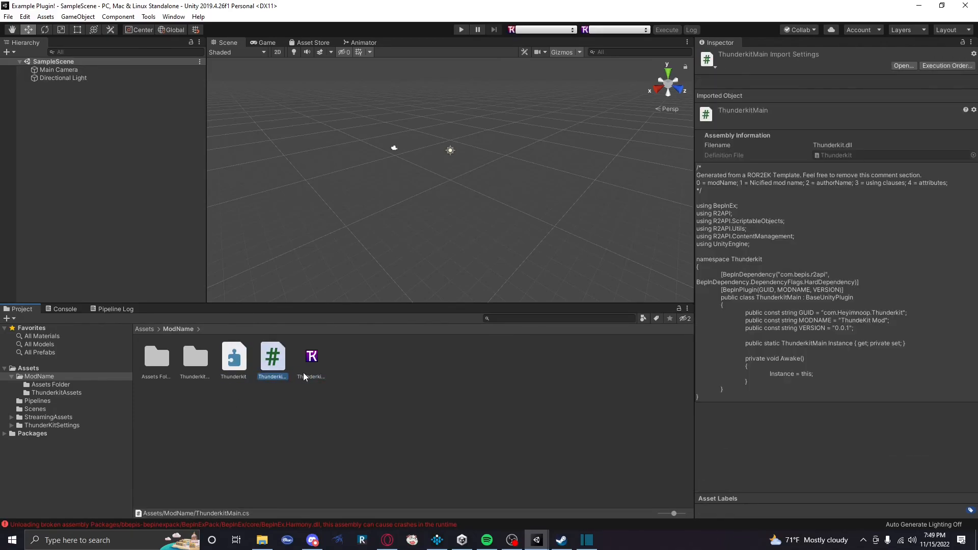
pyautogui.moveTo(877, 148)
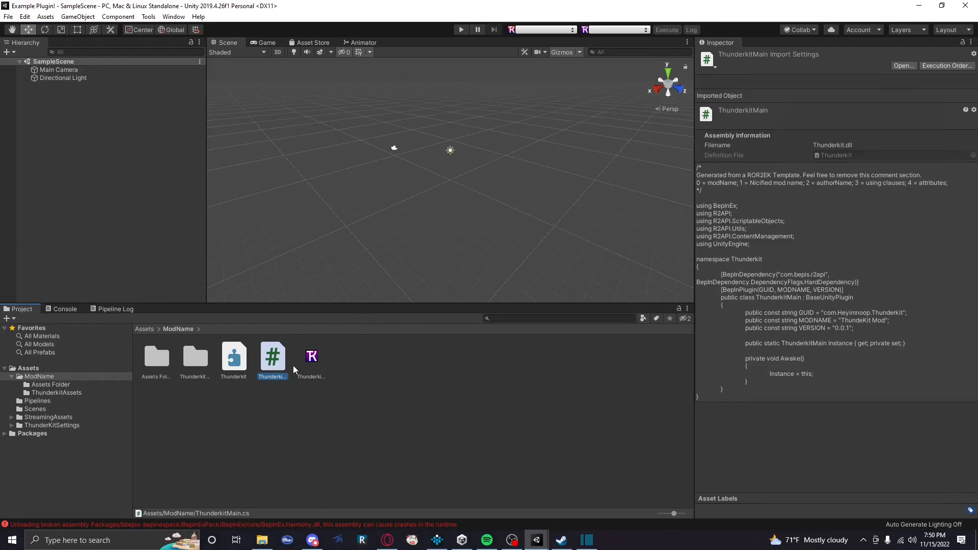
pyautogui.click(311, 355)
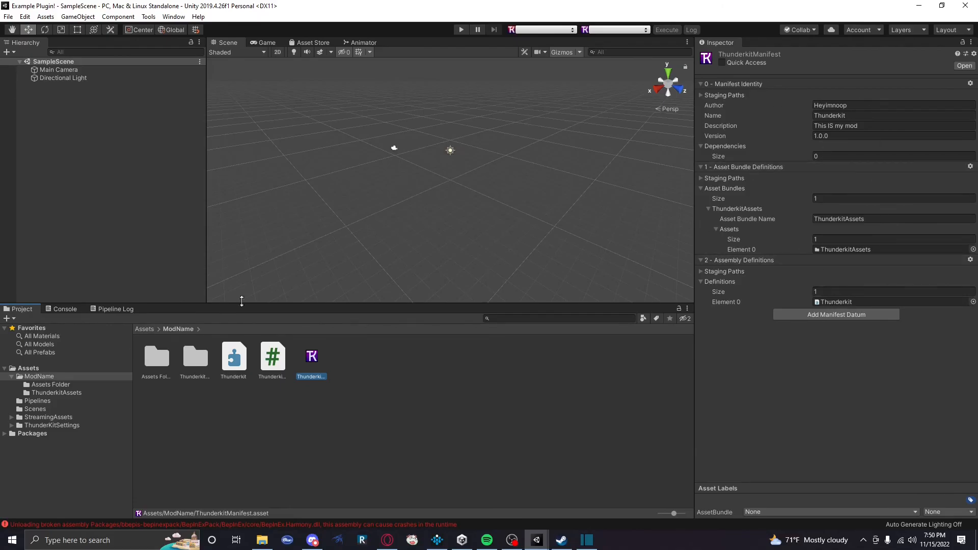
pyautogui.click(37, 401)
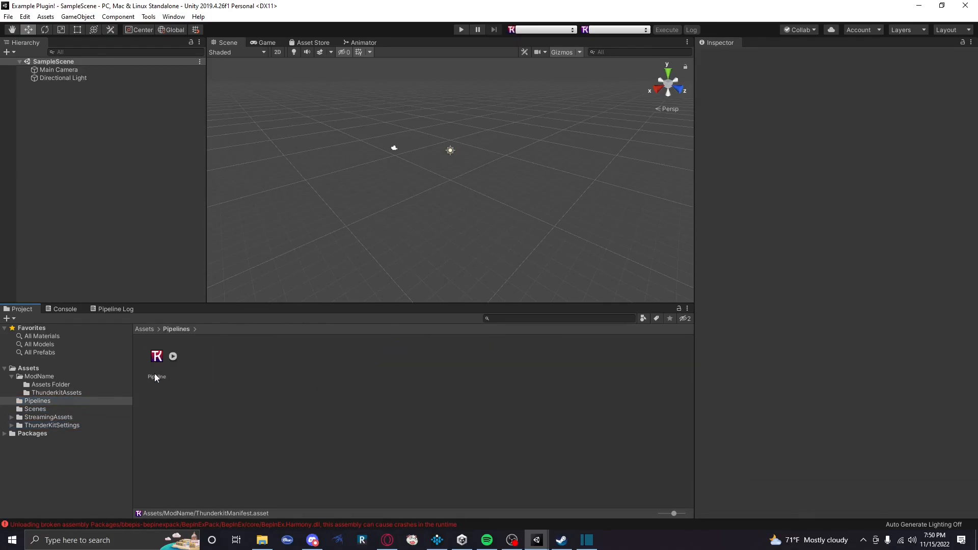
# Show the Pipeline asset in the Inspector: three staging jobs, no manifest assigned.
pyautogui.click(157, 356)
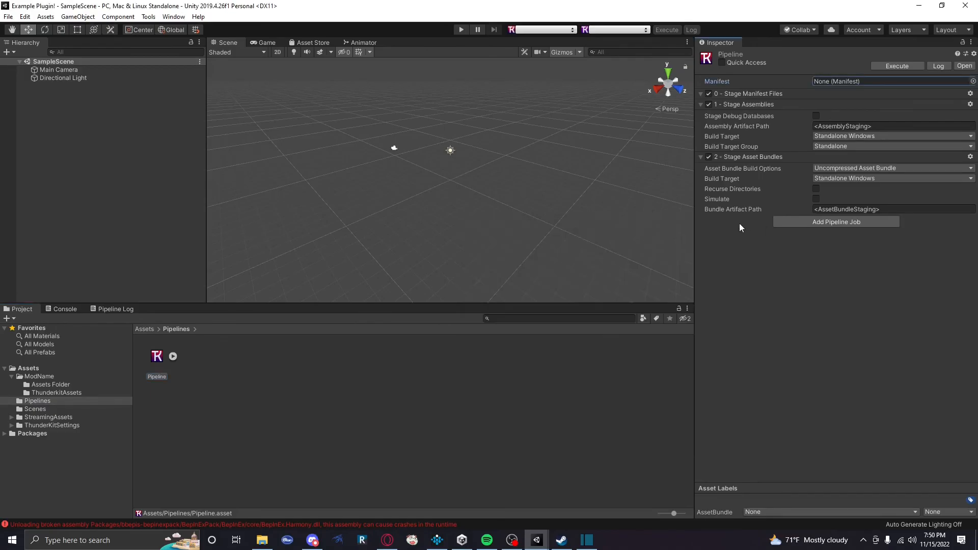
pyautogui.moveTo(270, 207)
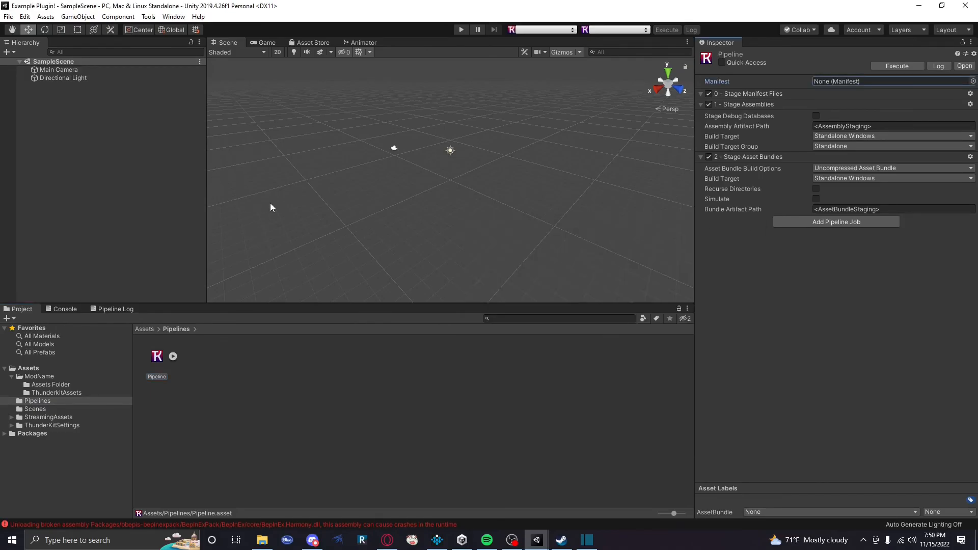